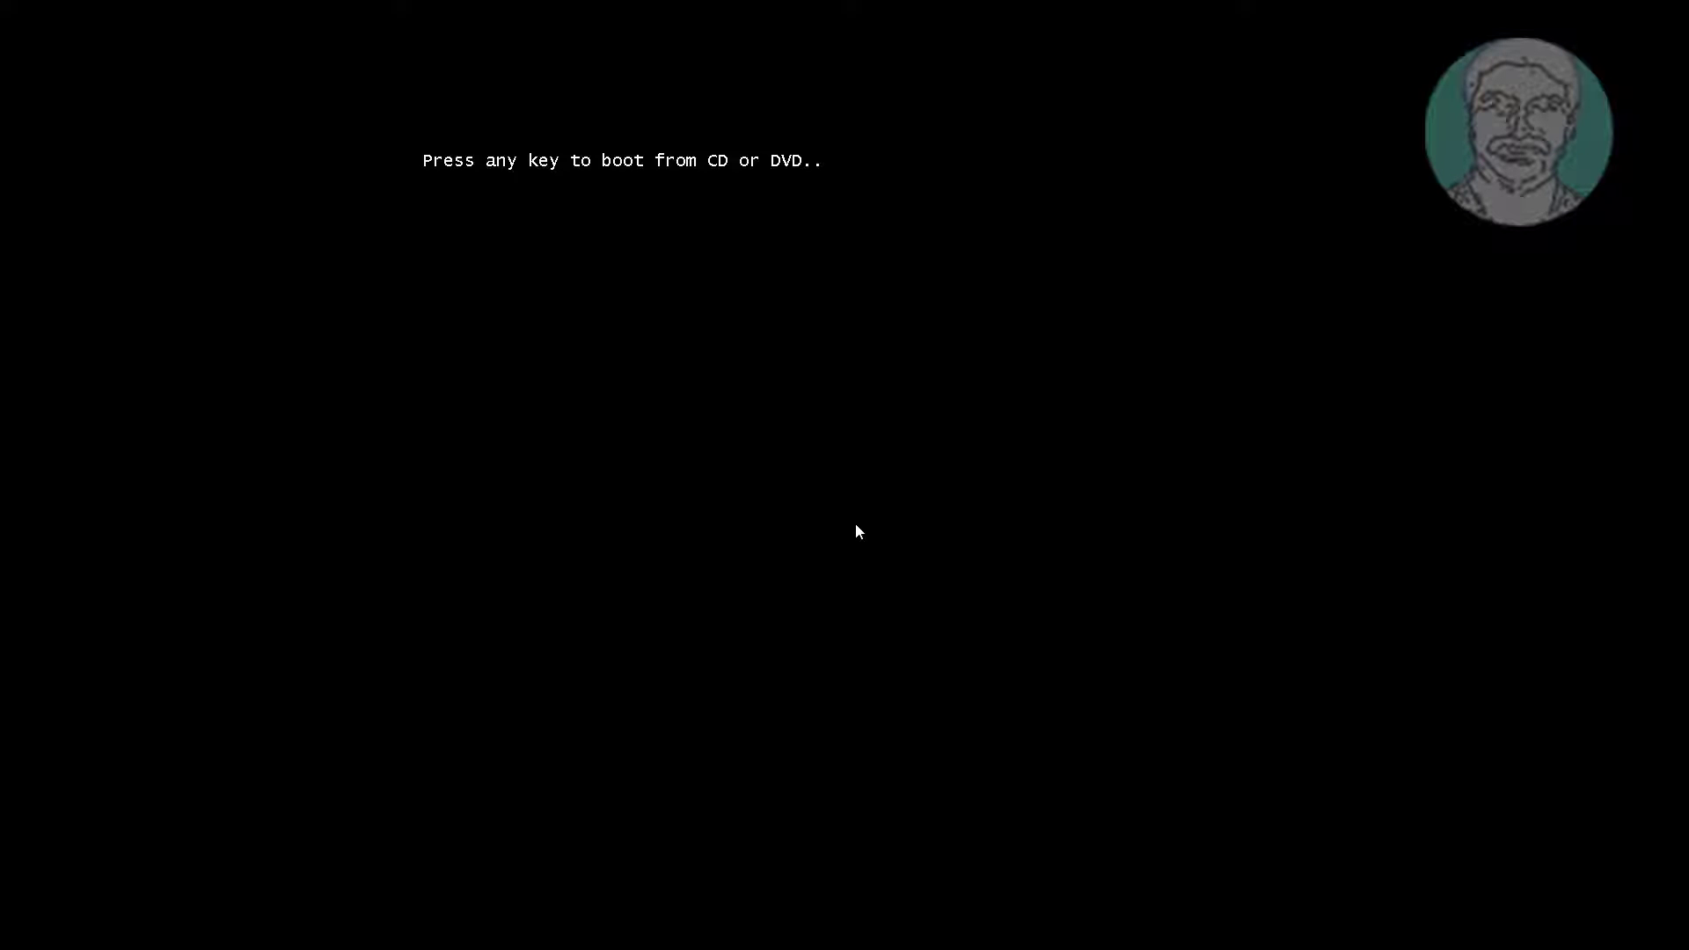
# Boot the server from the Windows Server 2022 installation DVD into Setup.
pyautogui.press('enter')
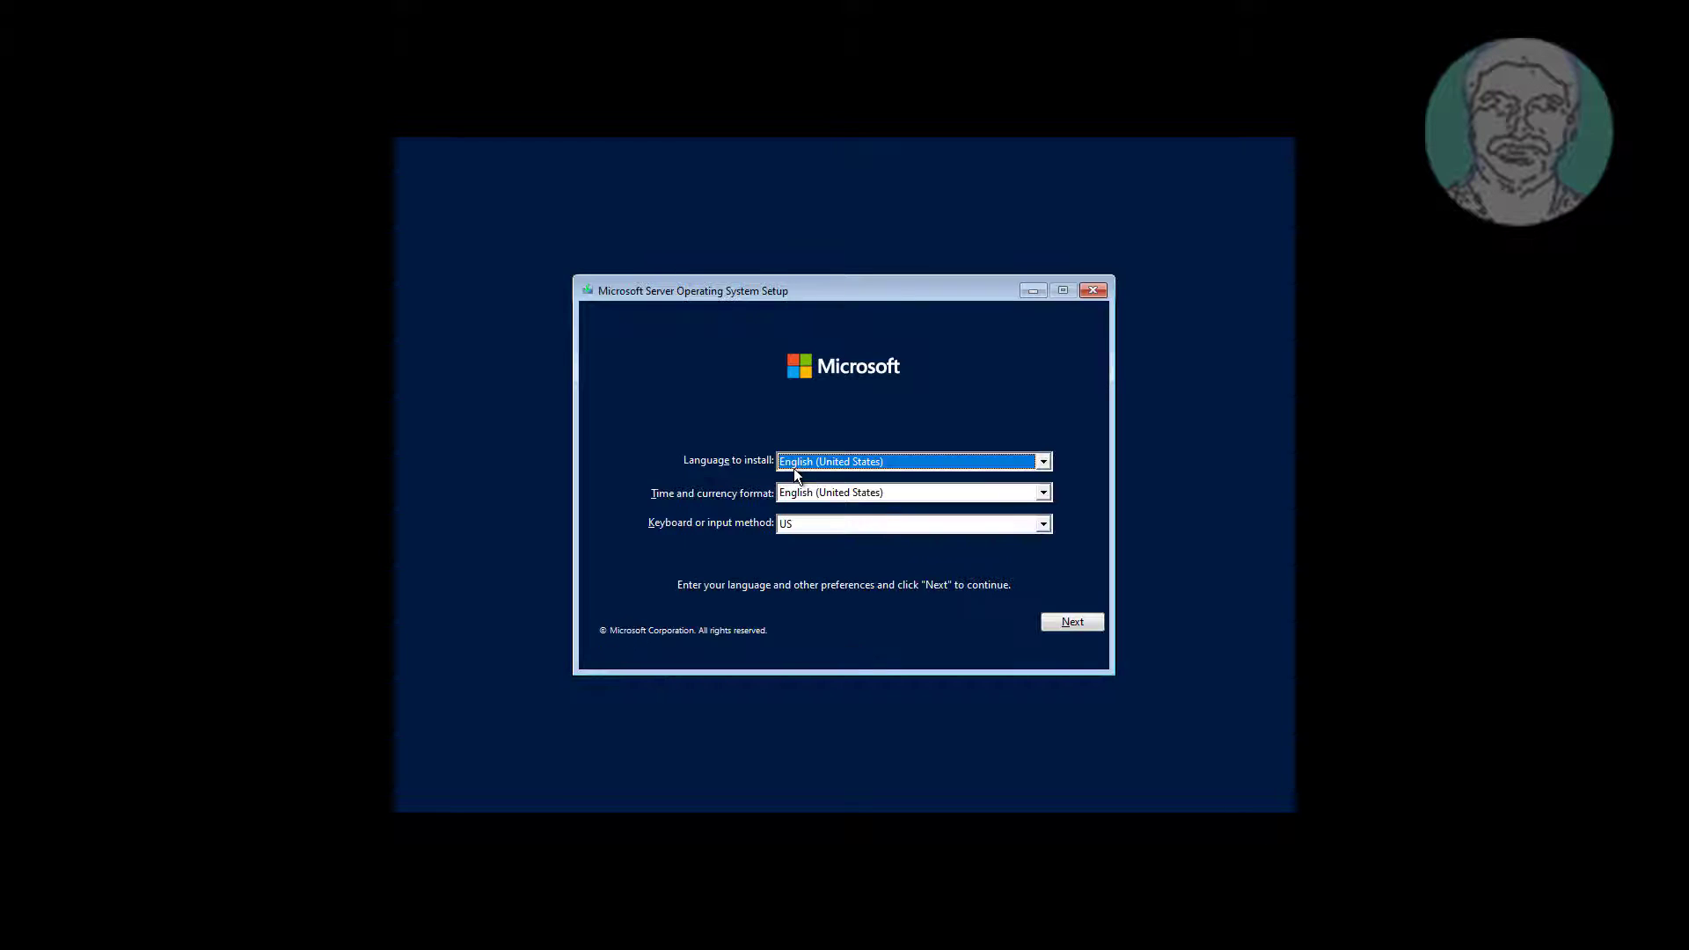
# Accept default language, choose Repair your computer, Troubleshoot, then Command Prompt.
pyautogui.click(1071, 621)
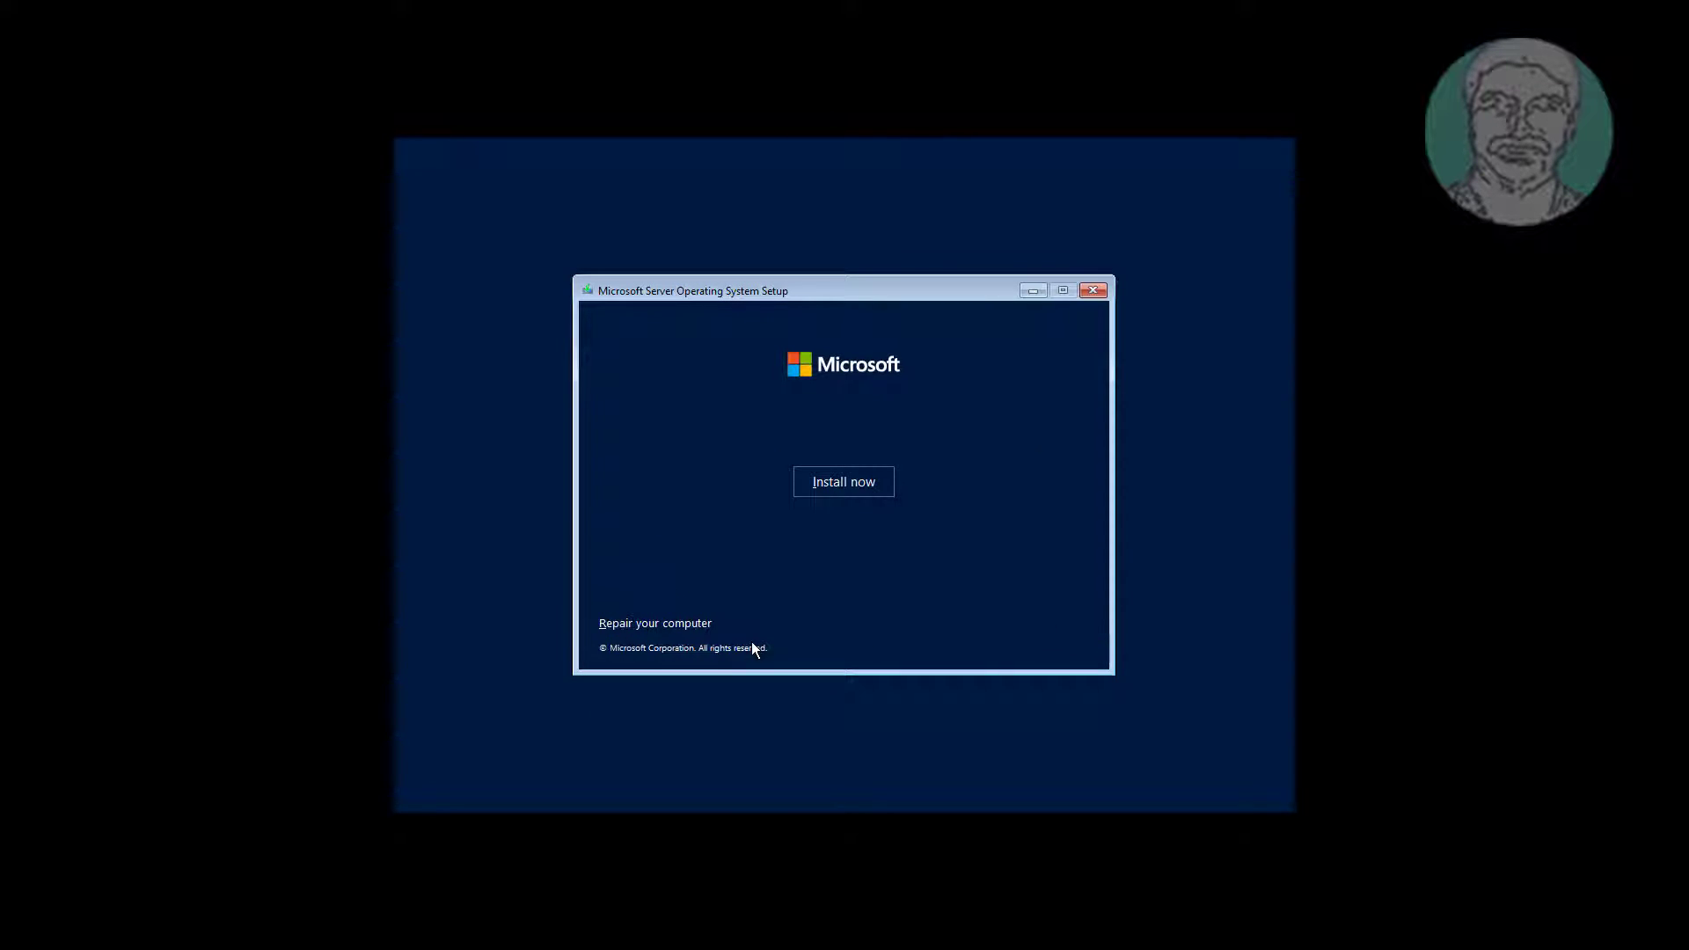
pyautogui.click(654, 623)
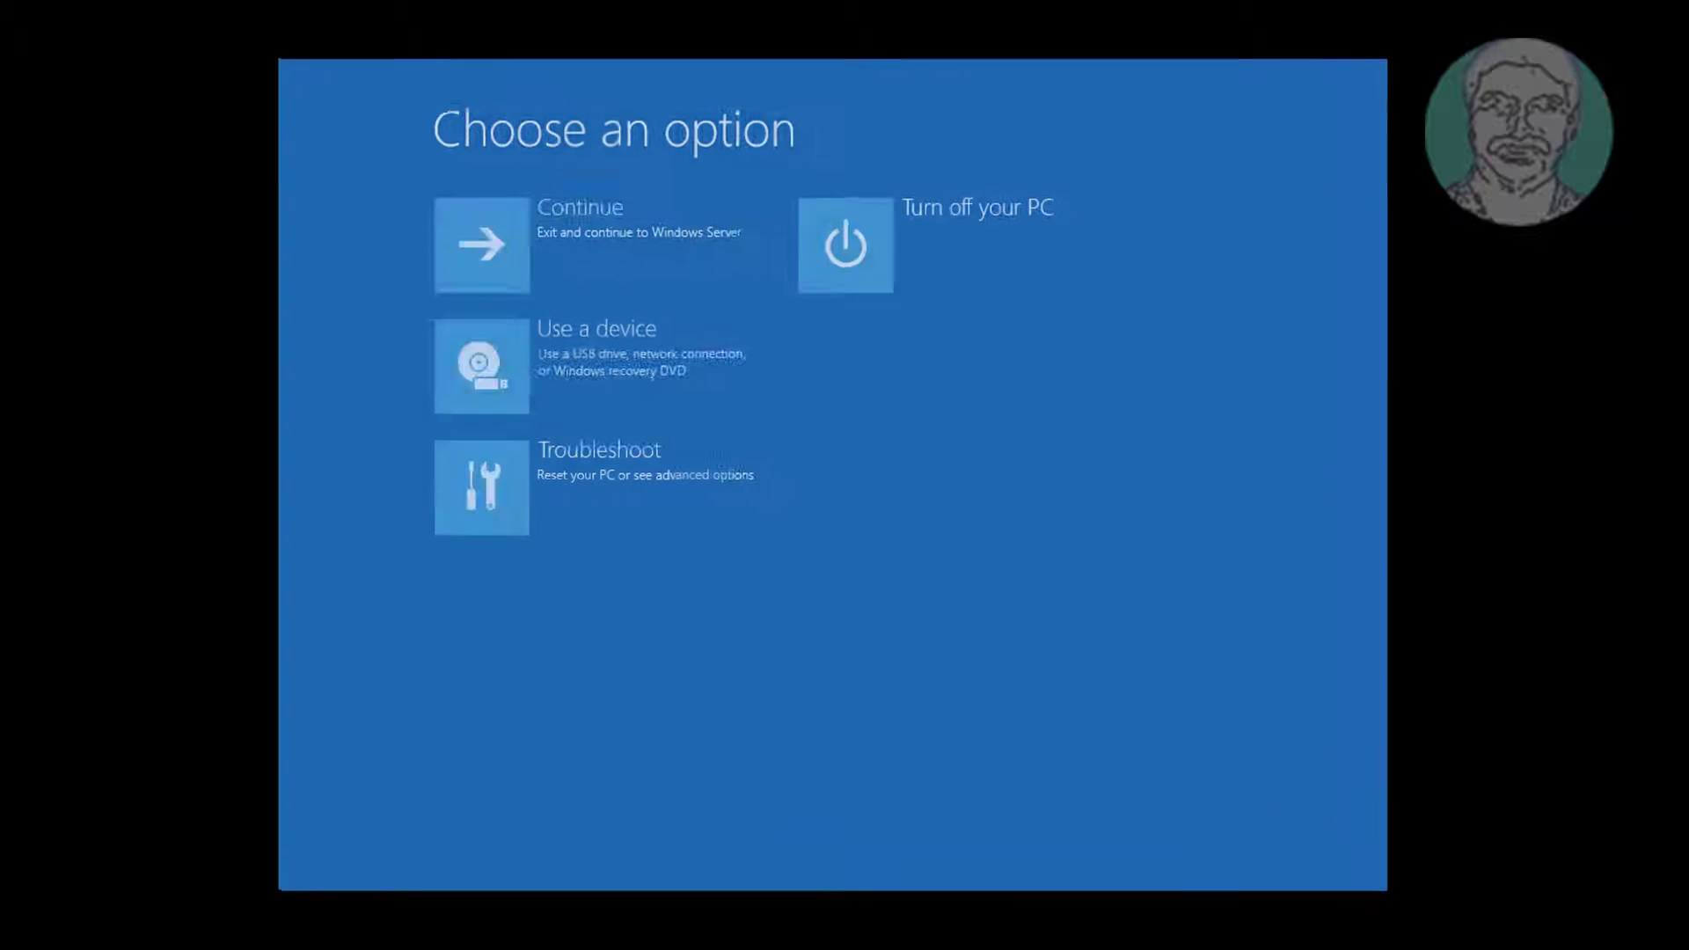
pyautogui.click(482, 487)
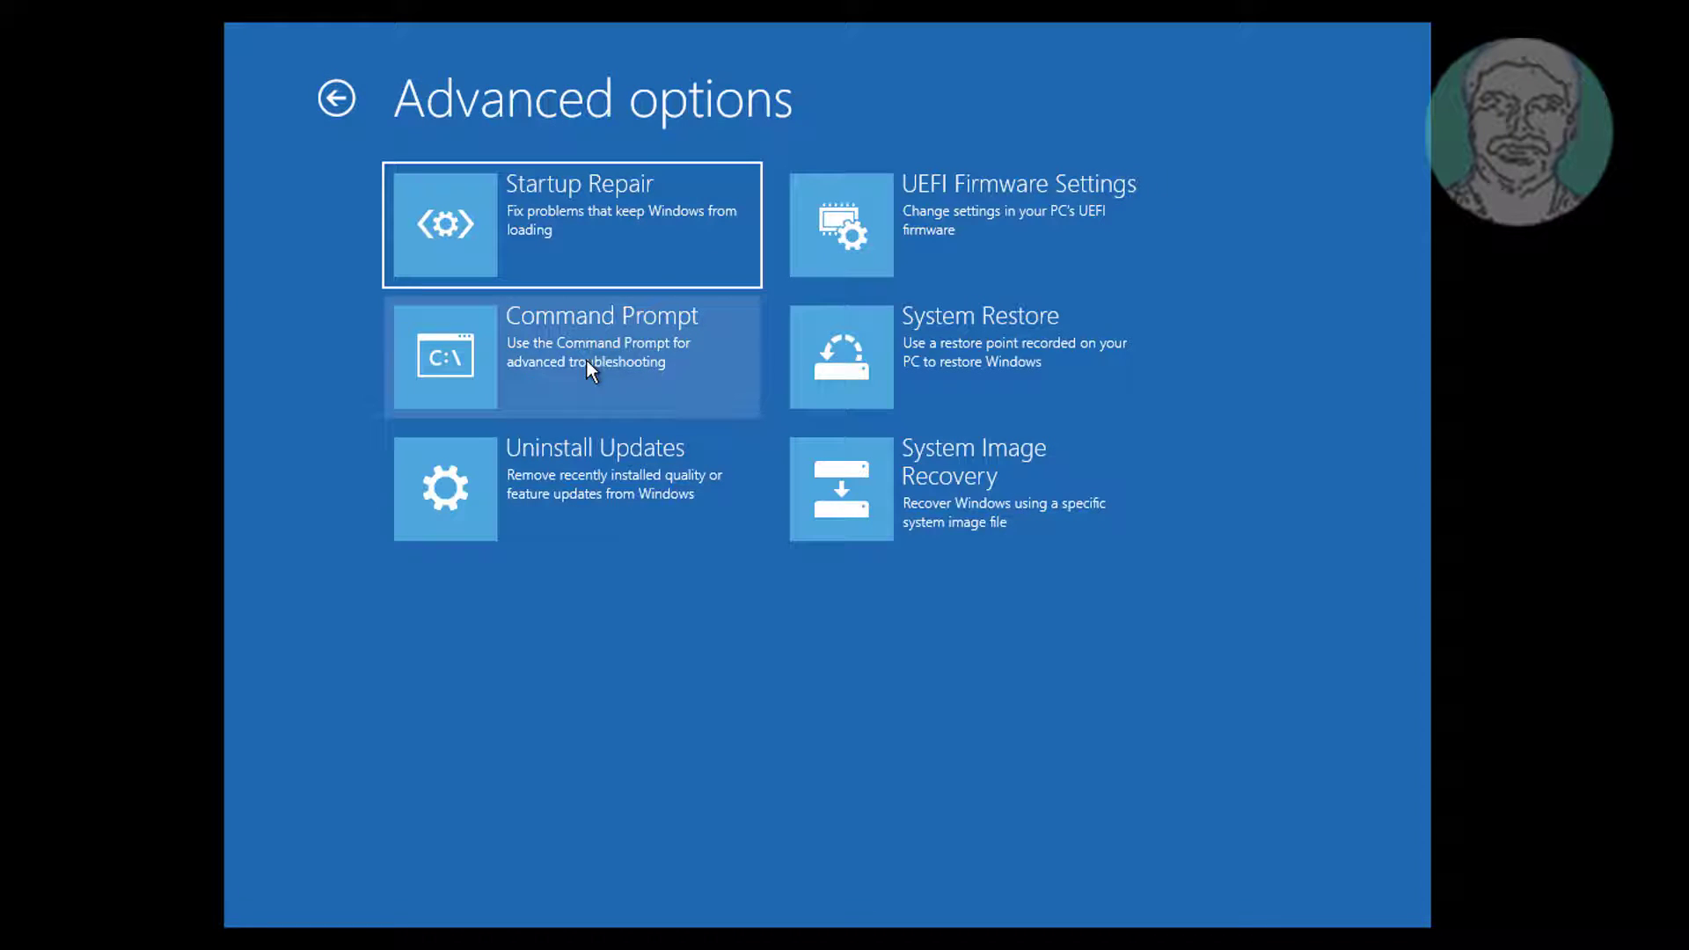
pyautogui.click(570, 355)
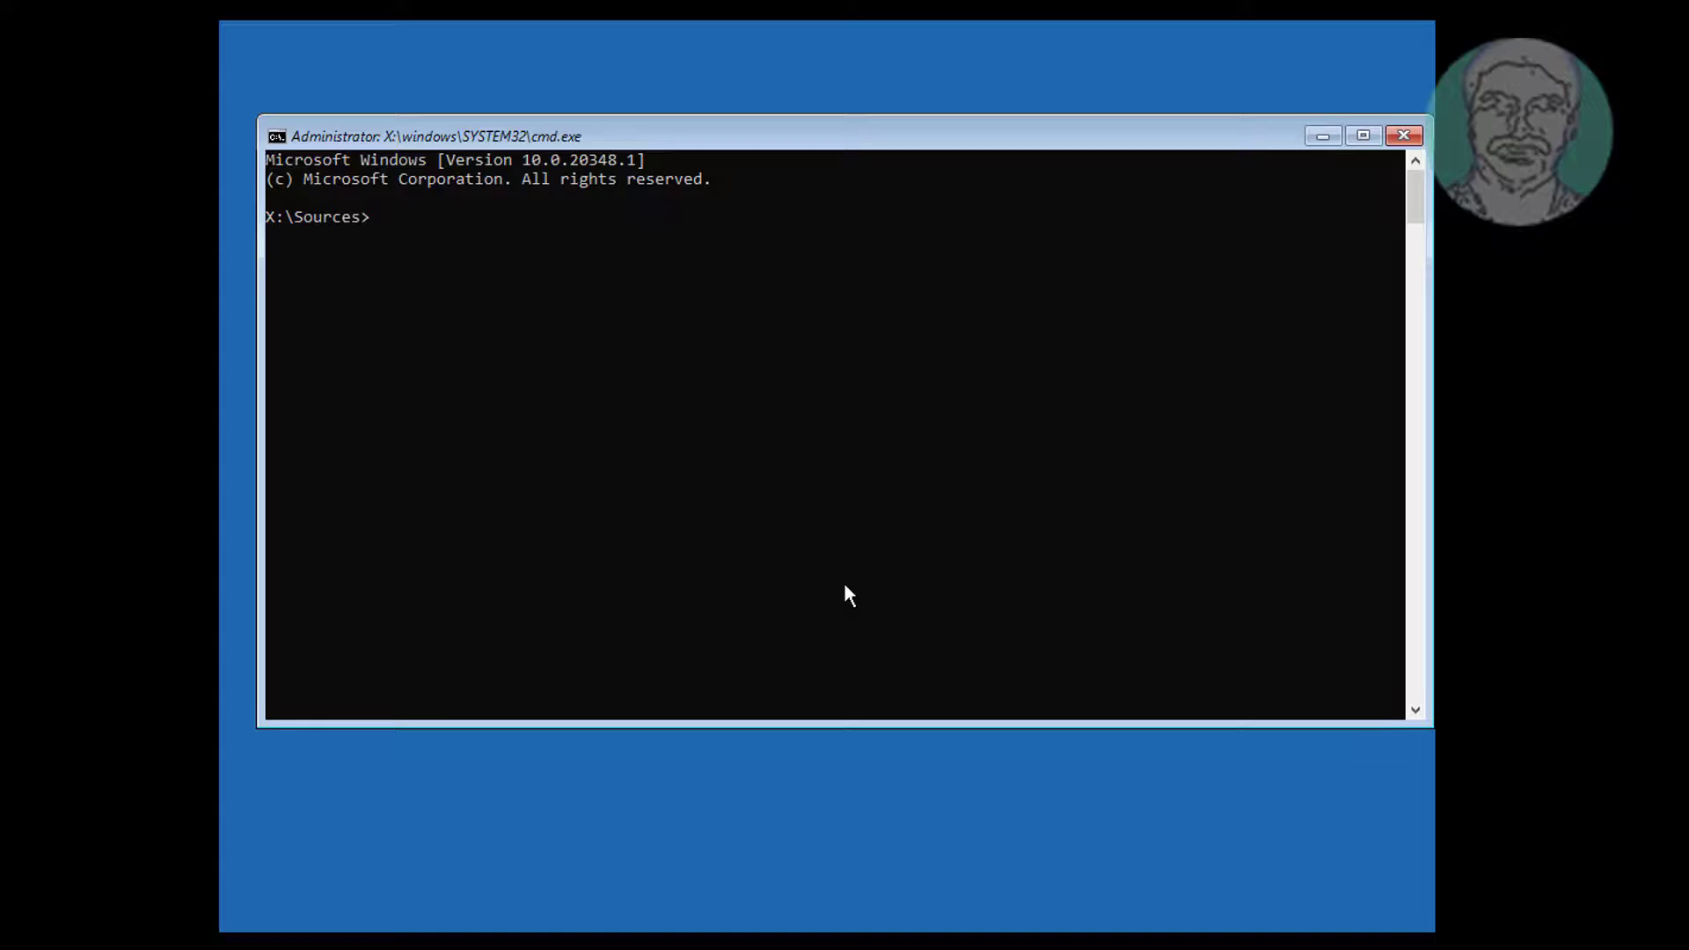
# Run bcdedit to show the Windows Boot Loader entry on HarddiskVolume3.
pyautogui.write('bc')
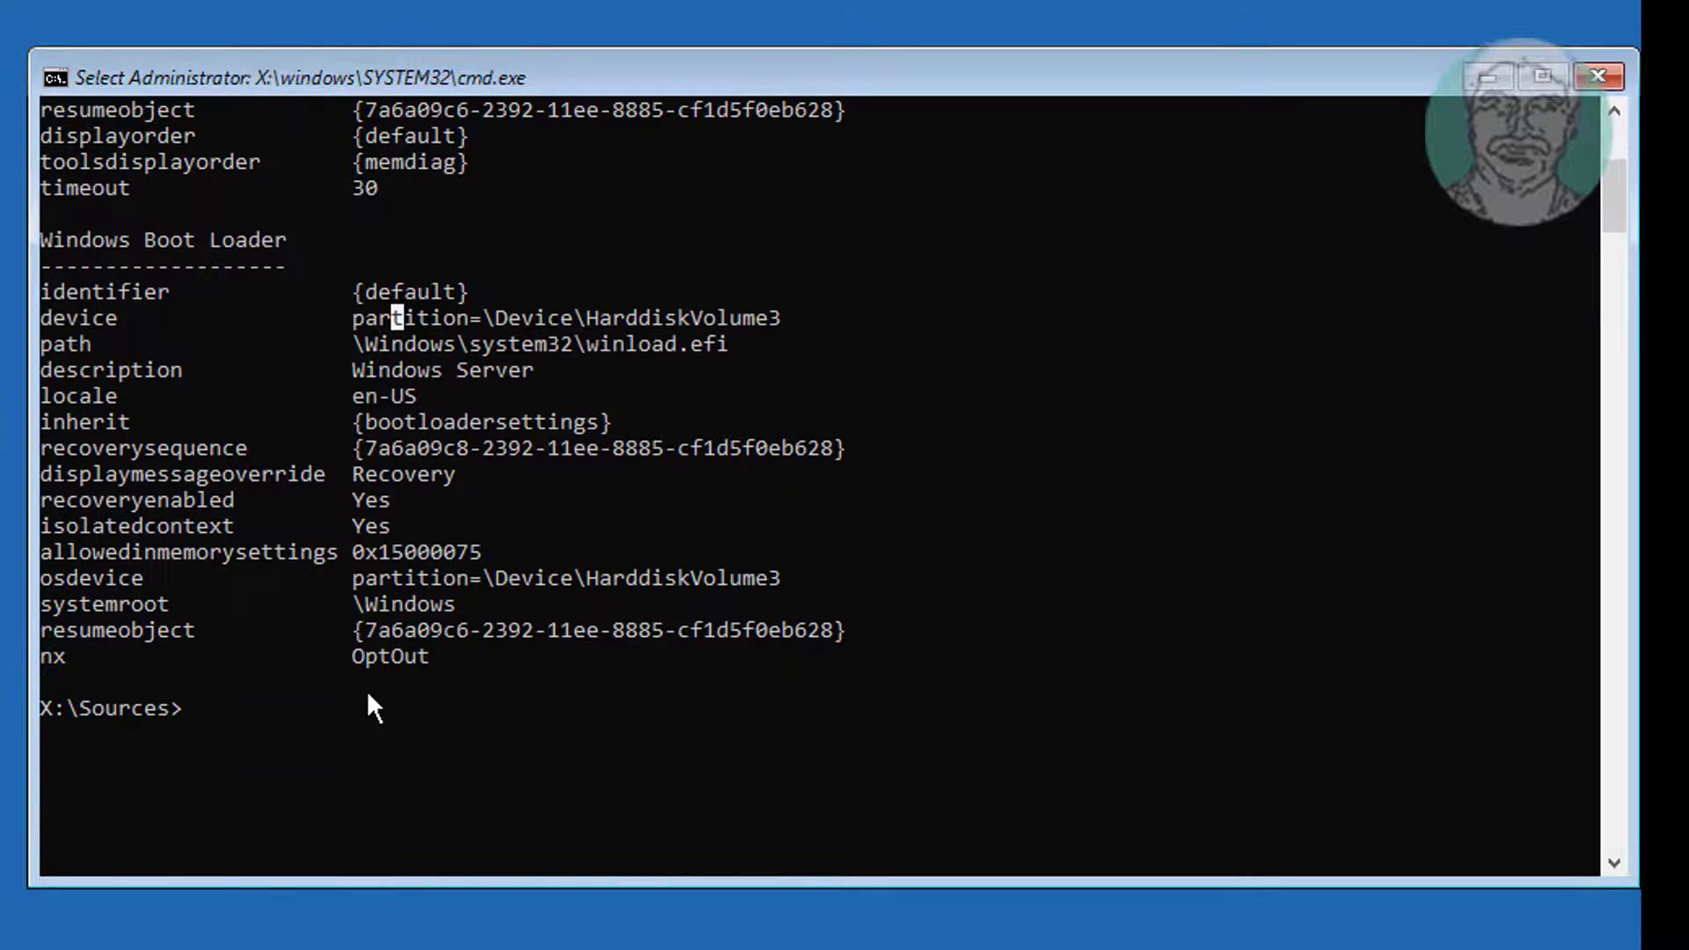
pyautogui.moveTo(815, 725)
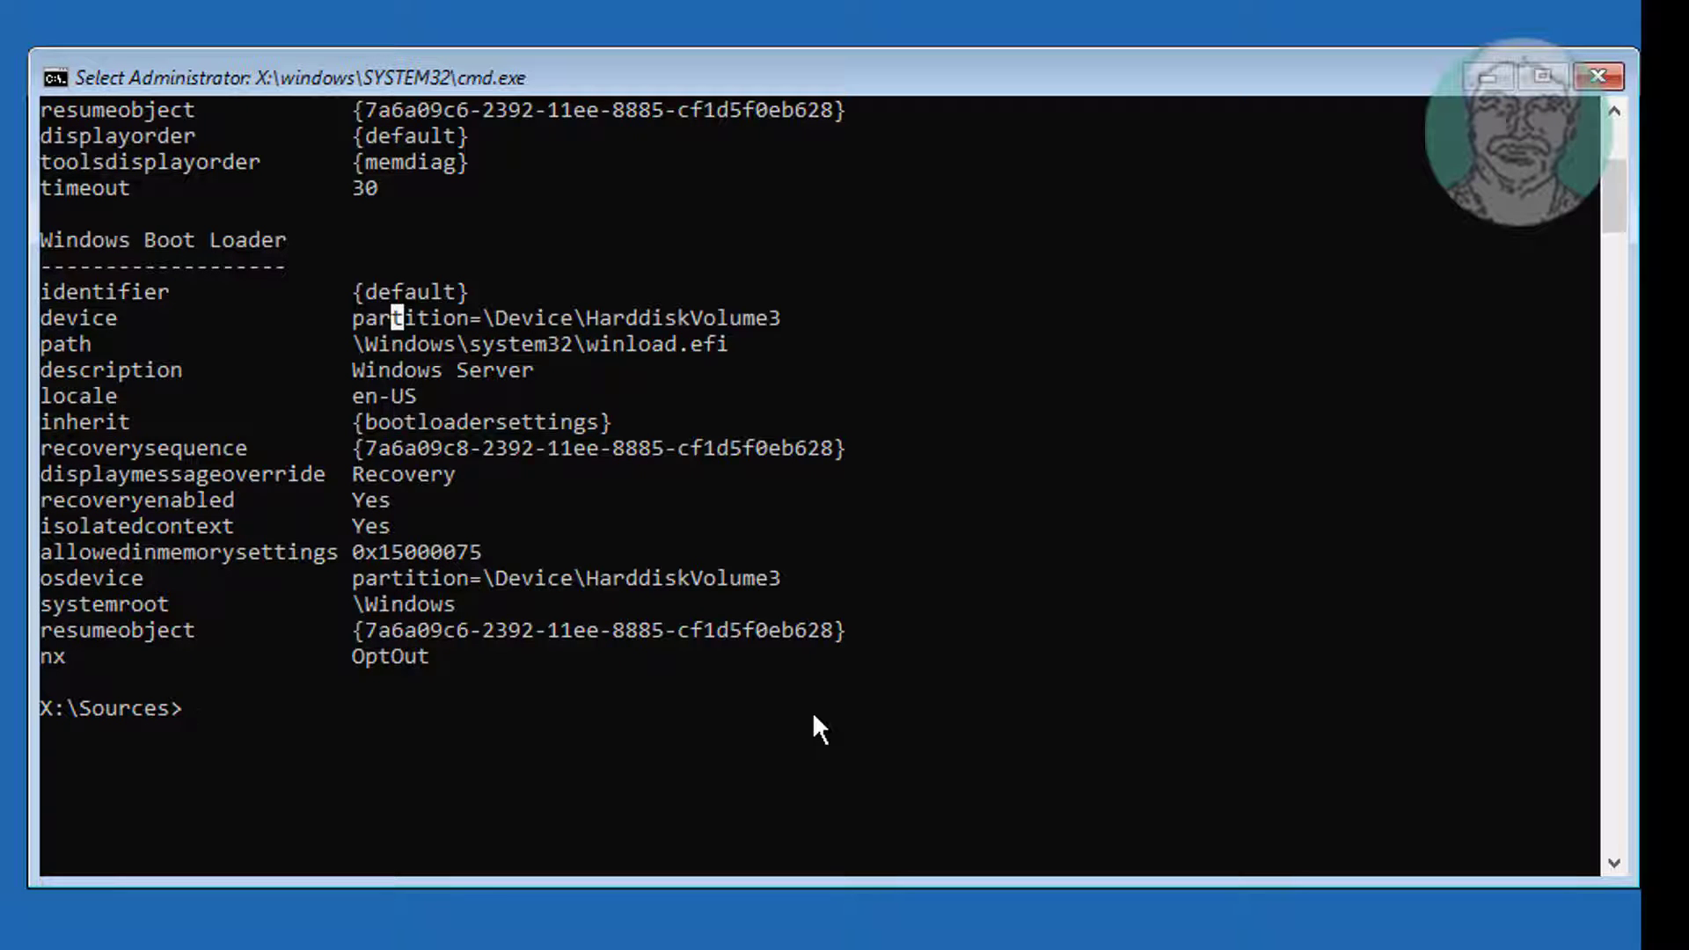
# Run bootrec /fixboot, bootsect /nt60 sys, bootrec /fixboot again, then bootrec /fixmbr.
pyautogui.write('bootrec')
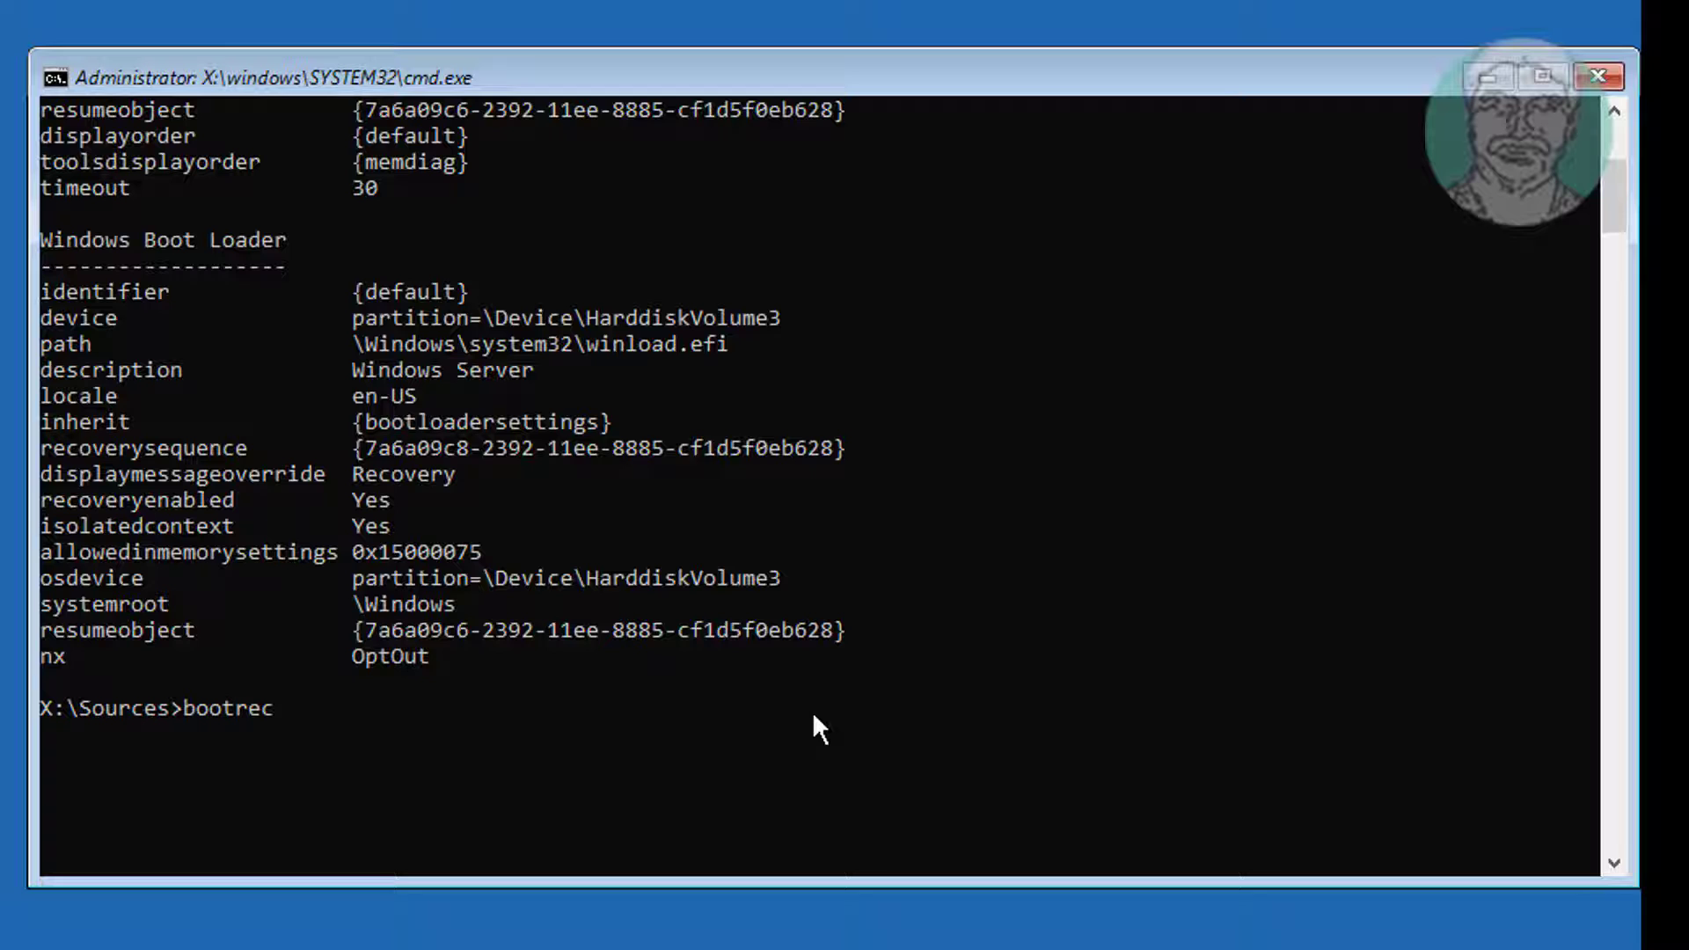
pyautogui.write('/fix')
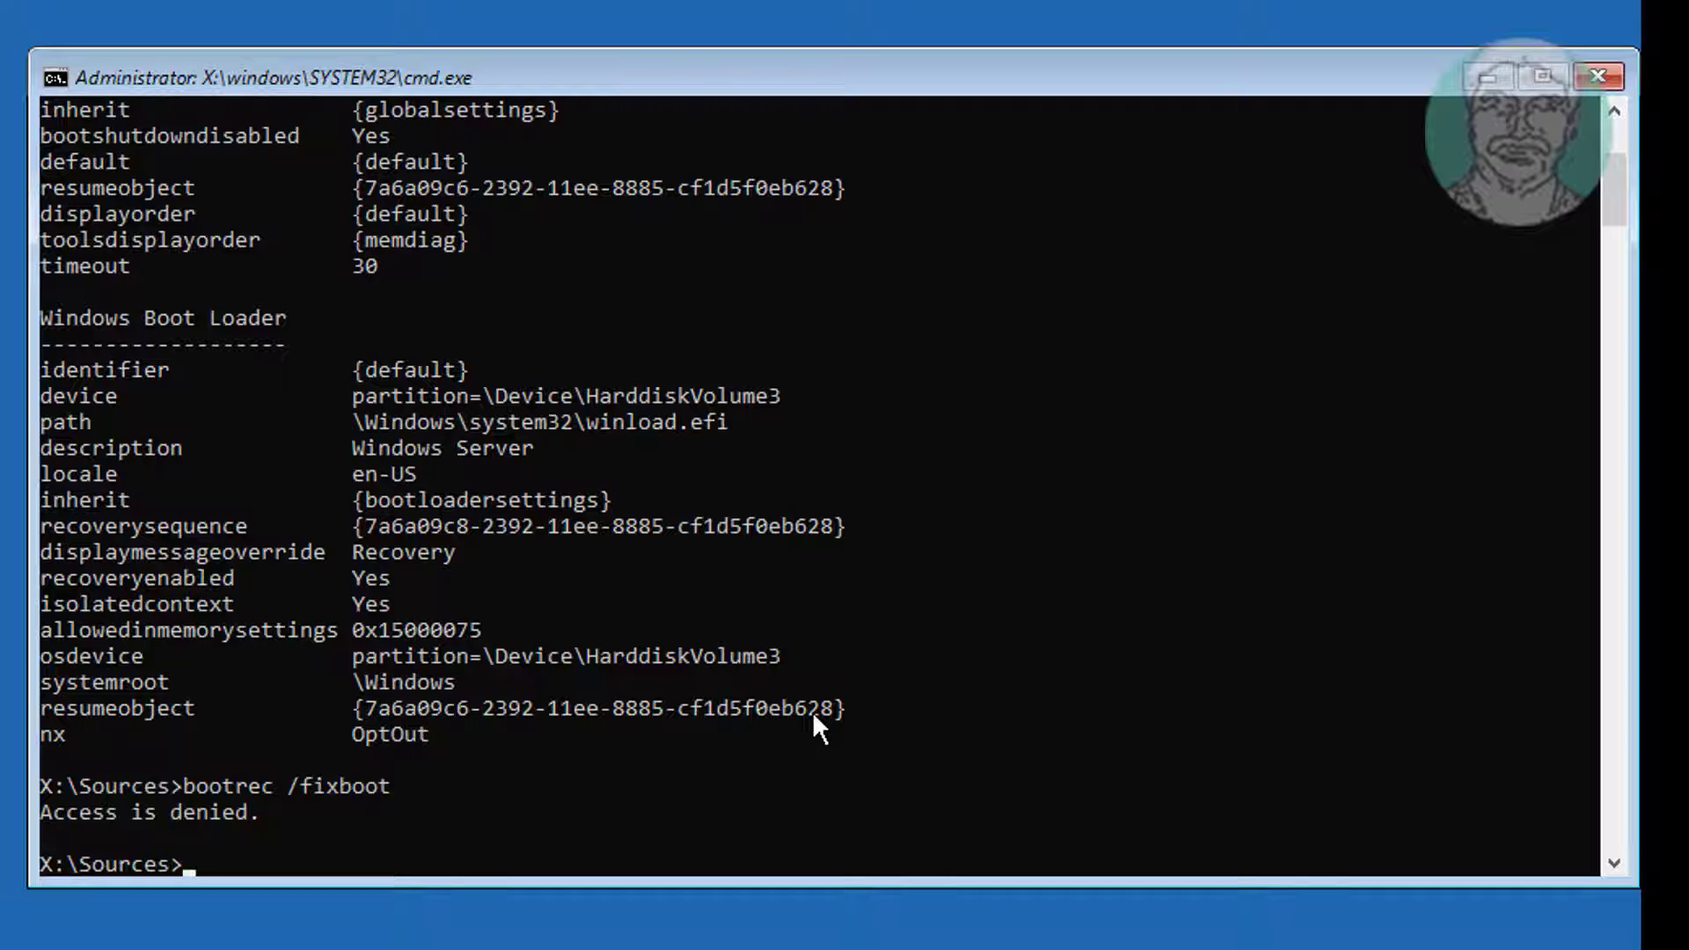
pyautogui.write('bootsect /nt6')
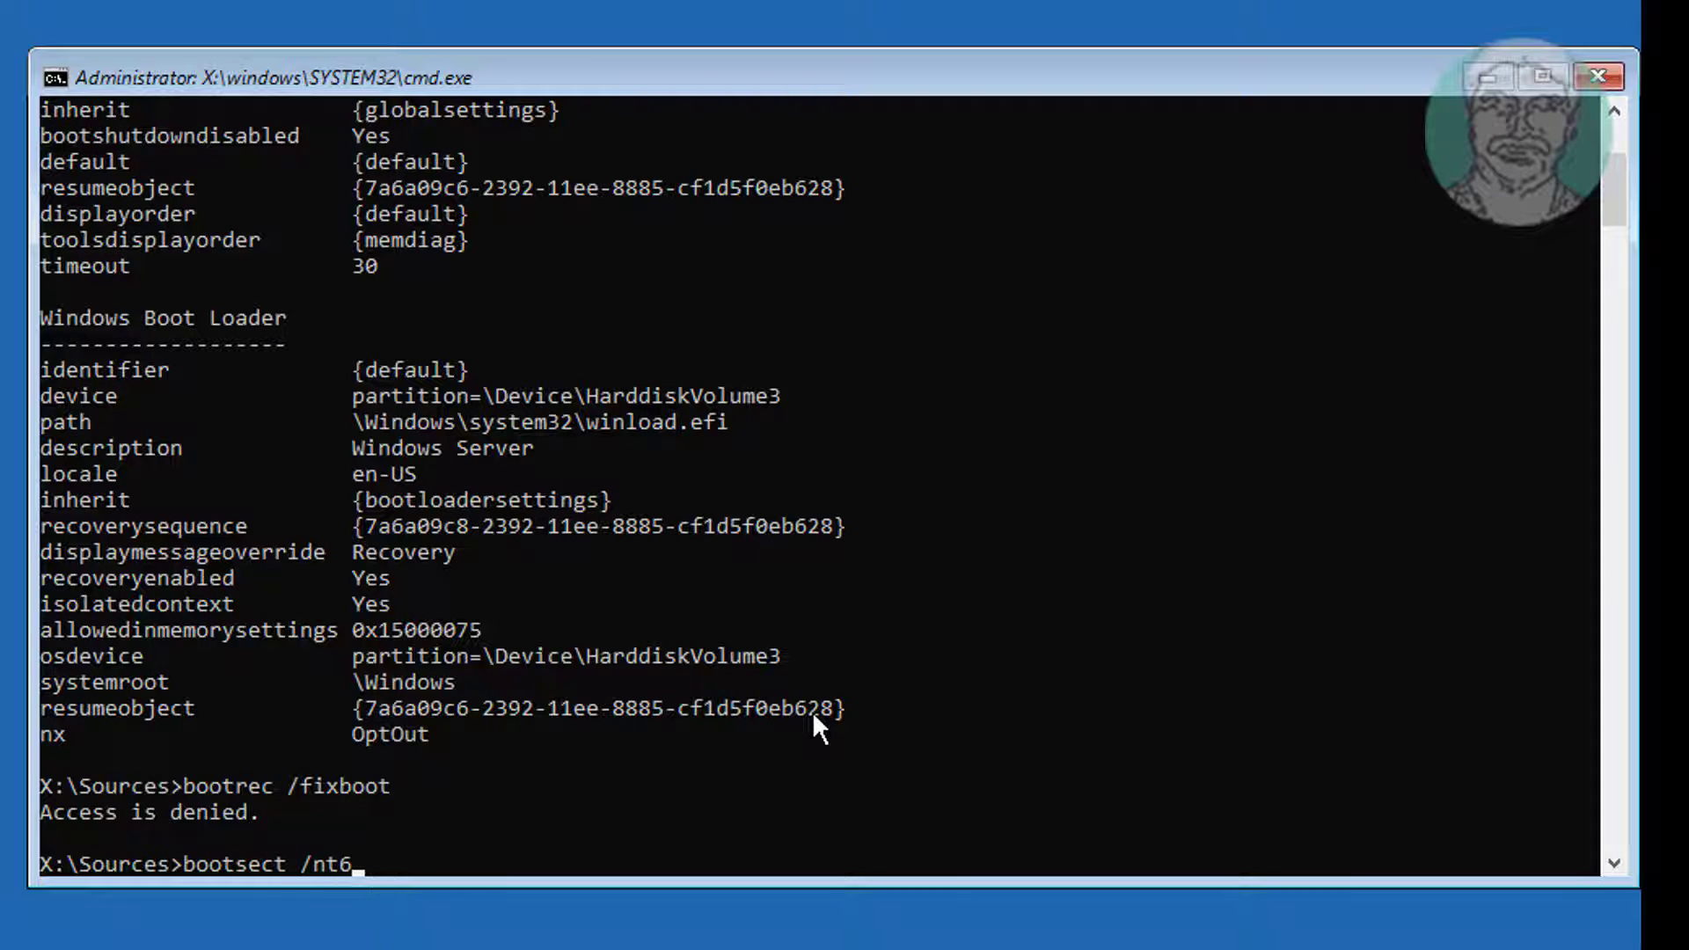
pyautogui.write('0 sys')
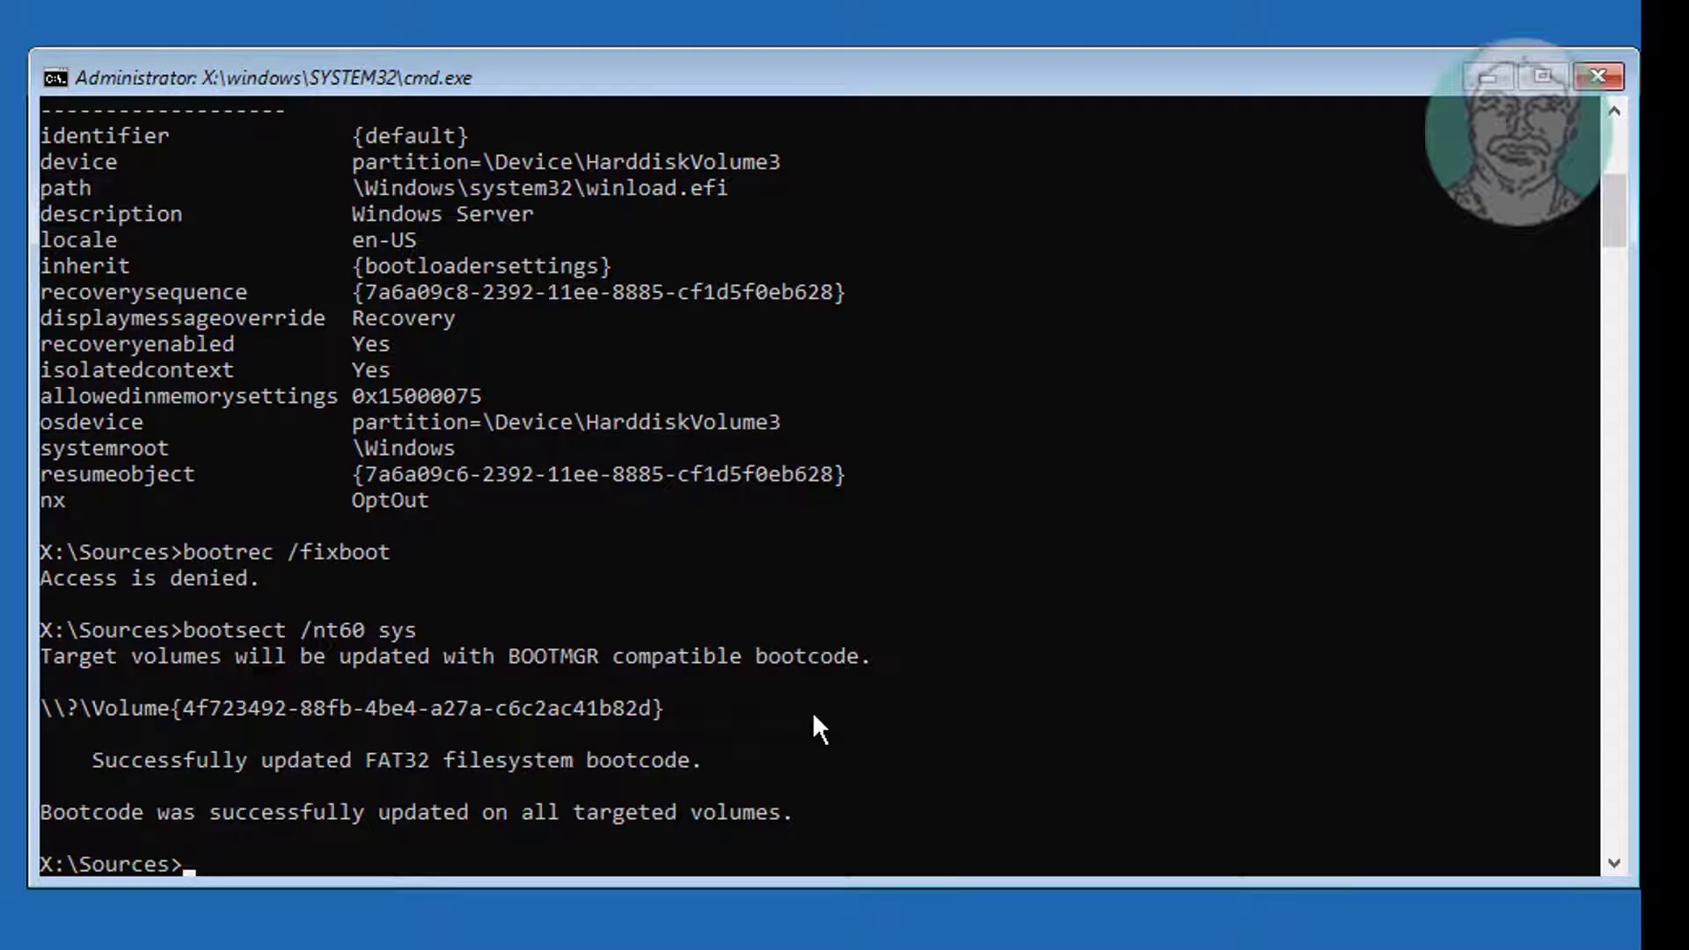
pyautogui.write('bootrec /fix')
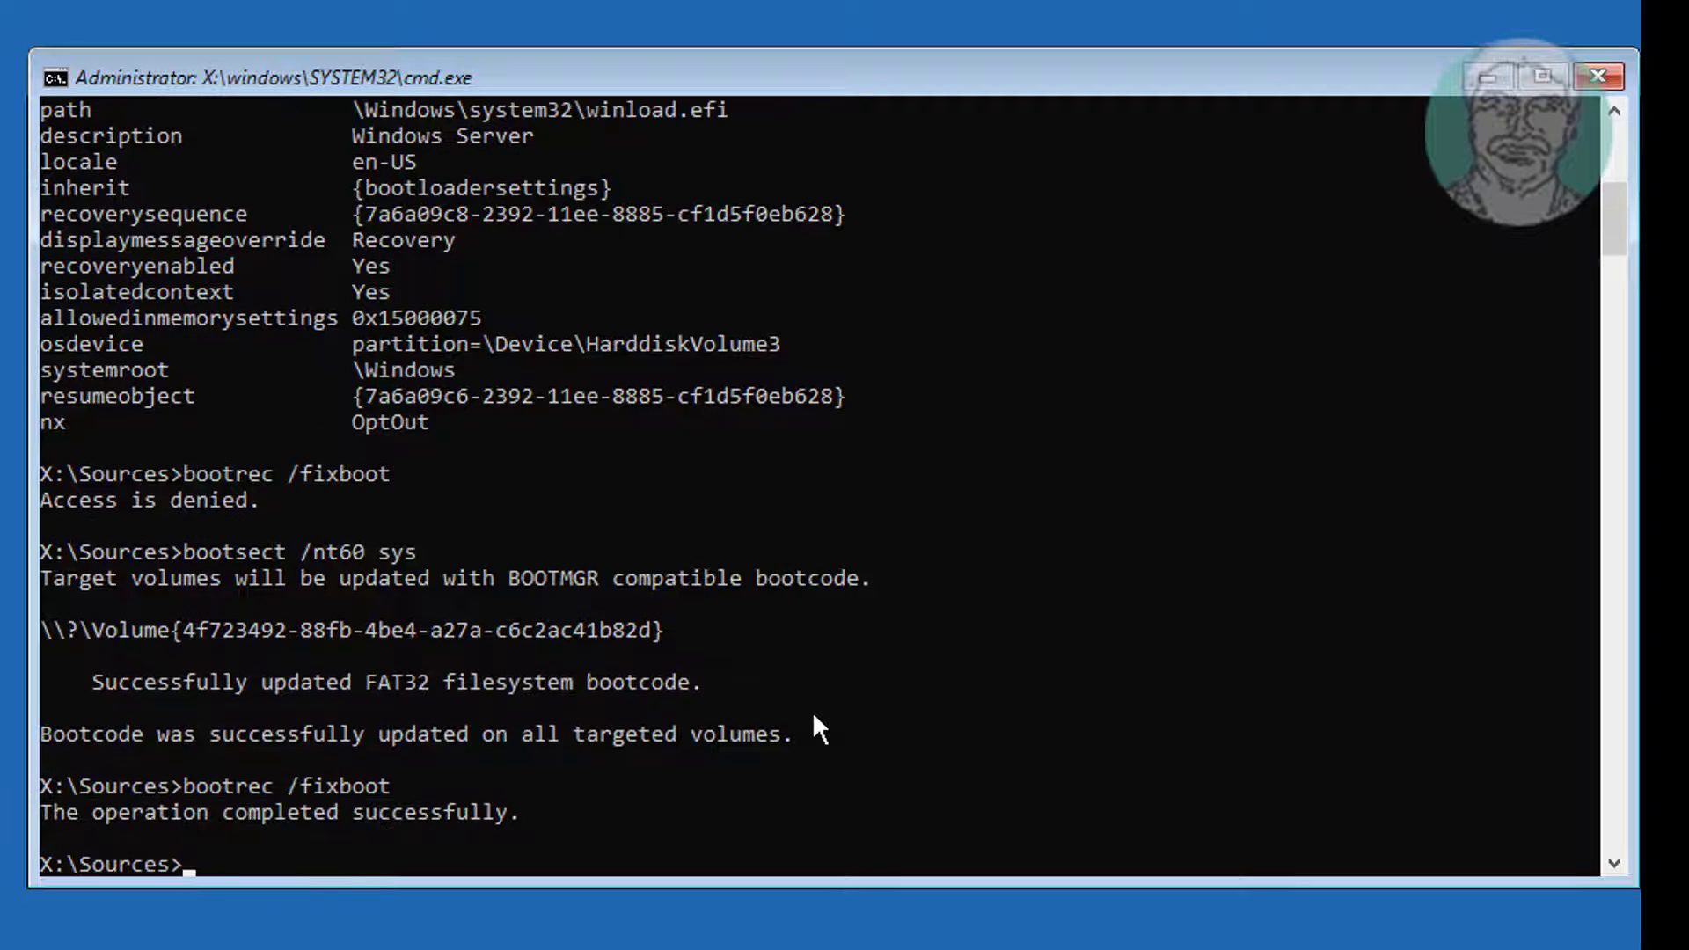
pyautogui.write('bootrec /fixmbr')
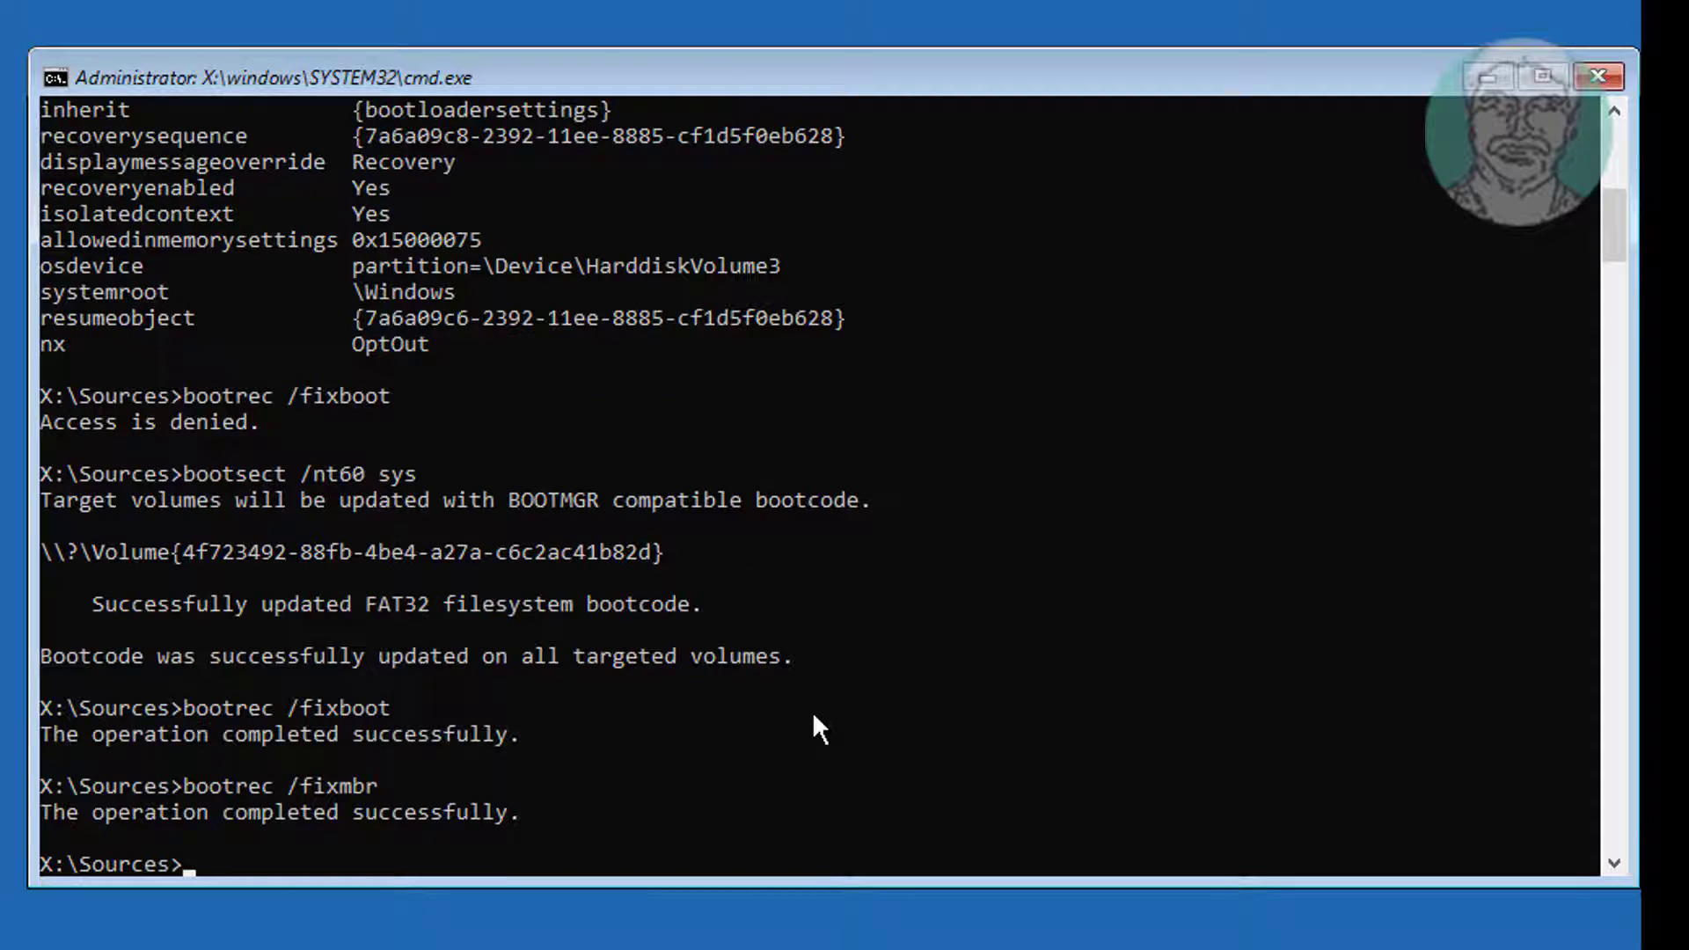
# Start DiskPart from the recovery command prompt.
pyautogui.write('diskpart')
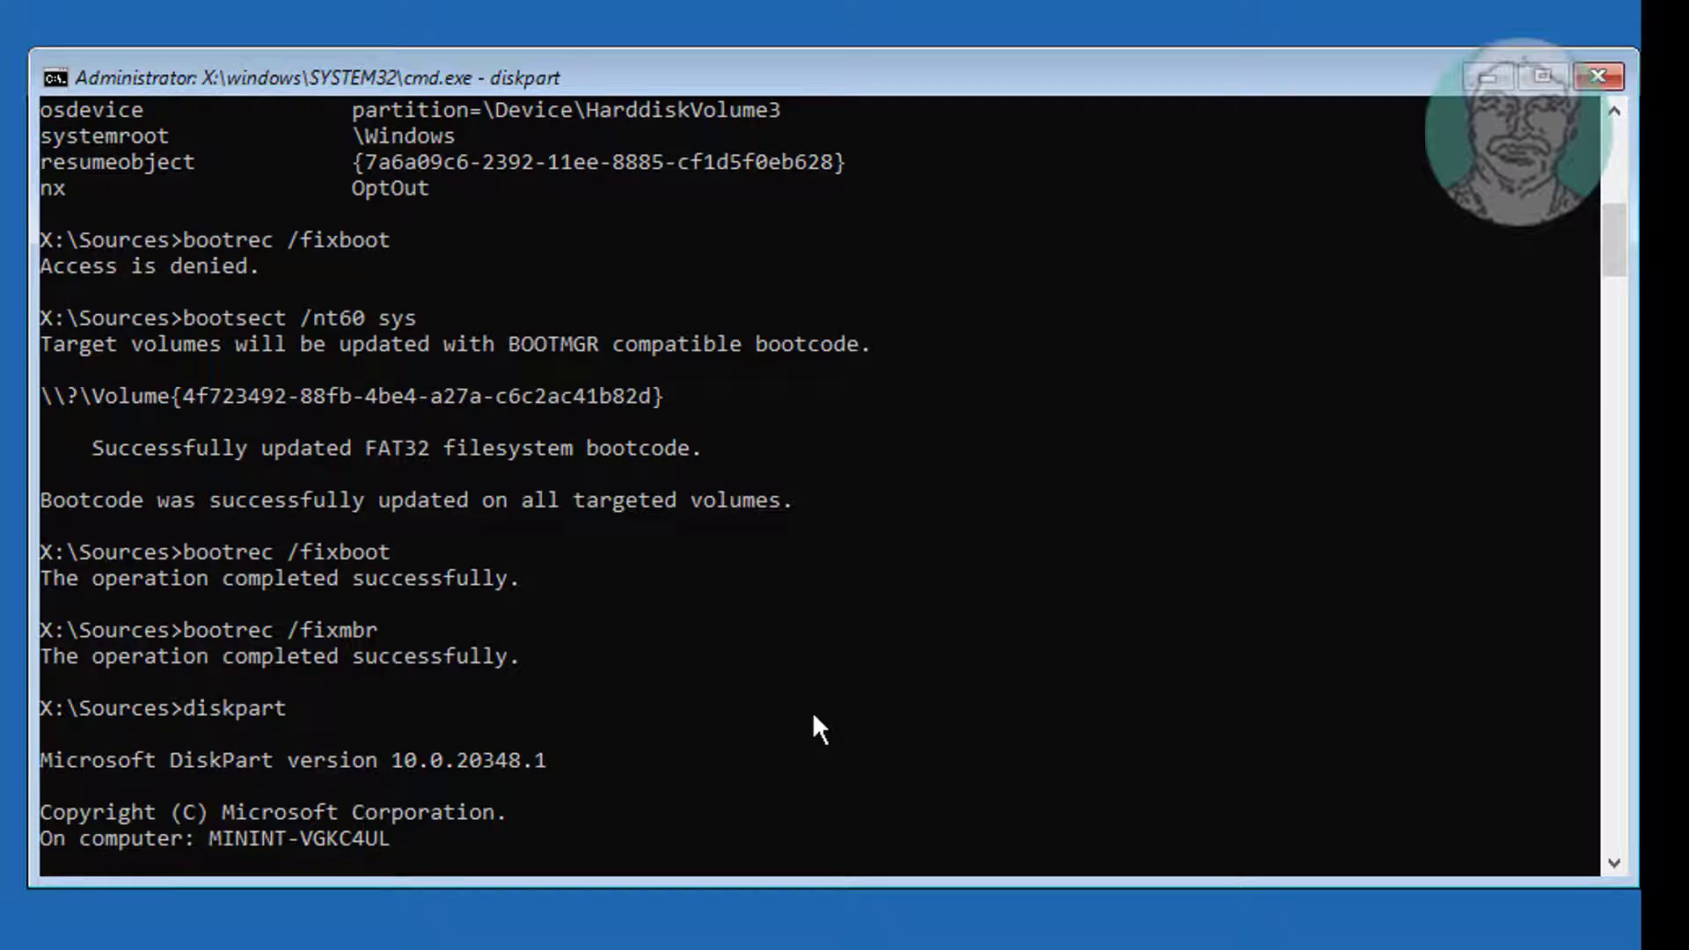
# List the disks, select disk 0 and list its volumes, revealing the hidden 100 MB FAT32 partition.
pyautogui.write('list')
pyautogui.write('sel')
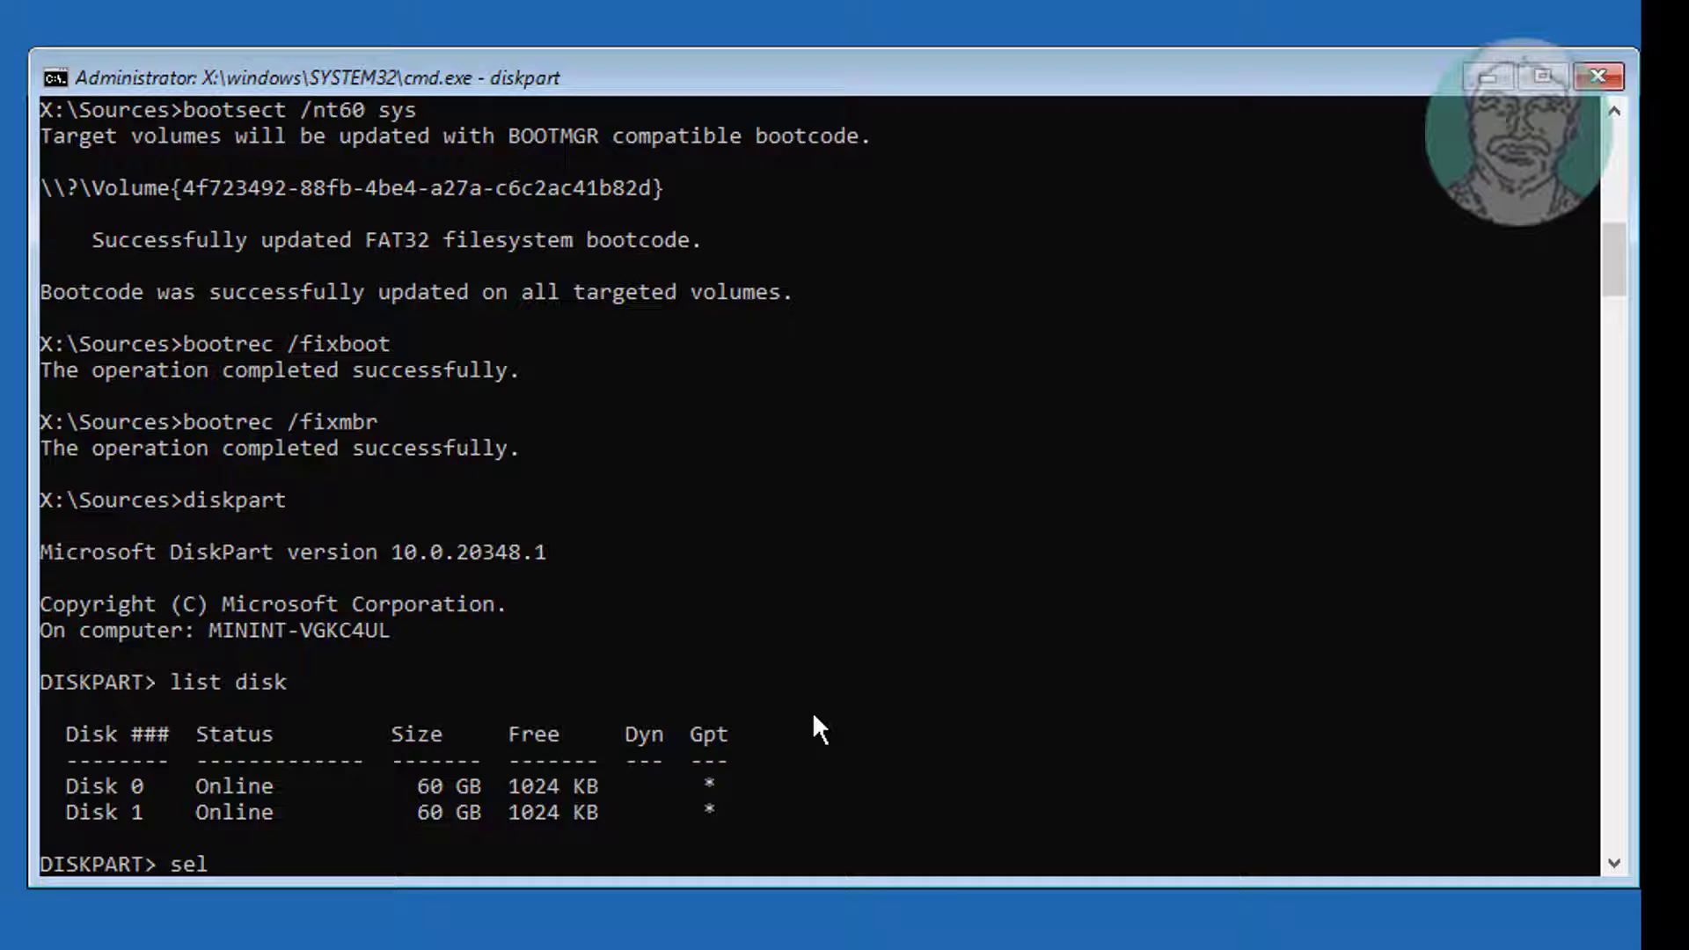
pyautogui.write('disk 0')
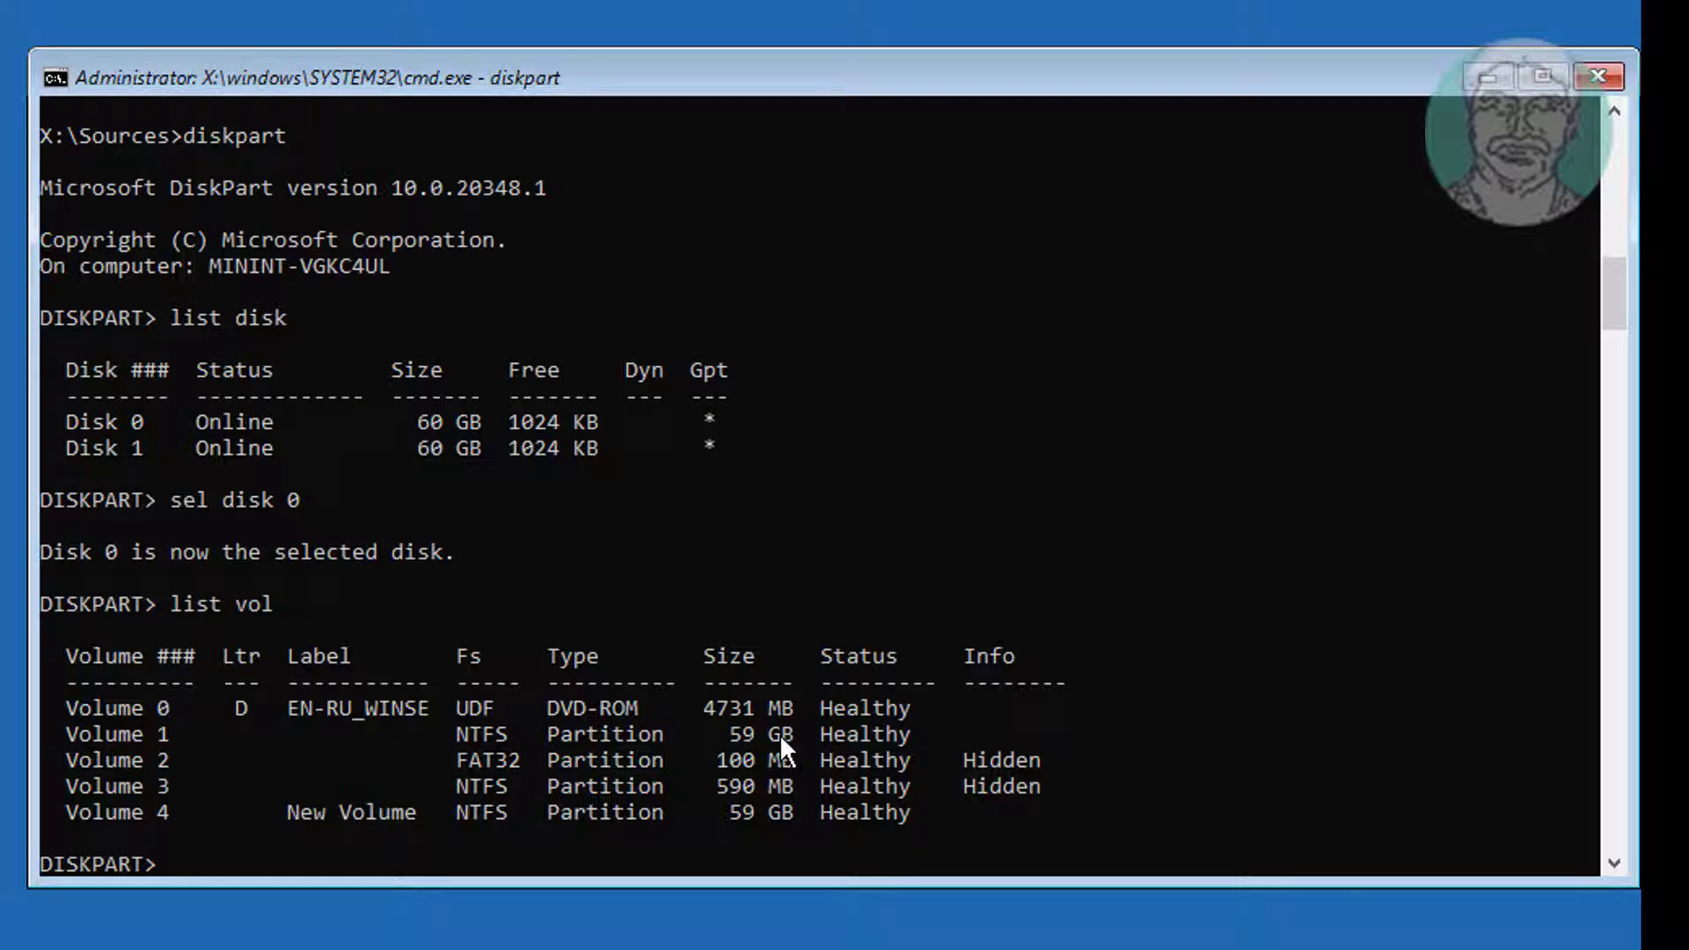
pyautogui.moveTo(129, 760)
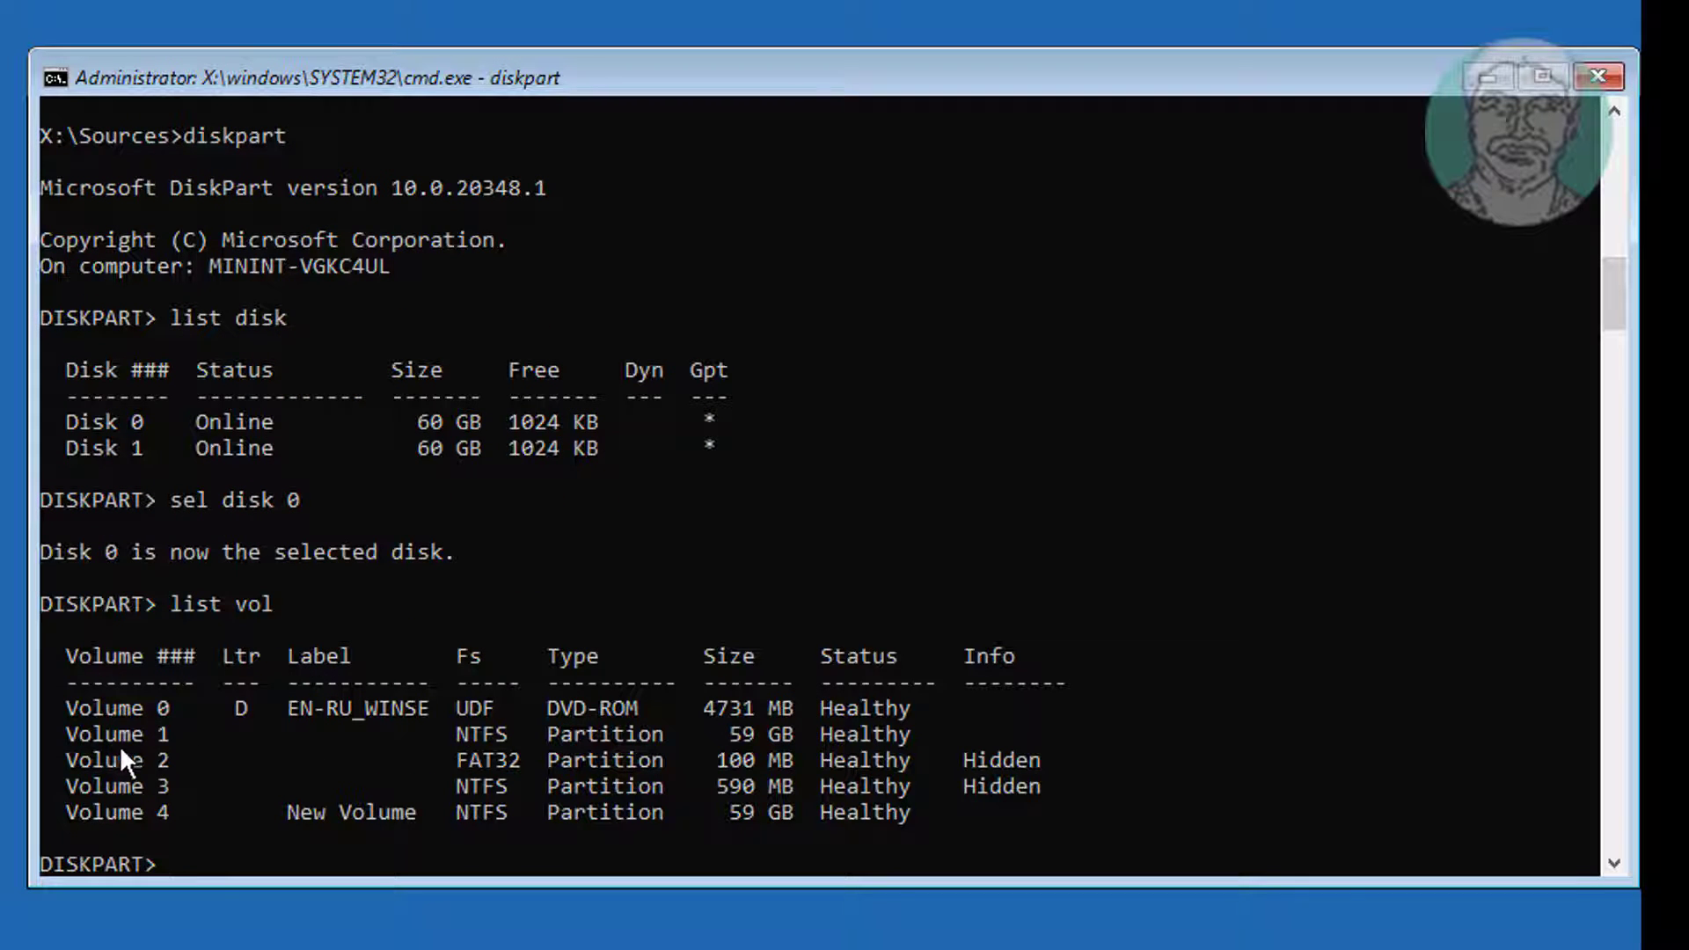
pyautogui.moveTo(81, 748)
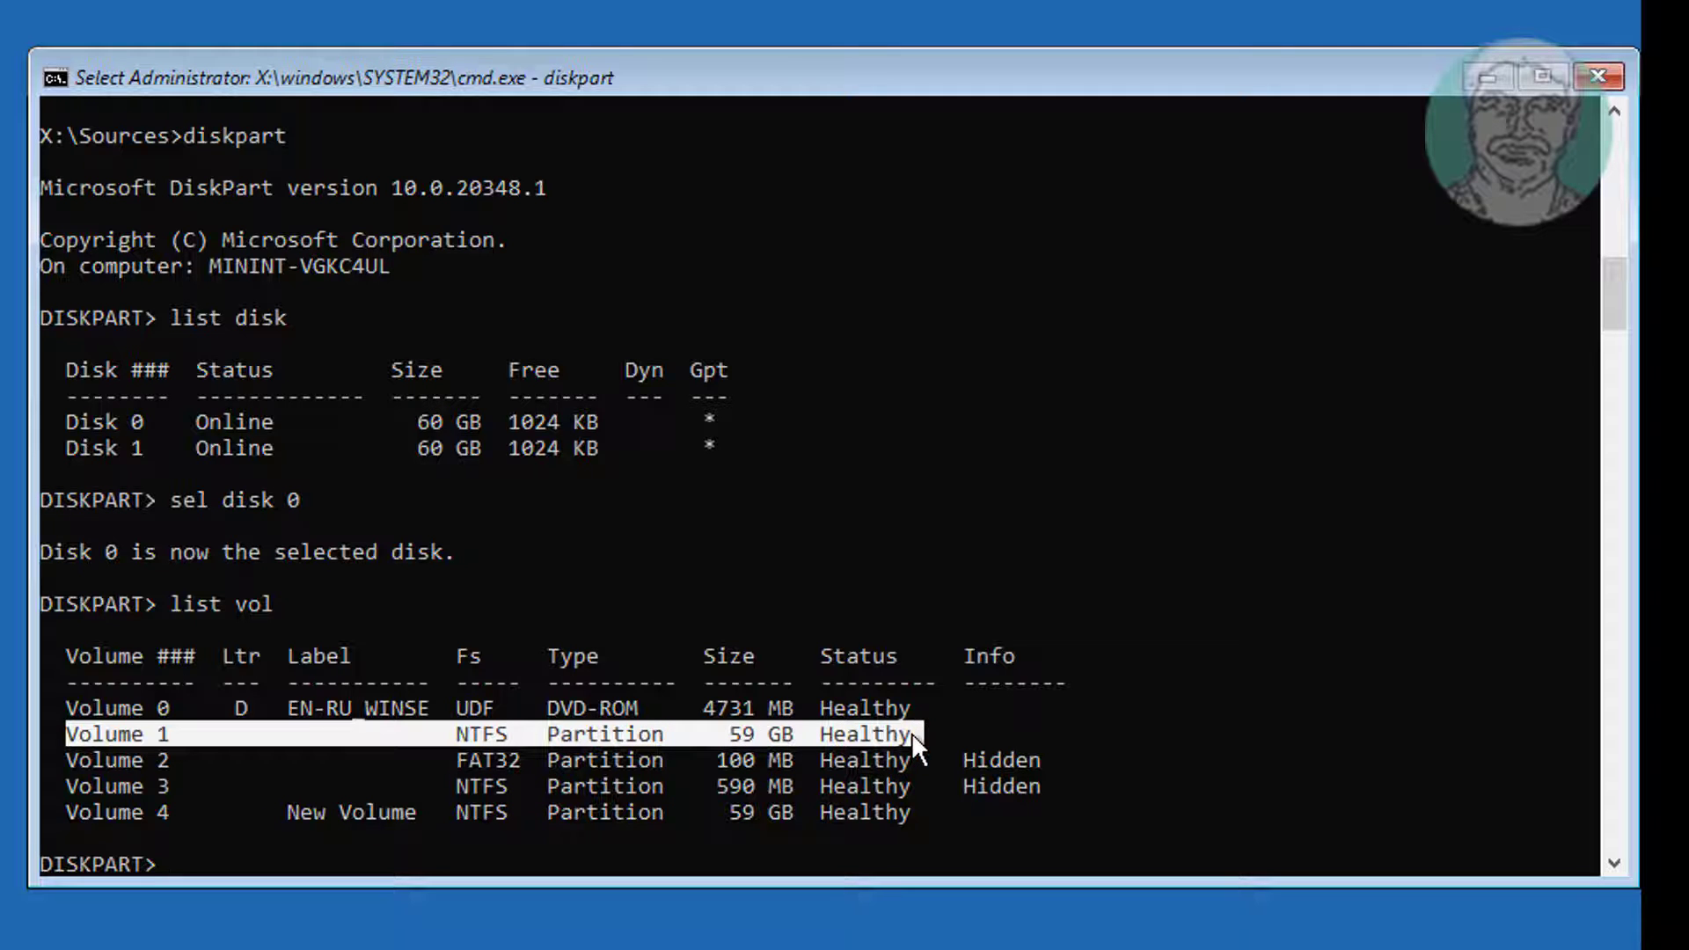
pyautogui.moveTo(751, 793)
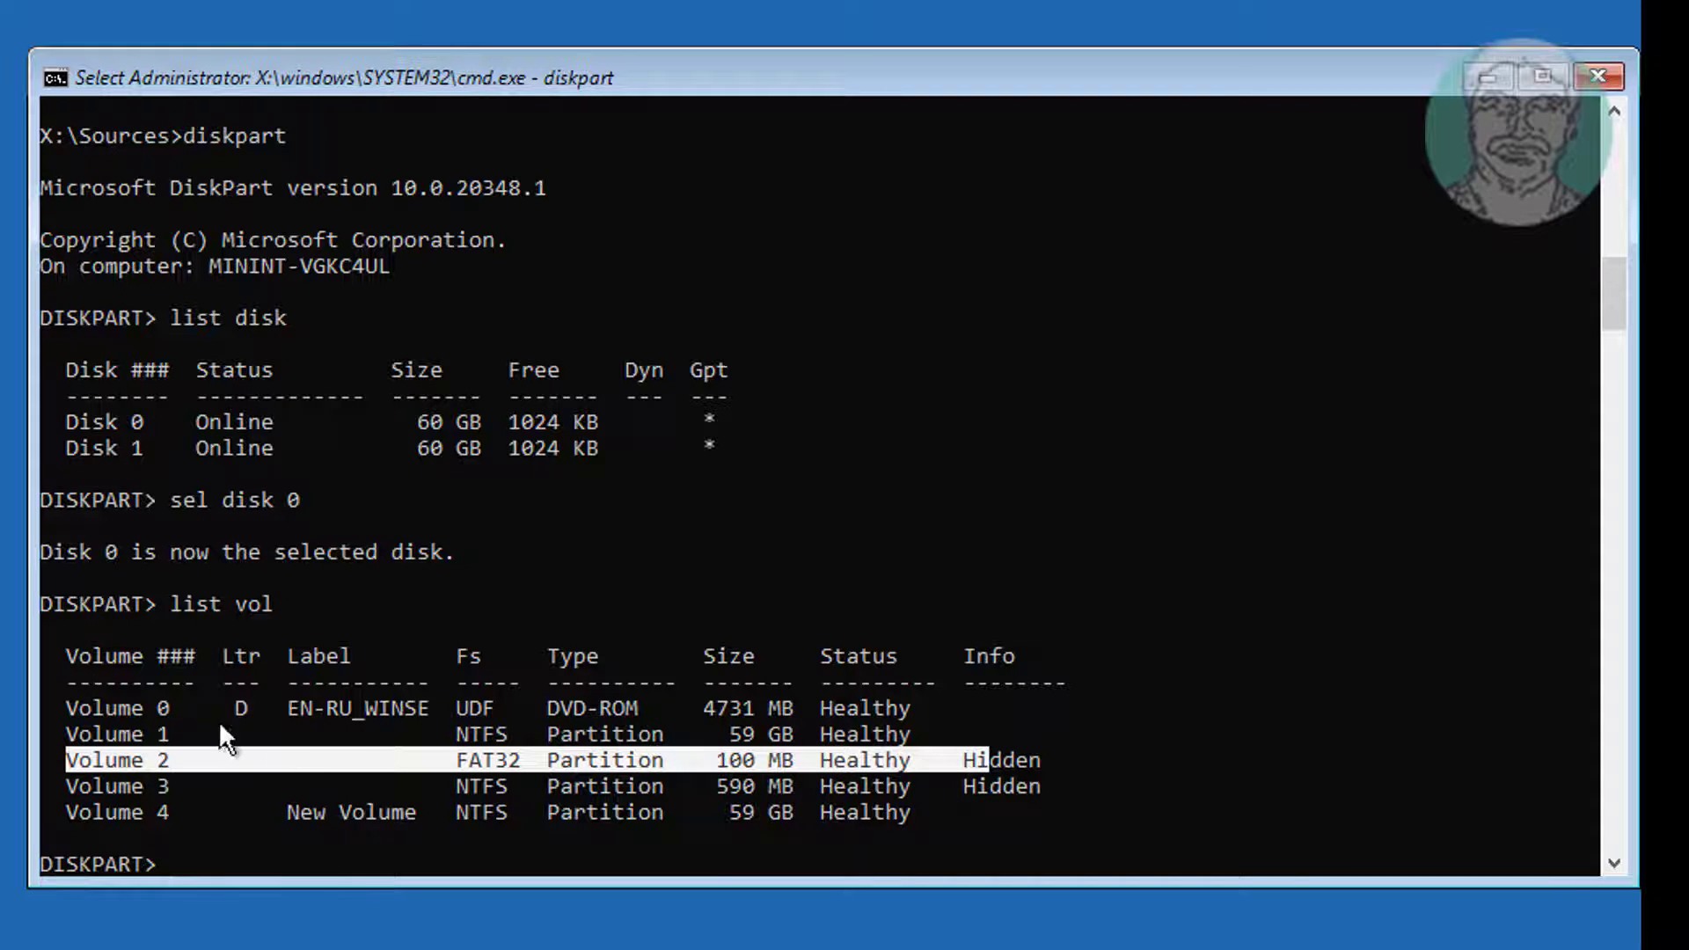
# Select volume 1 and assign it drive letter P.
pyautogui.write('s')
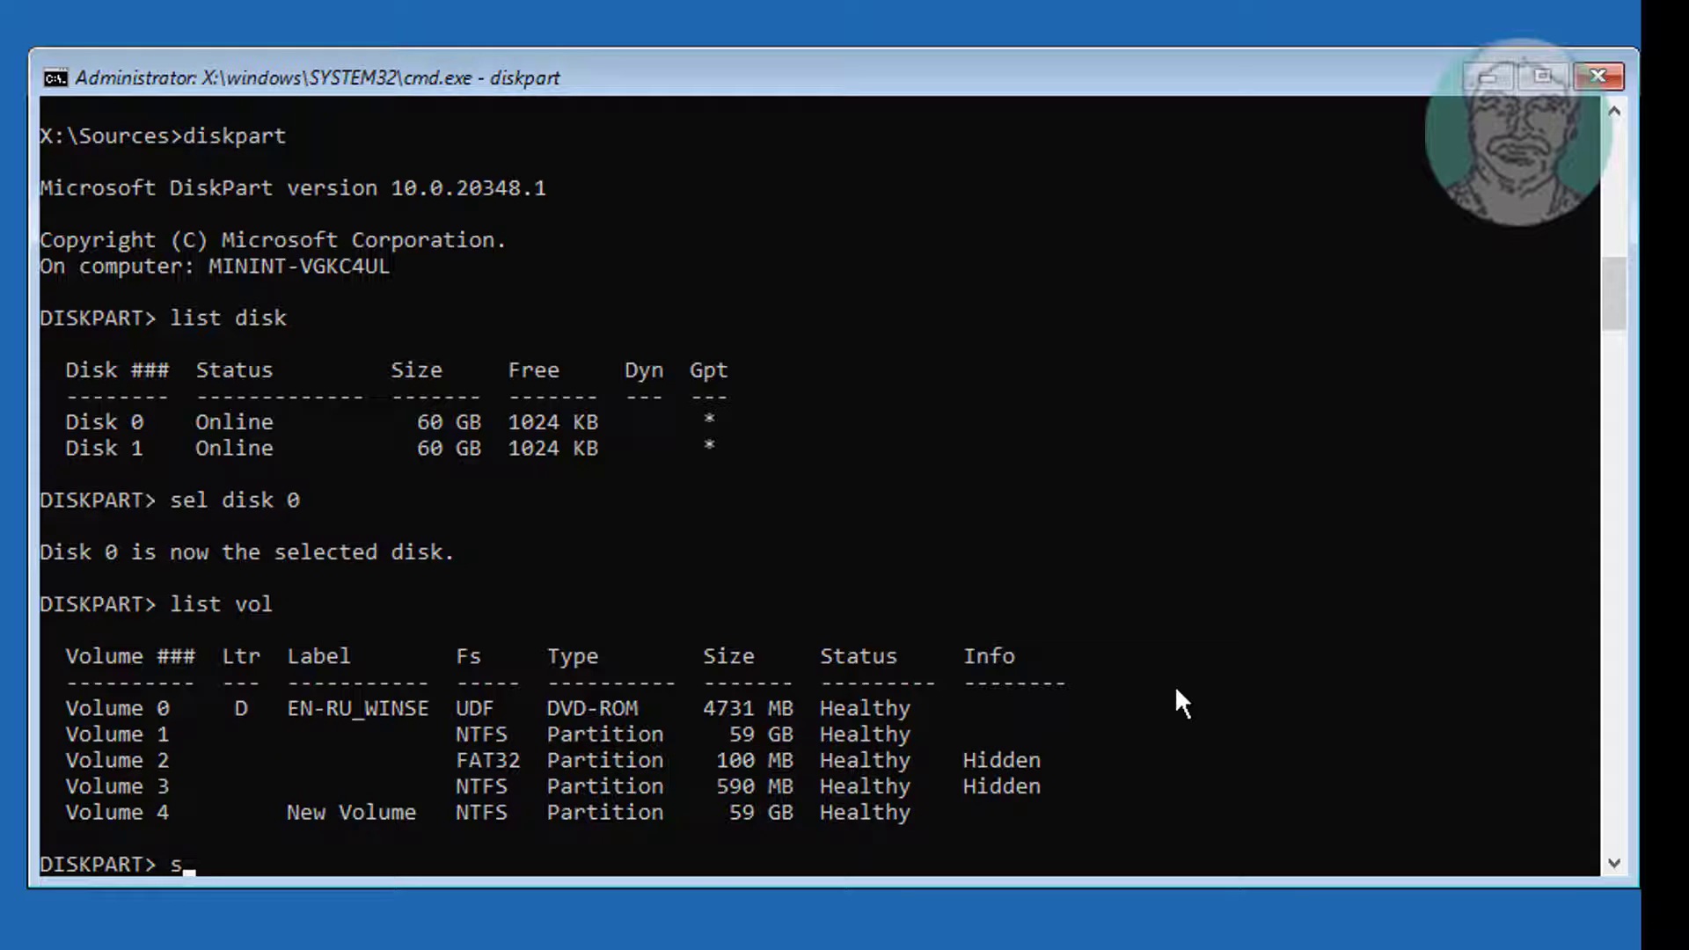
pyautogui.write('el vol')
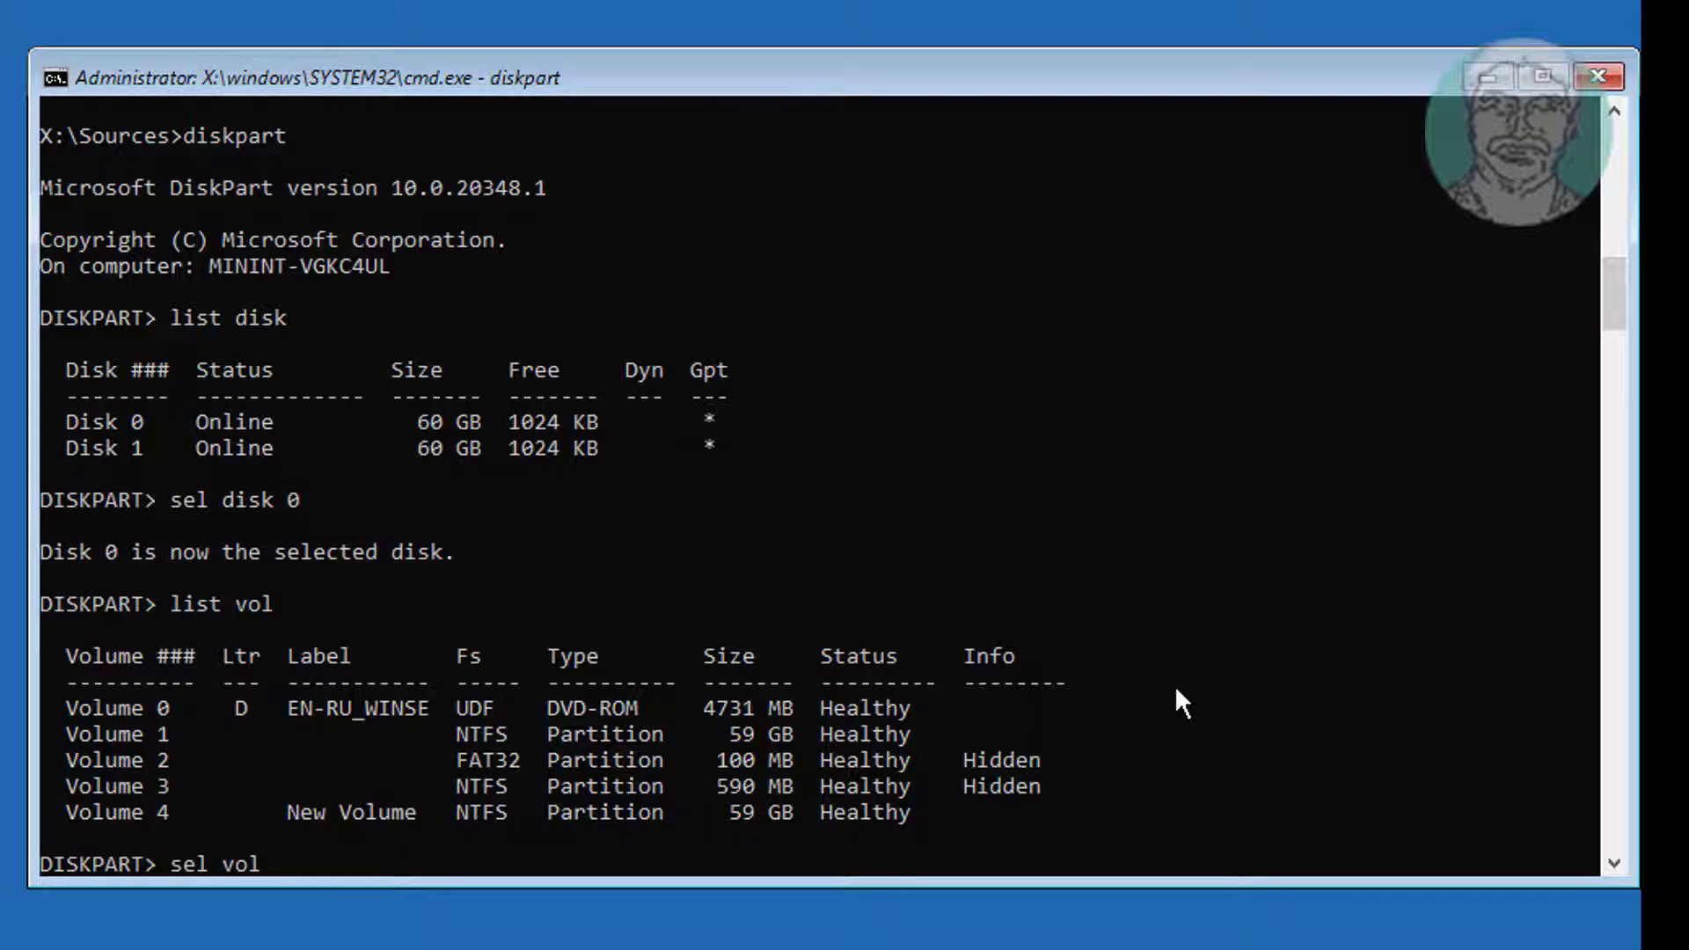
pyautogui.write('1')
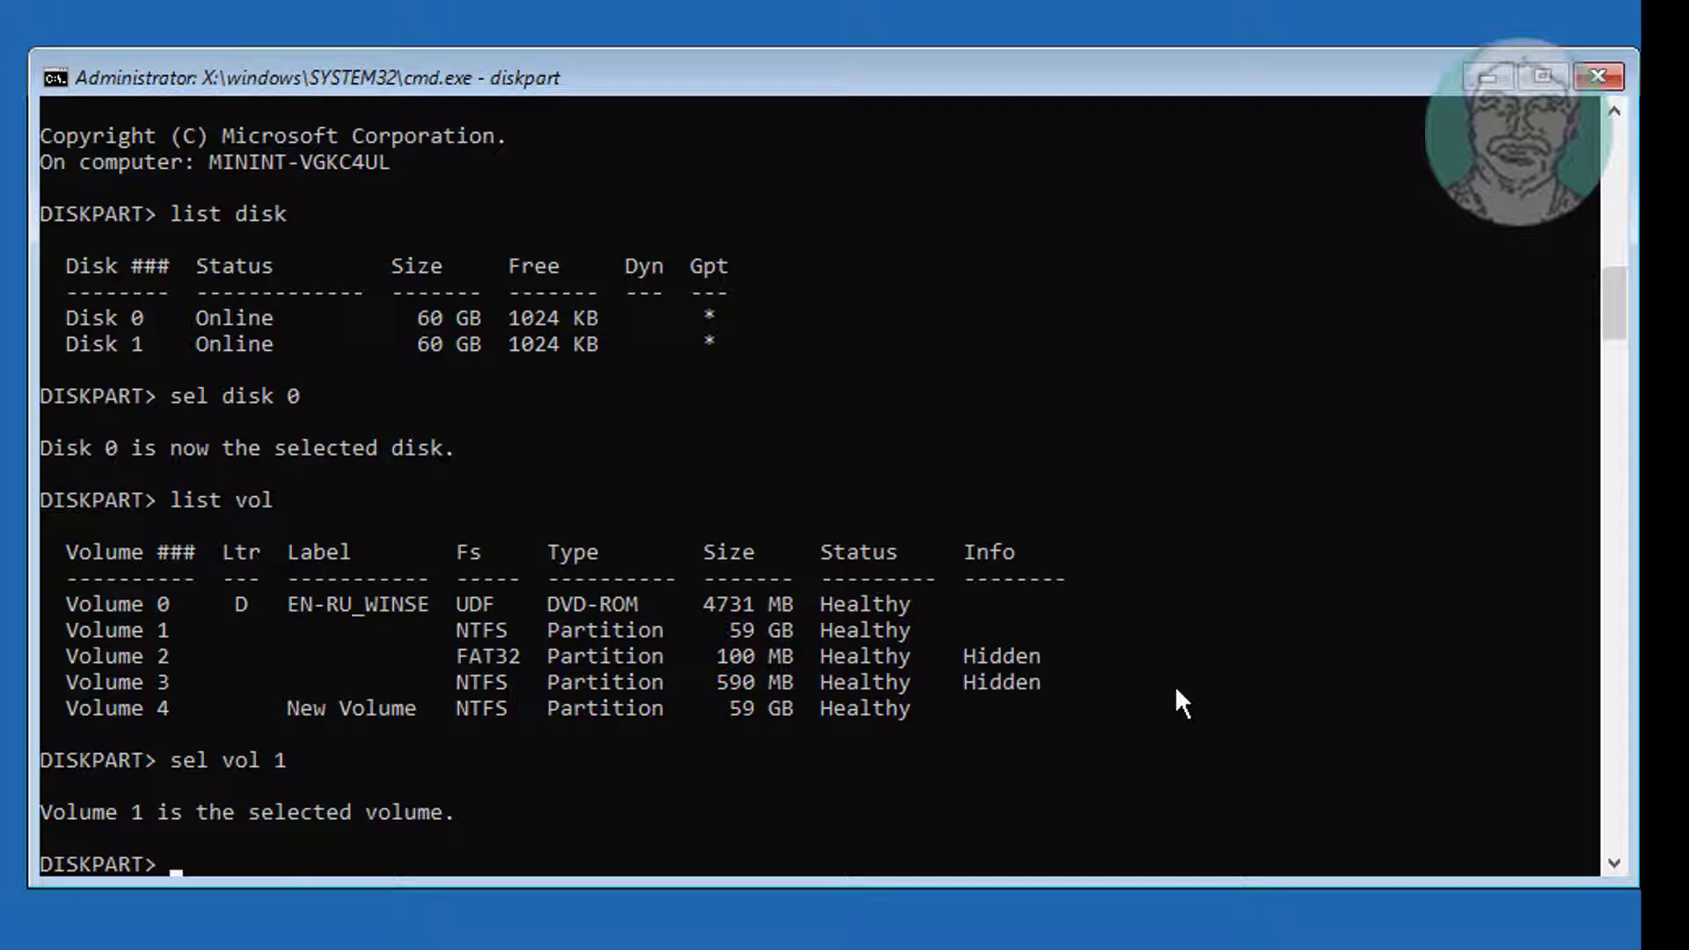
pyautogui.write('ass')
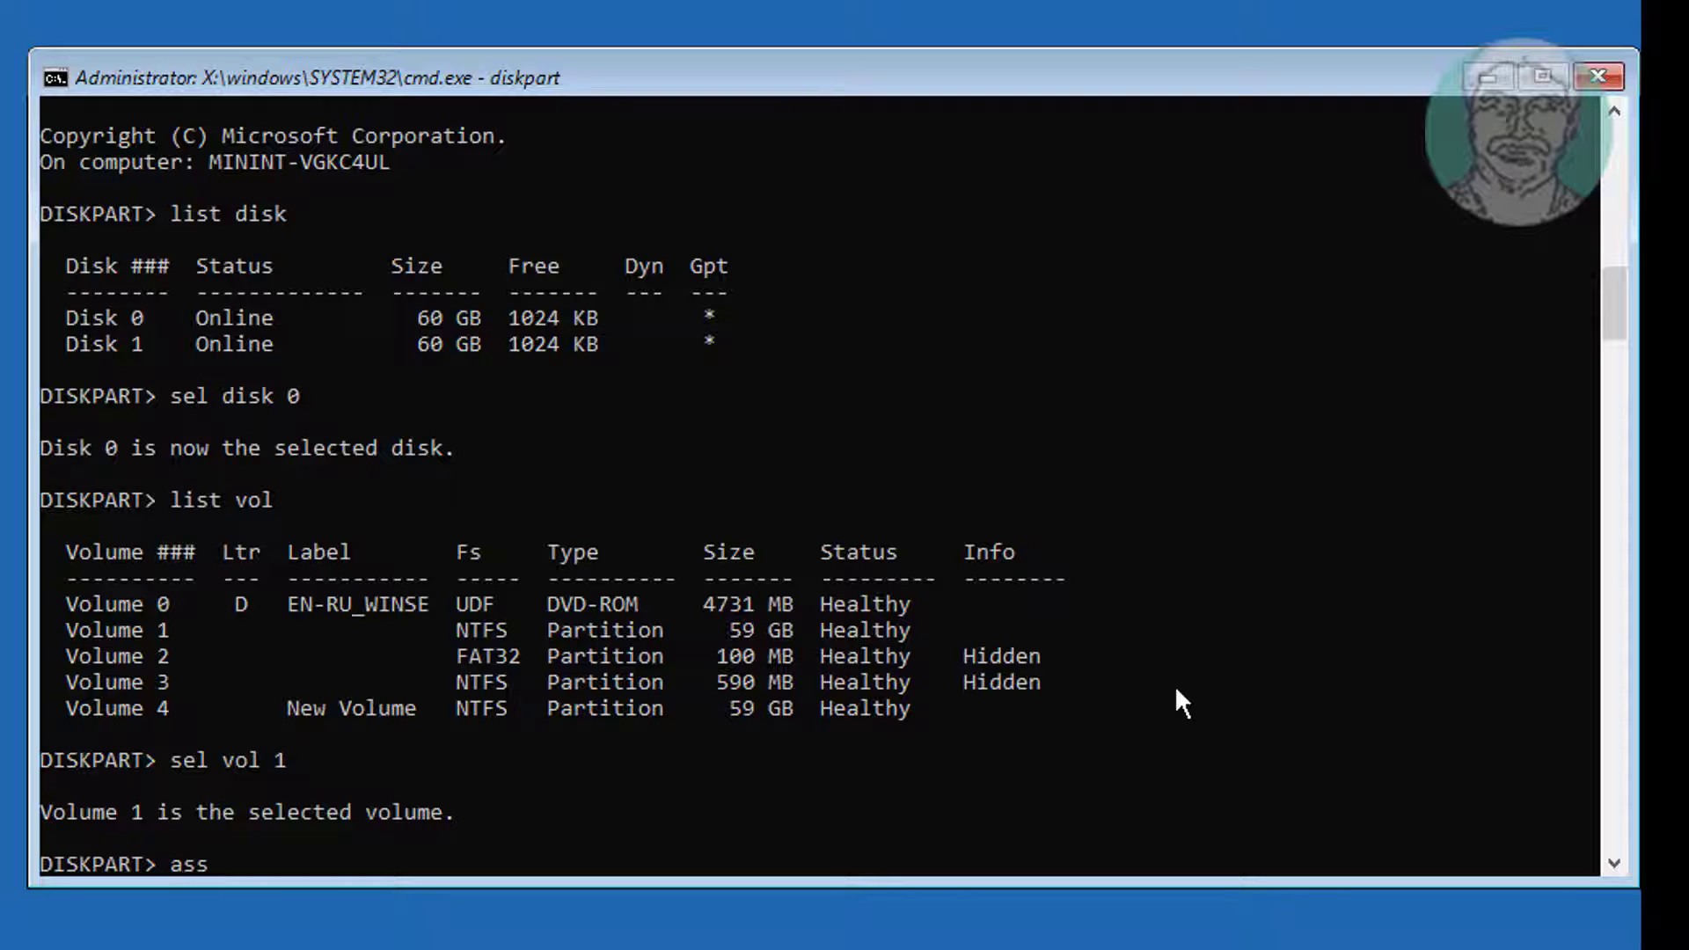
pyautogui.write('ign letter')
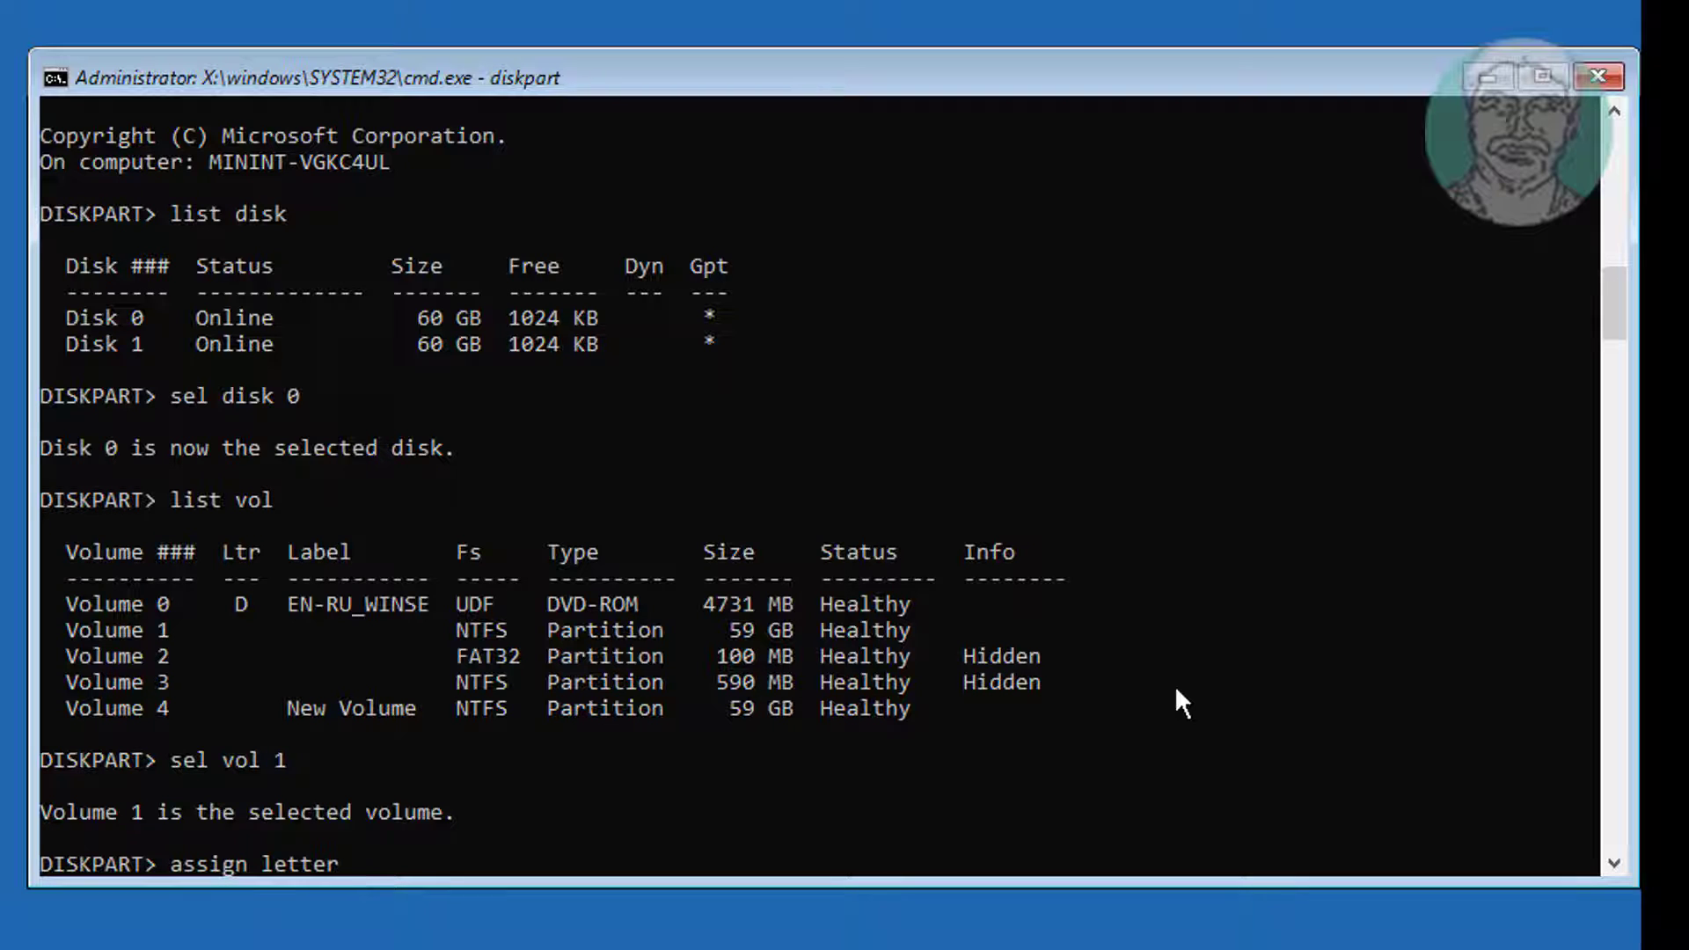
pyautogui.write('=p')
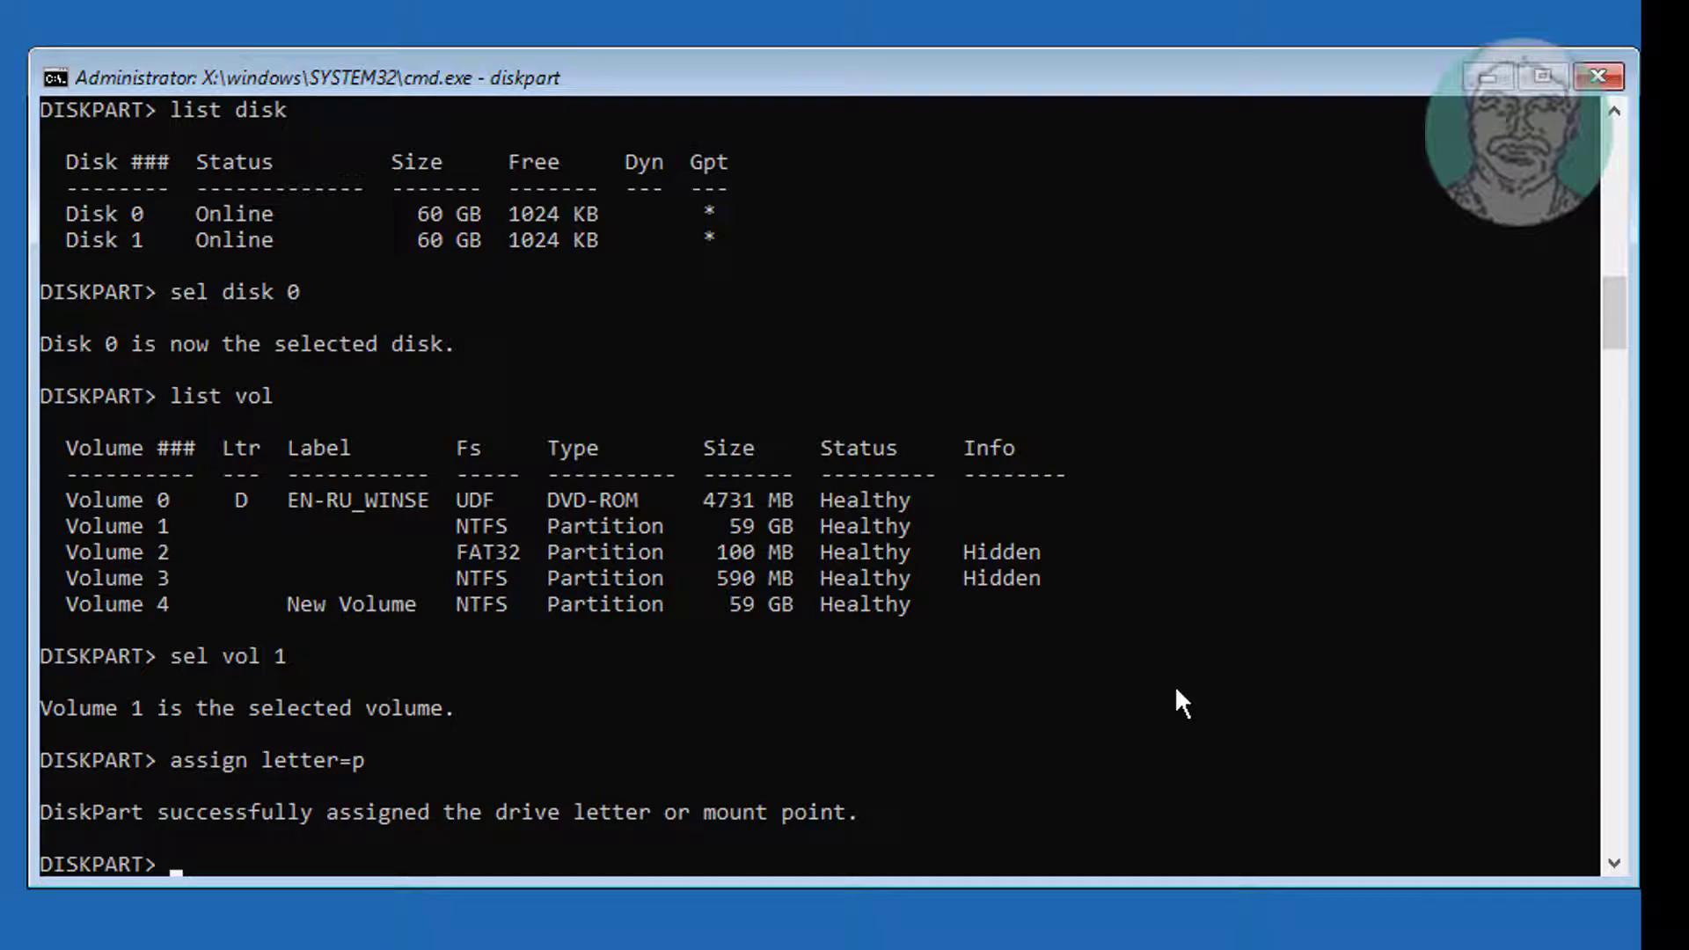
# Select the hidden 100 MB FAT32 volume 2, assign it drive letter Q, and begin exiting DiskPart.
pyautogui.write('sel vol')
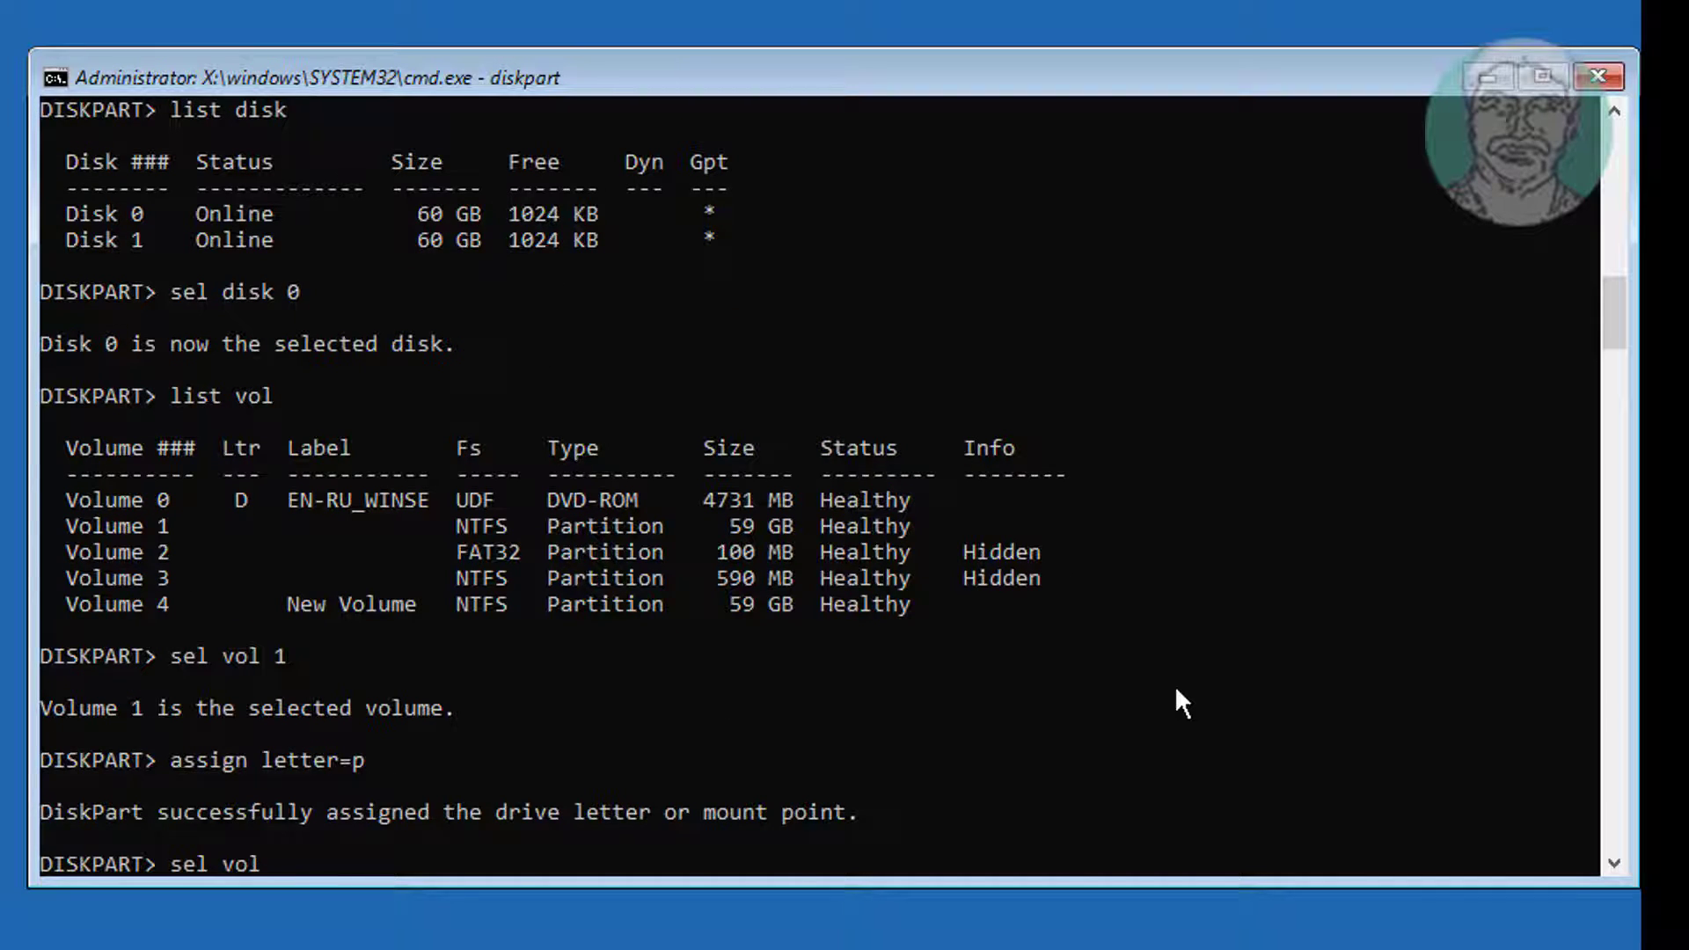
pyautogui.write('2')
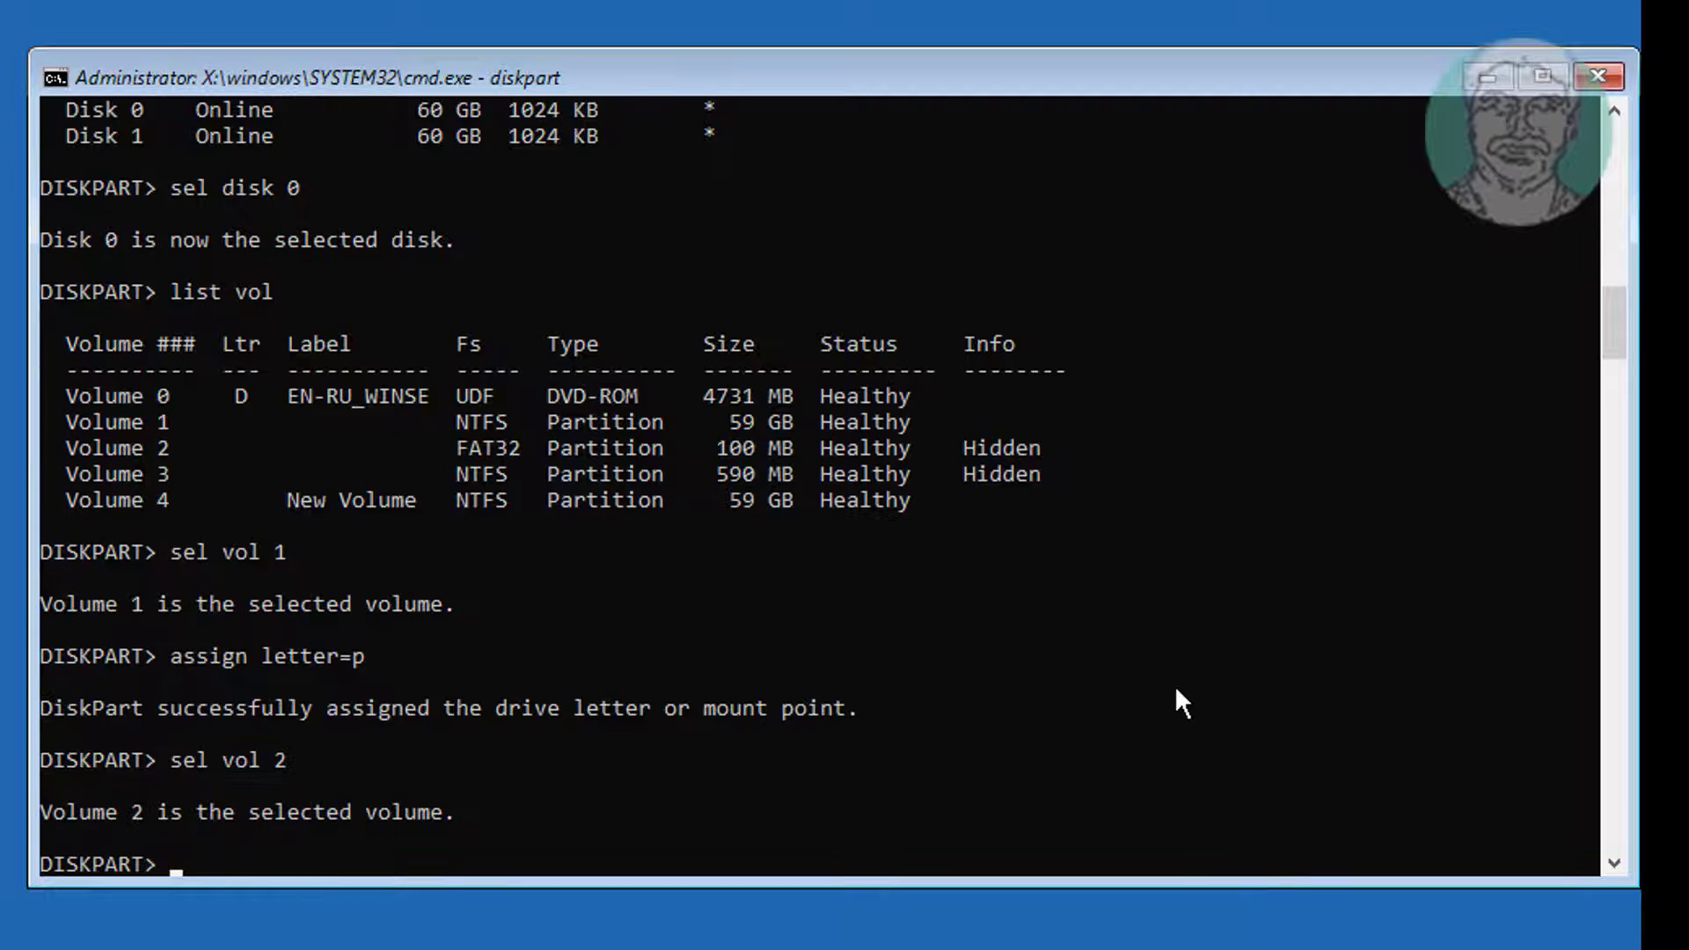
pyautogui.write('assign letter=q')
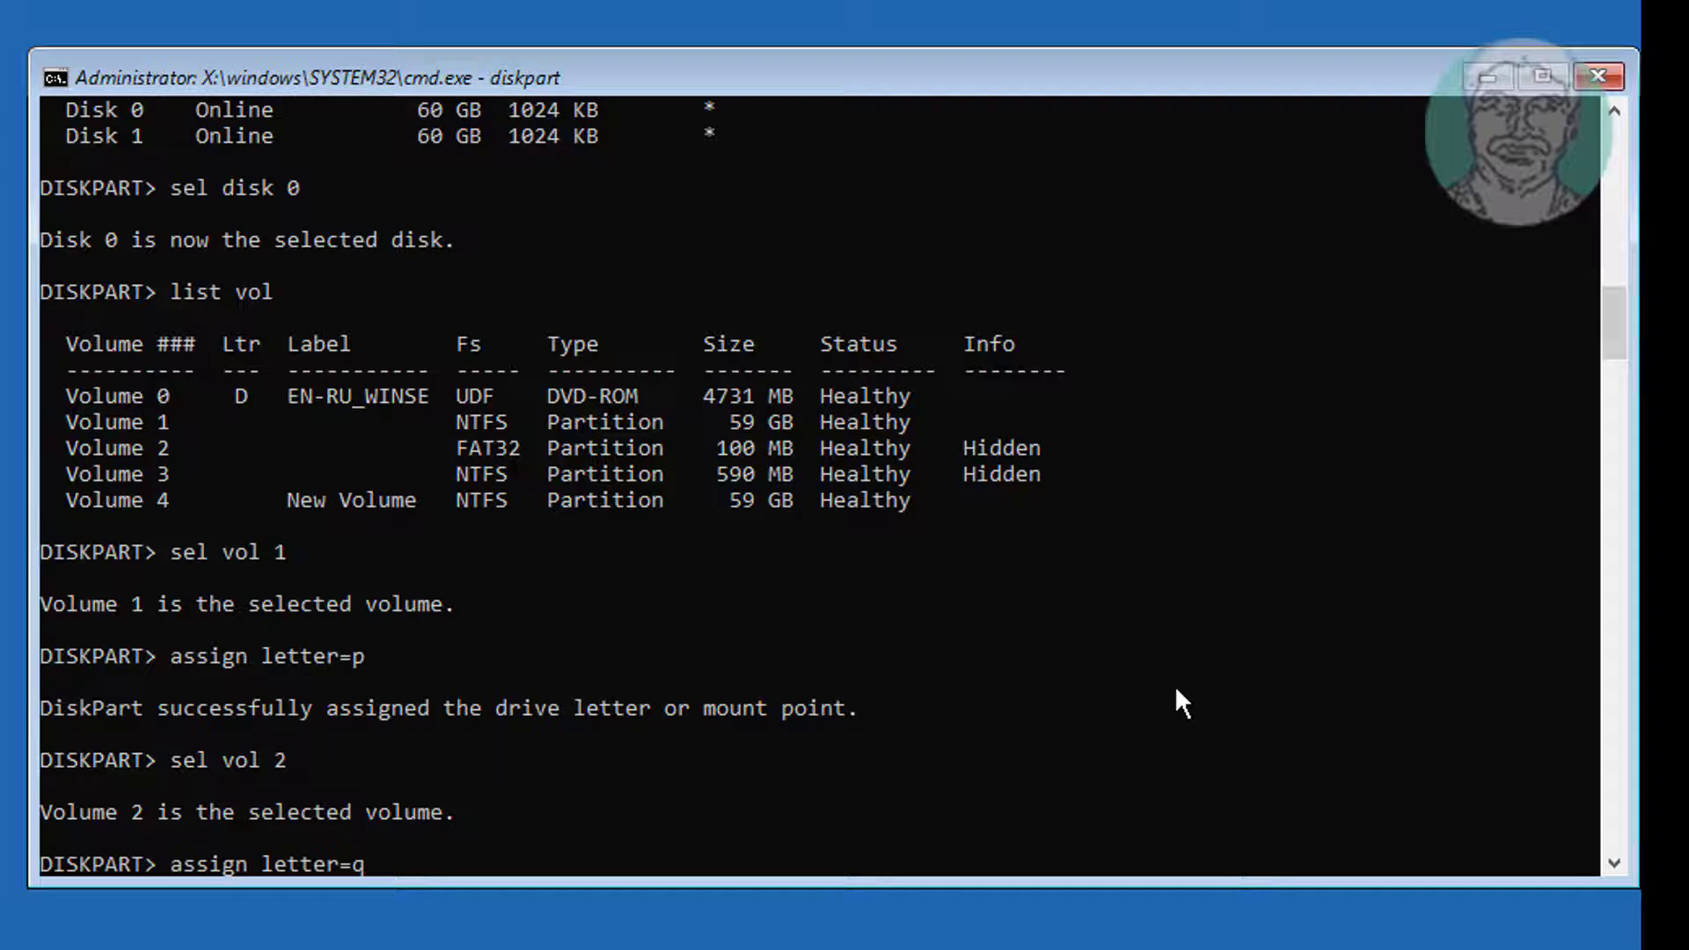
pyautogui.write('ex')
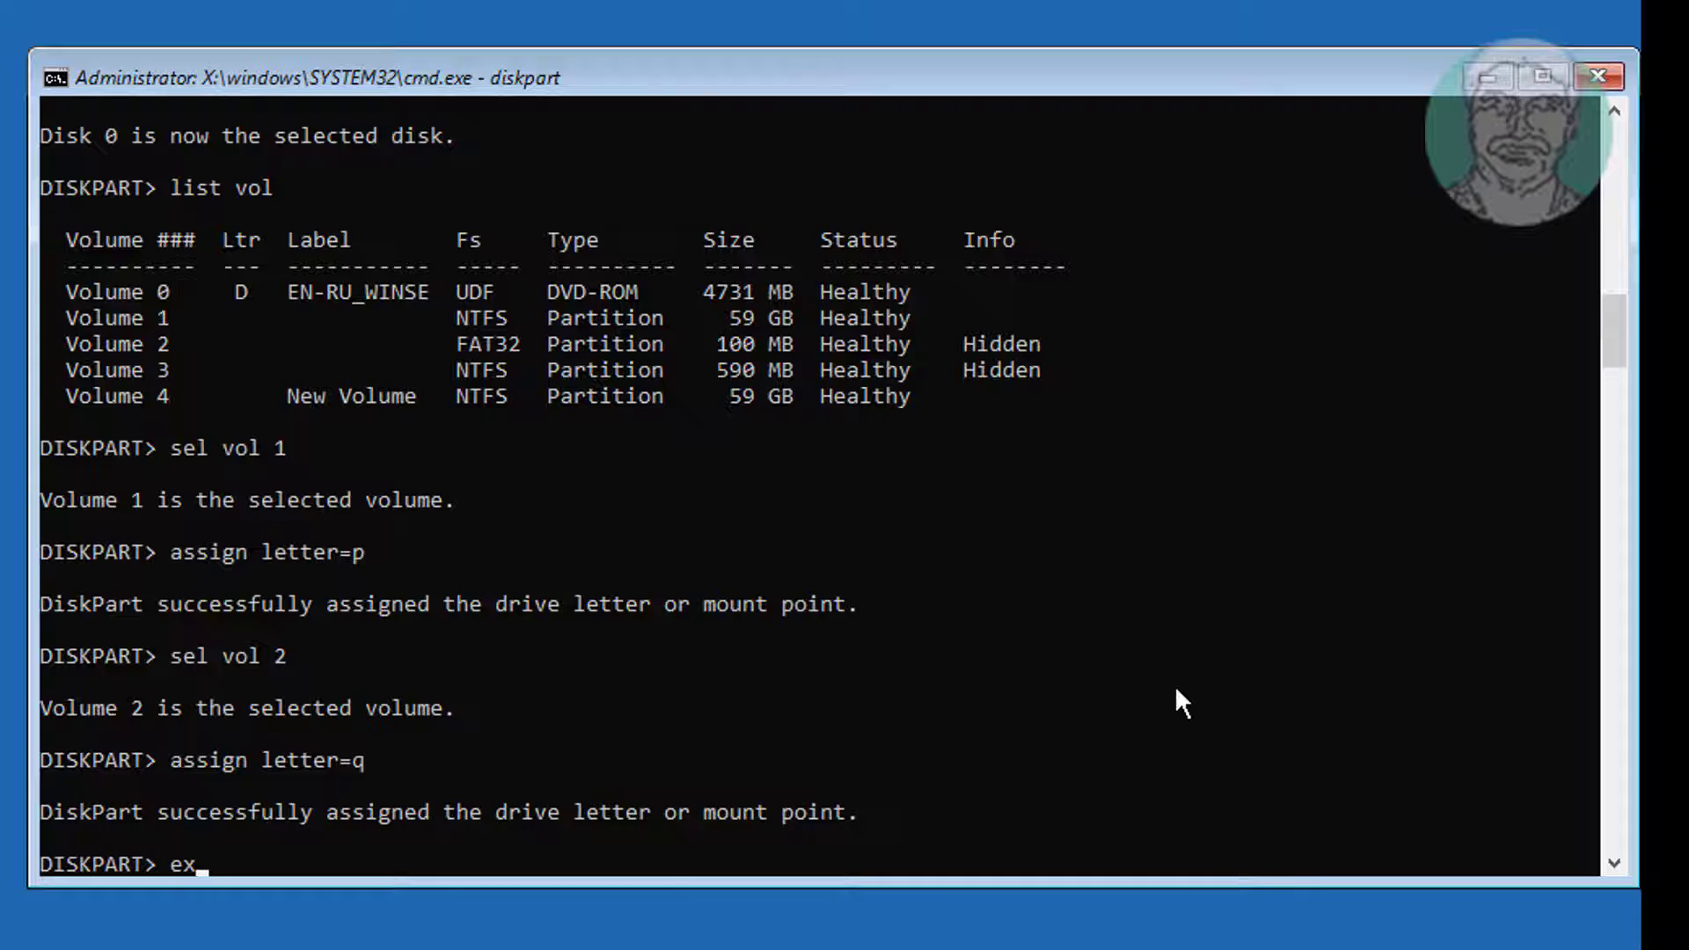
pyautogui.write('it')
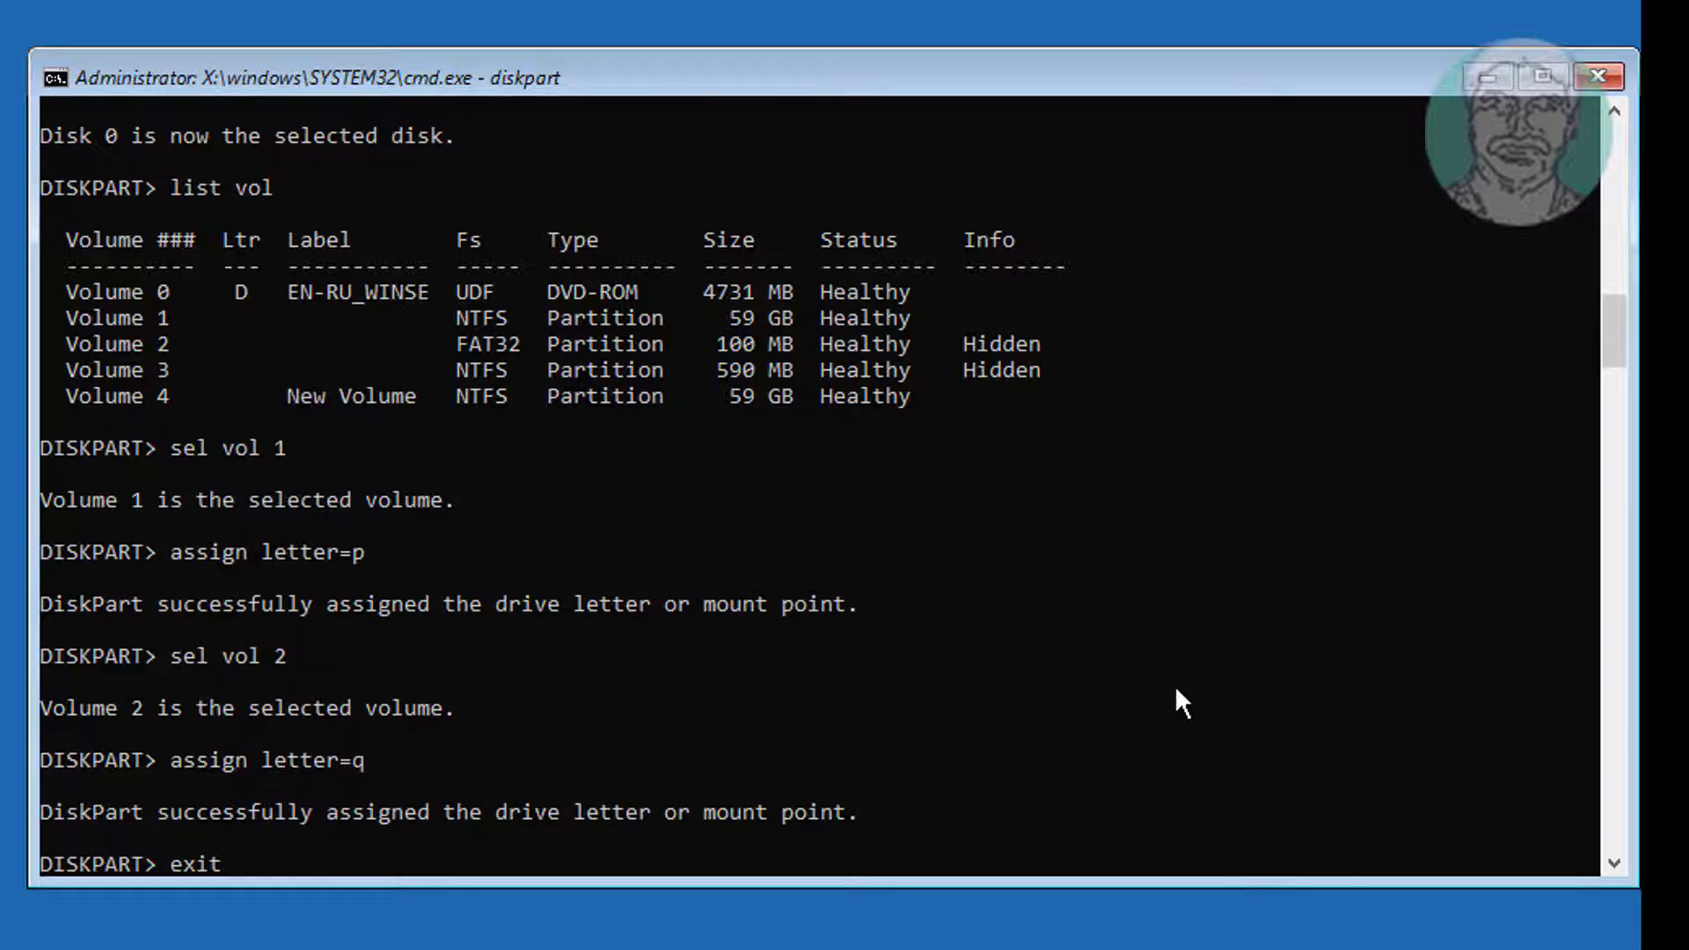
pyautogui.moveTo(9, 460)
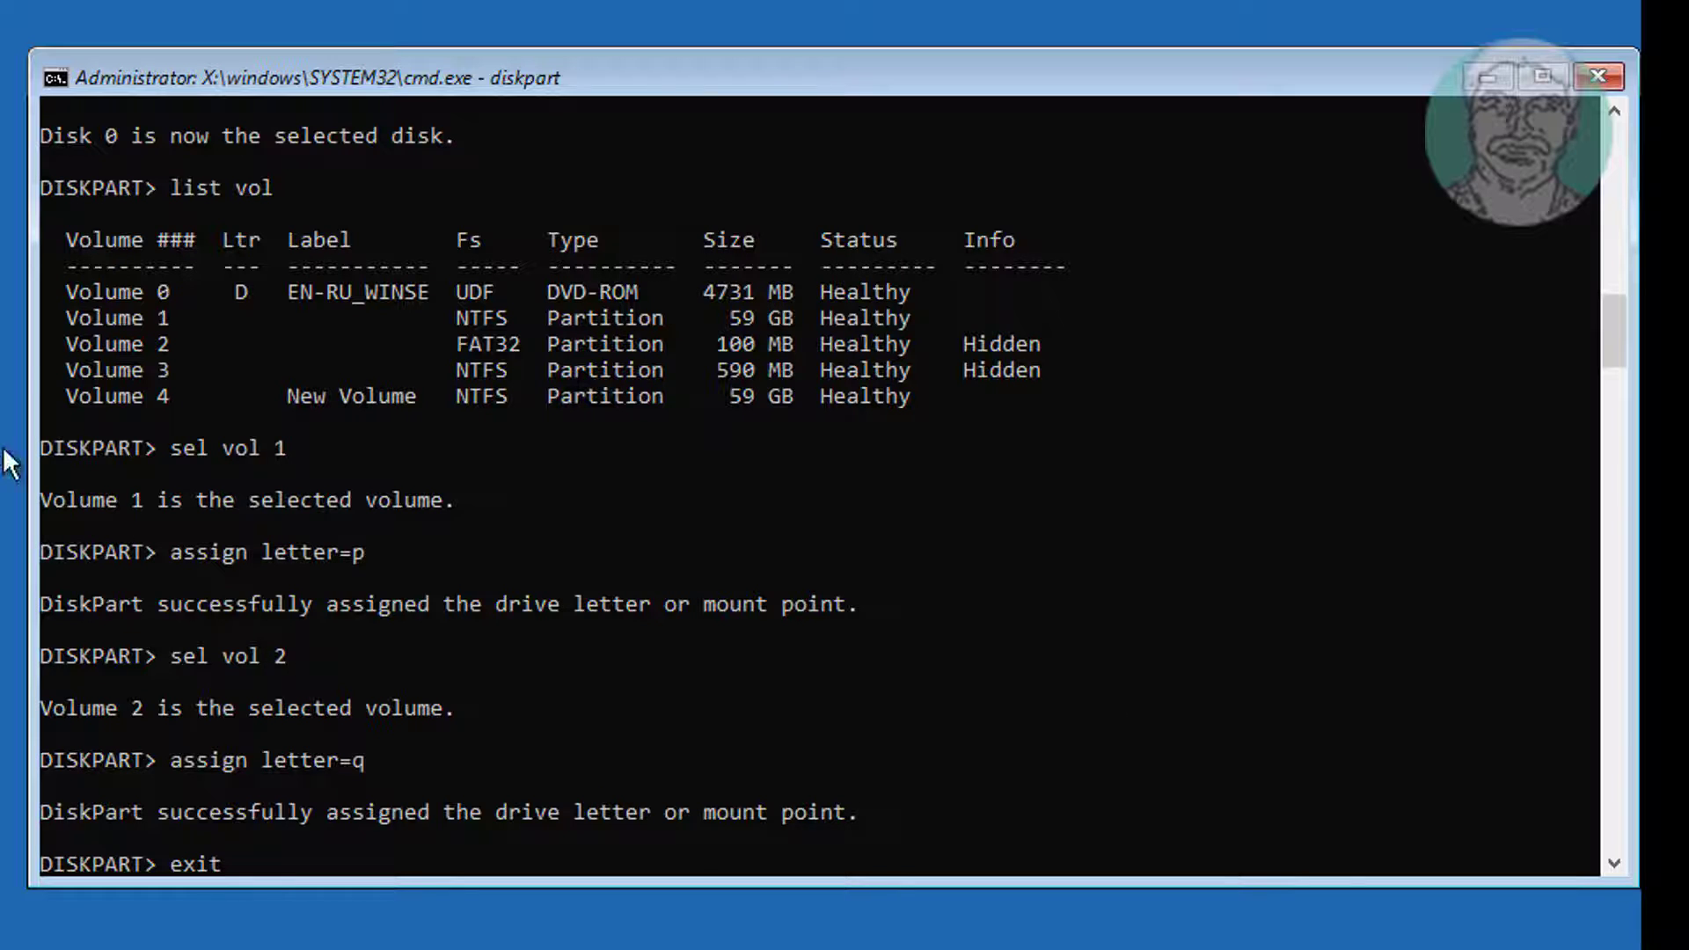
pyautogui.moveTo(542, 364)
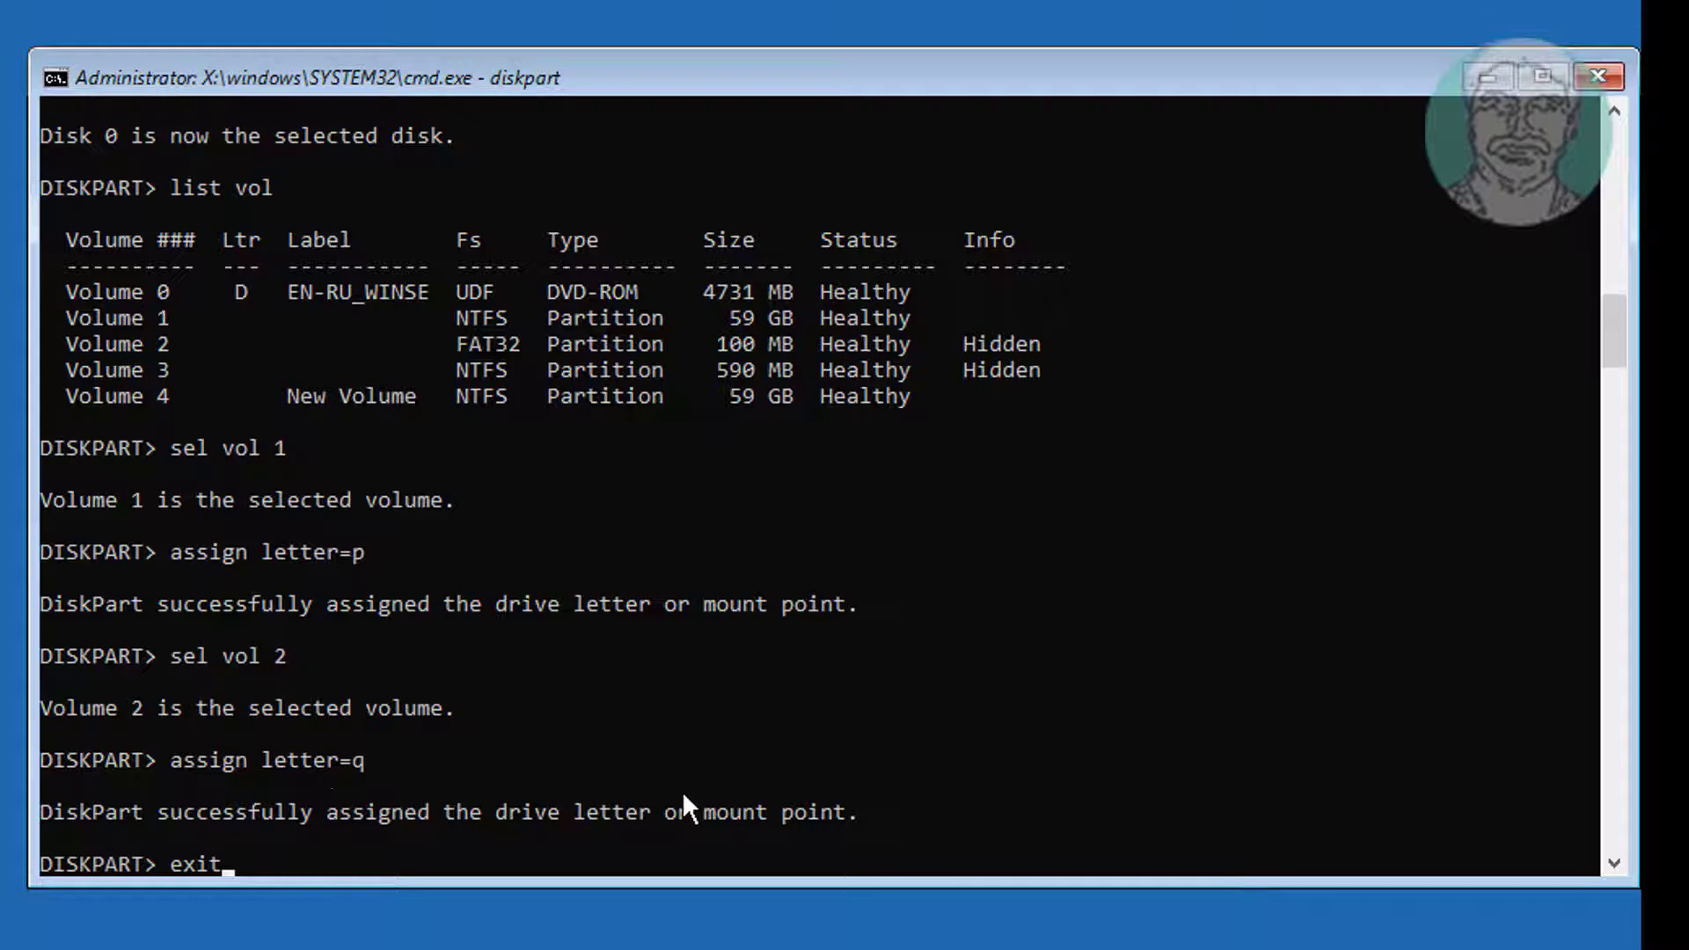
# Exit DiskPart, switch to Q: and change into \efi\microsoft\boot.
pyautogui.press('enter')
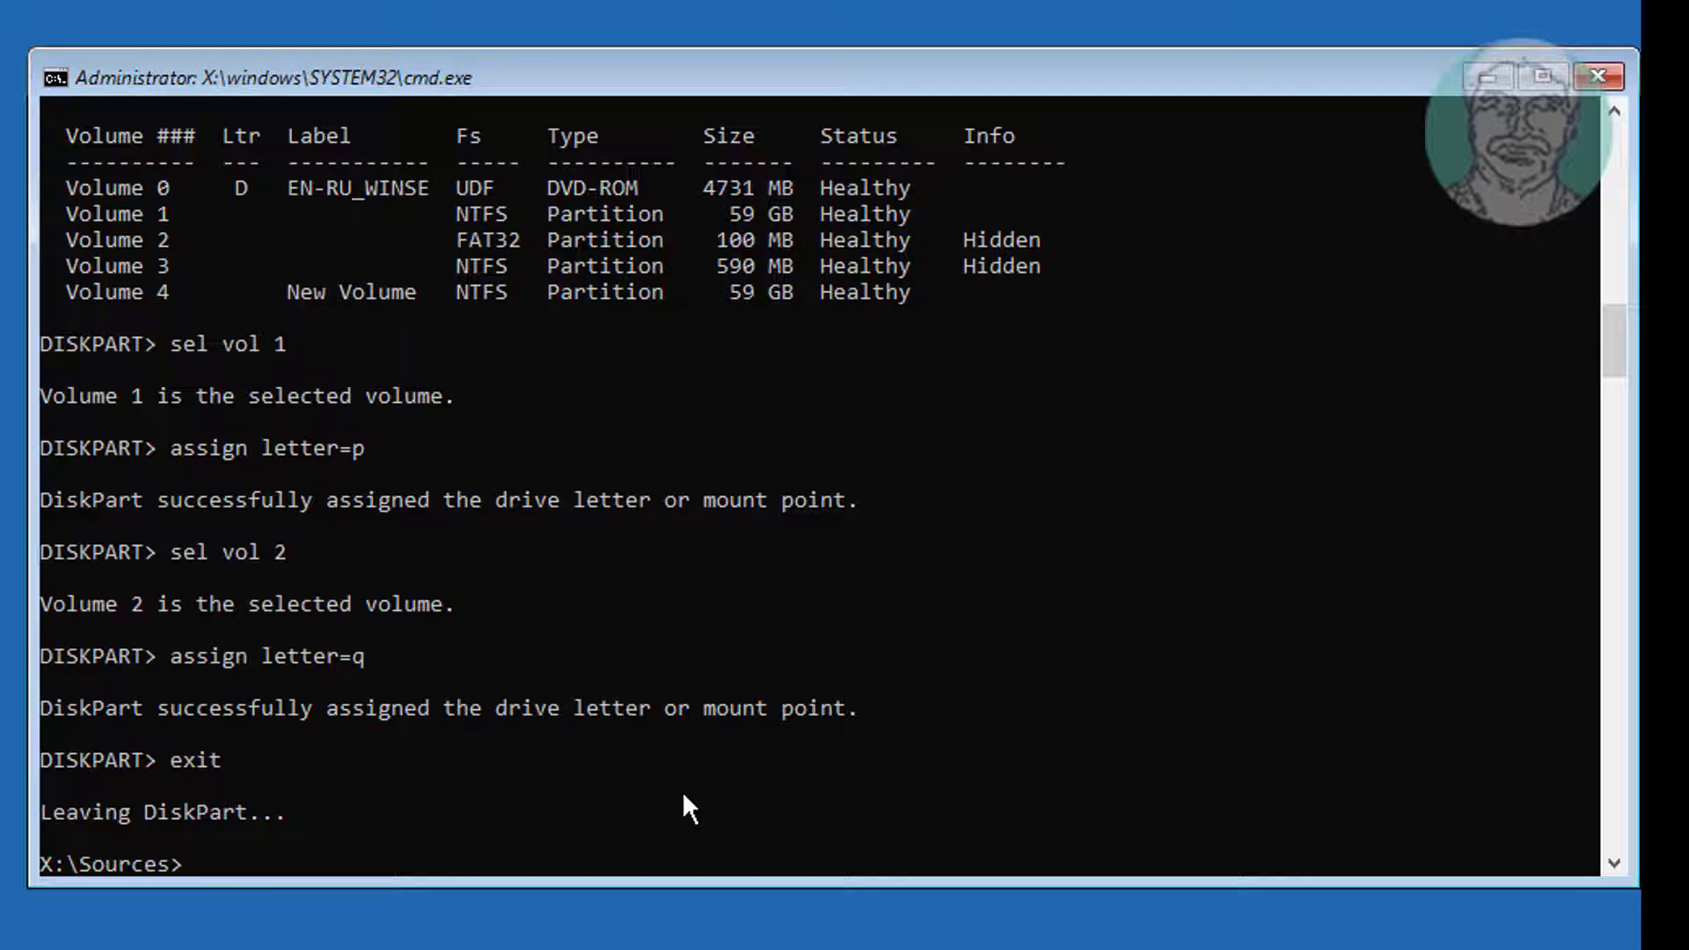
pyautogui.write('q')
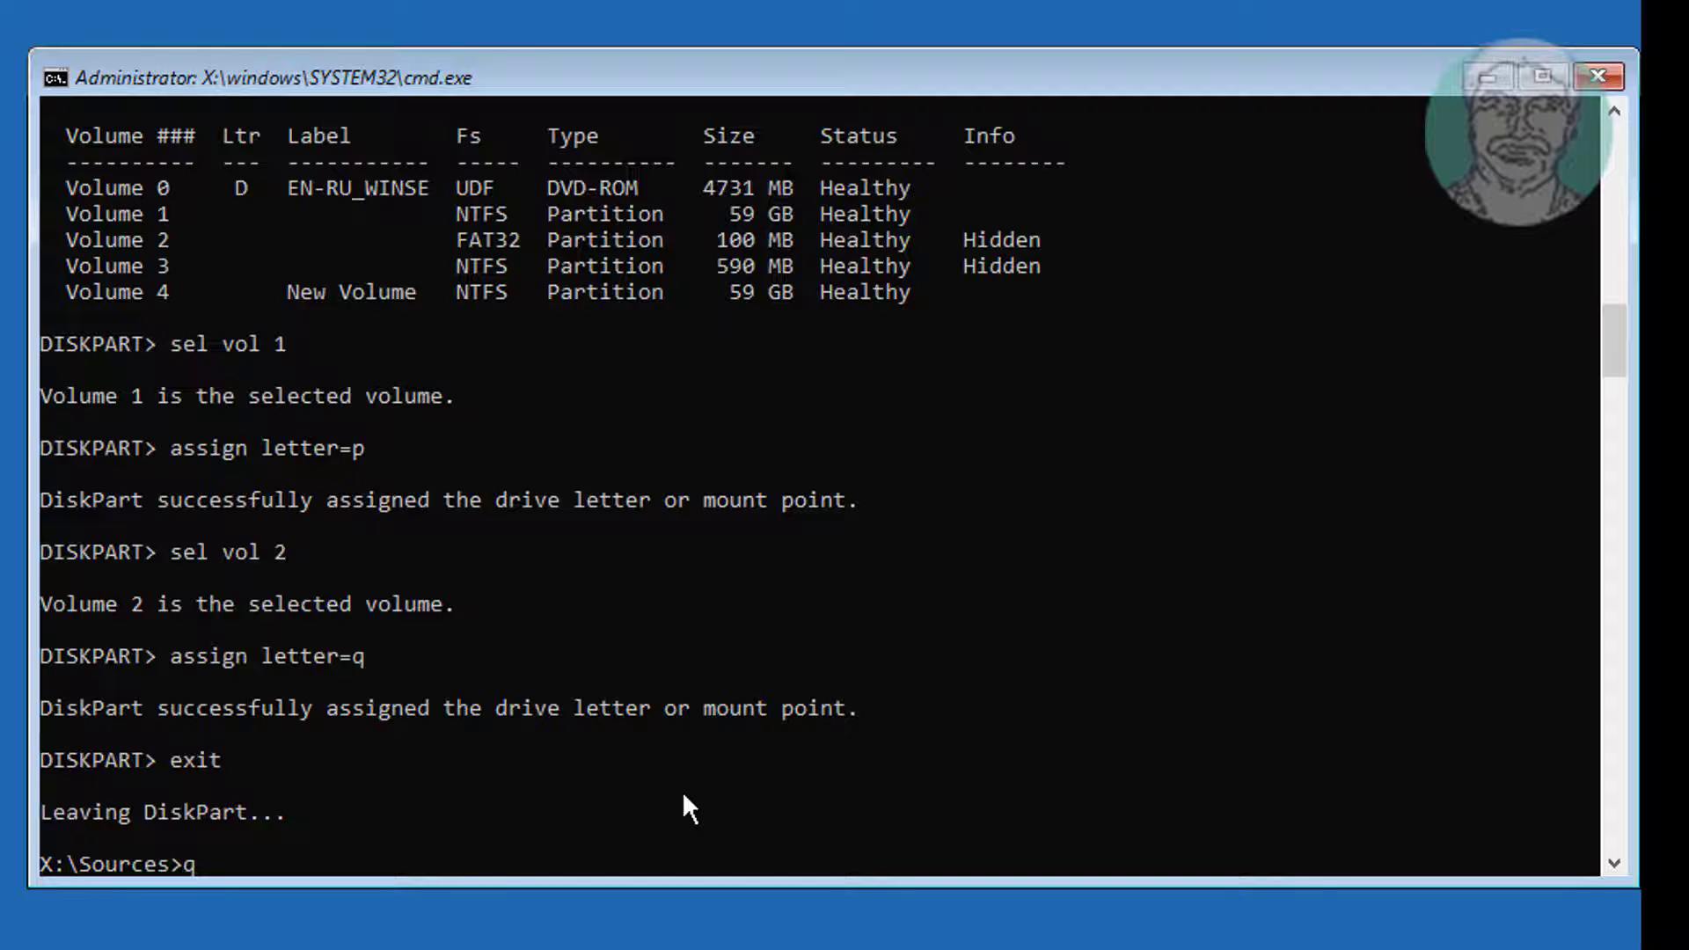
pyautogui.write(':')
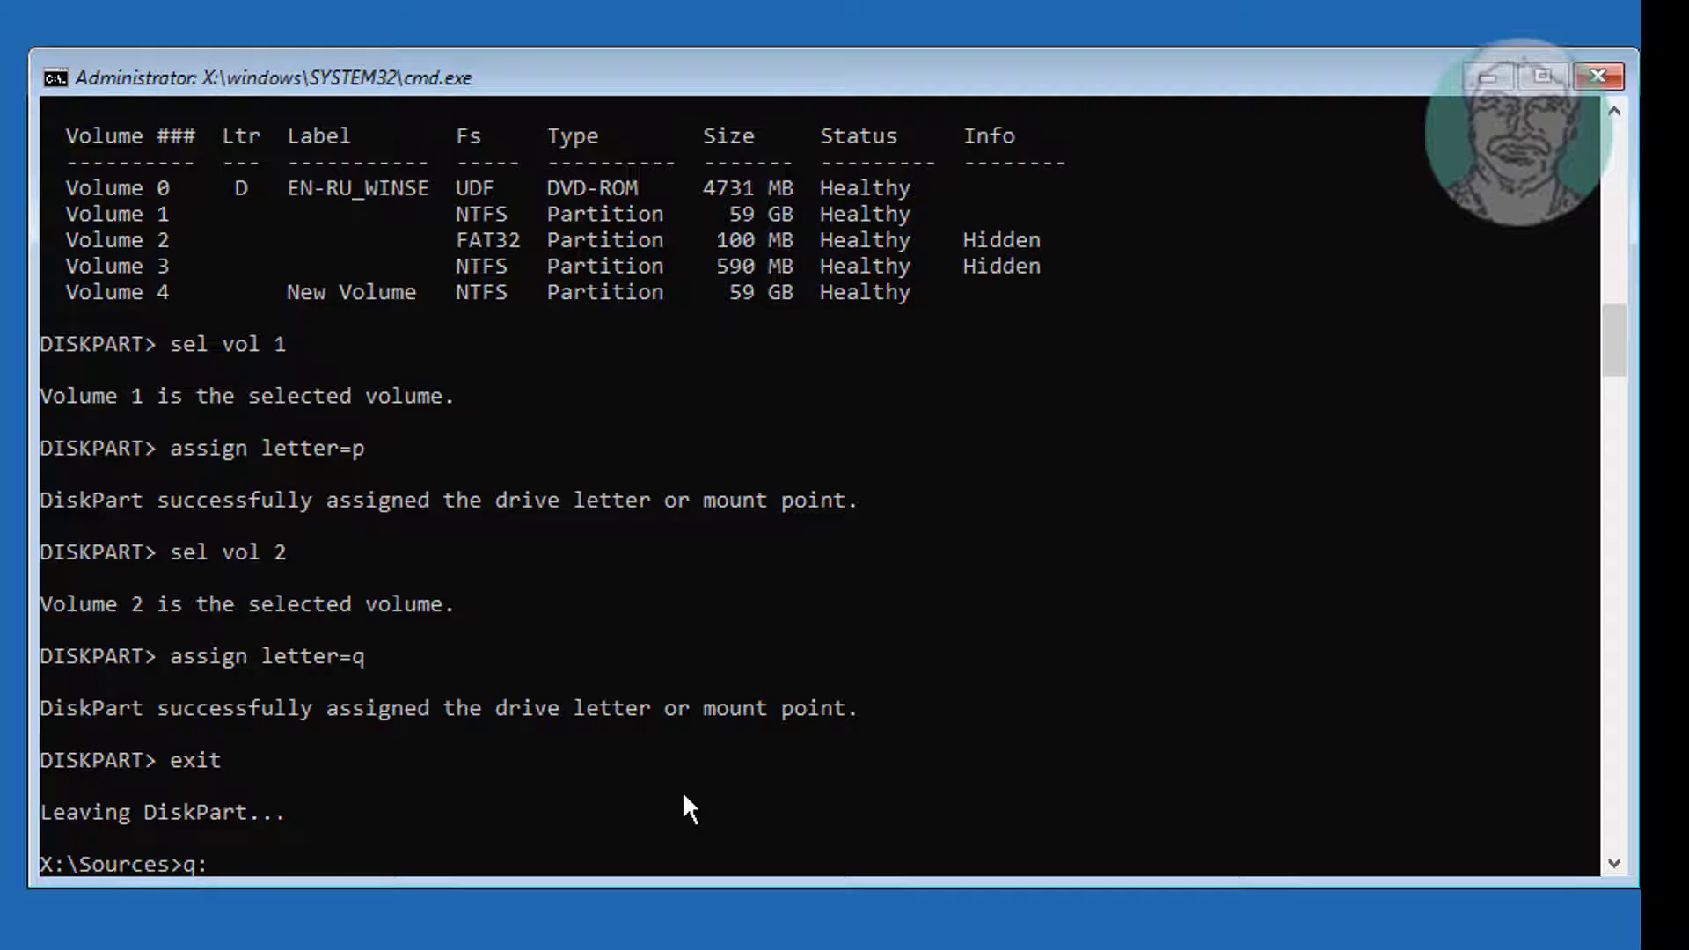
pyautogui.write('cd')
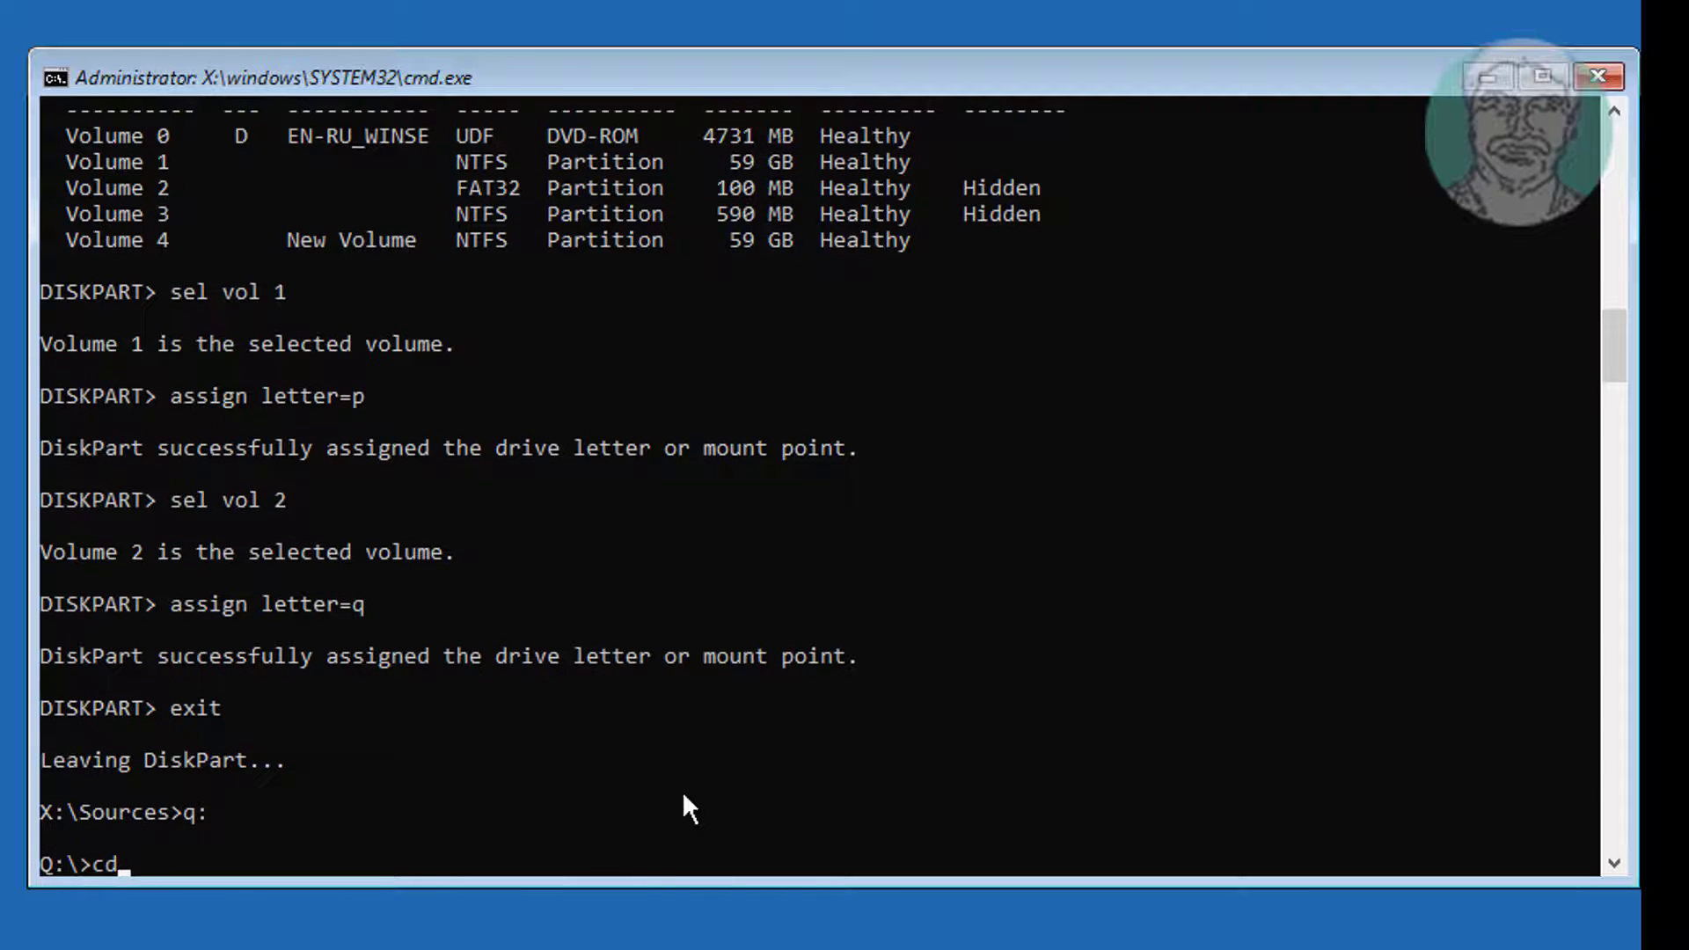
pyautogui.write('\\ef')
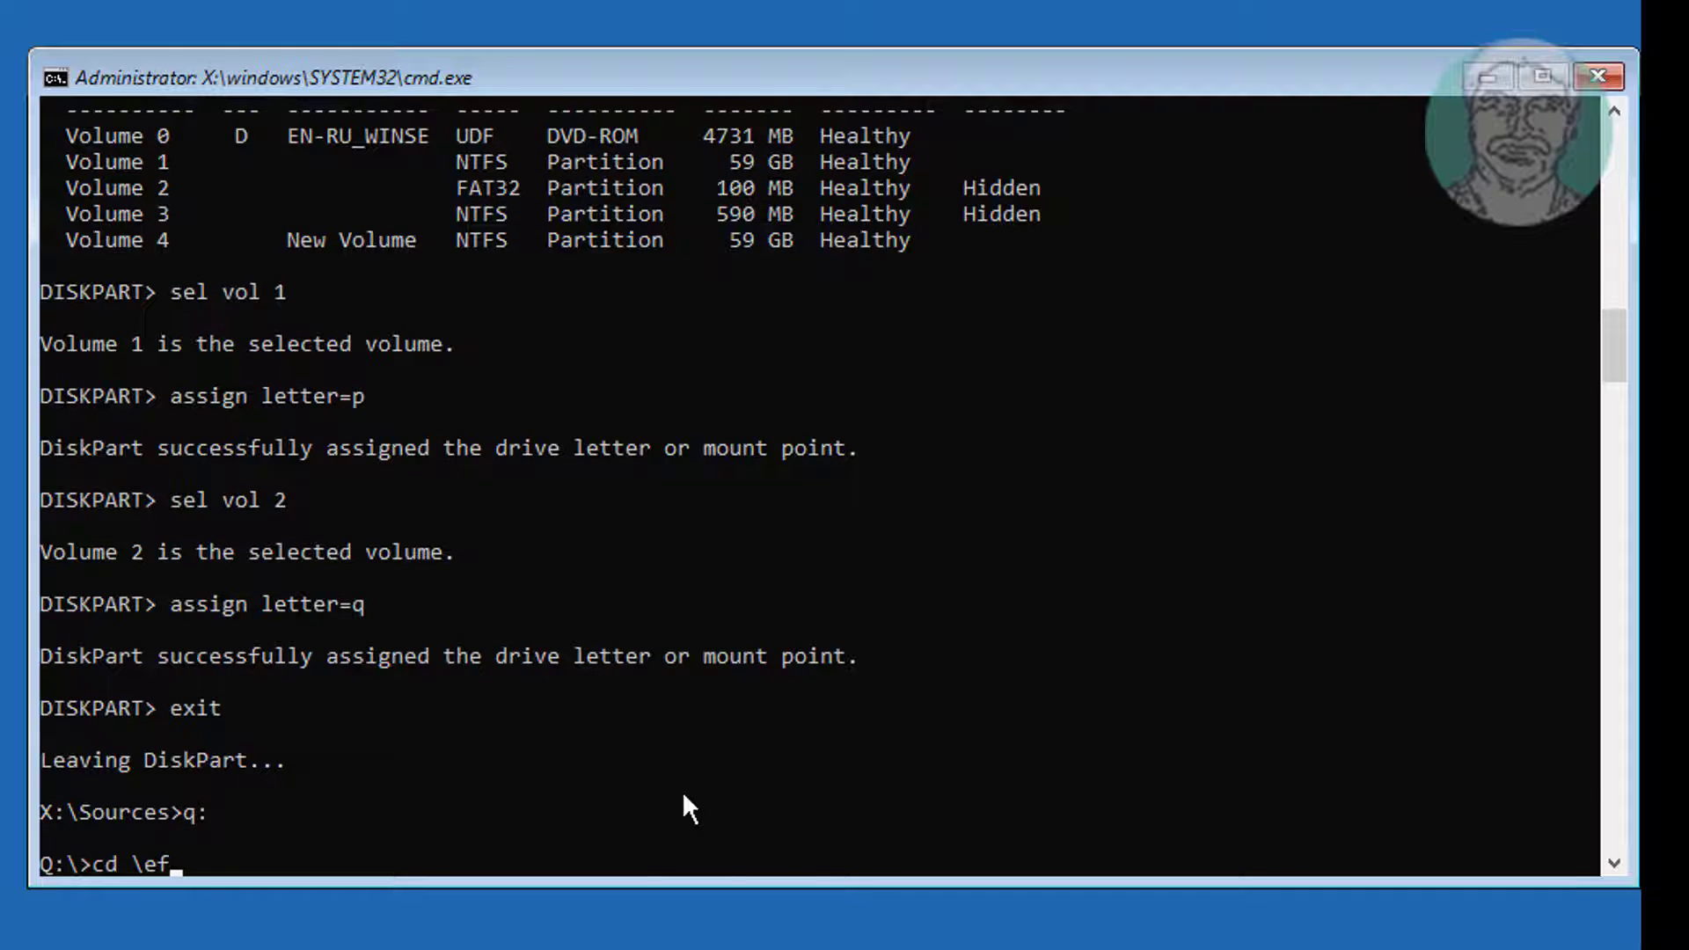
pyautogui.write('i\\micr')
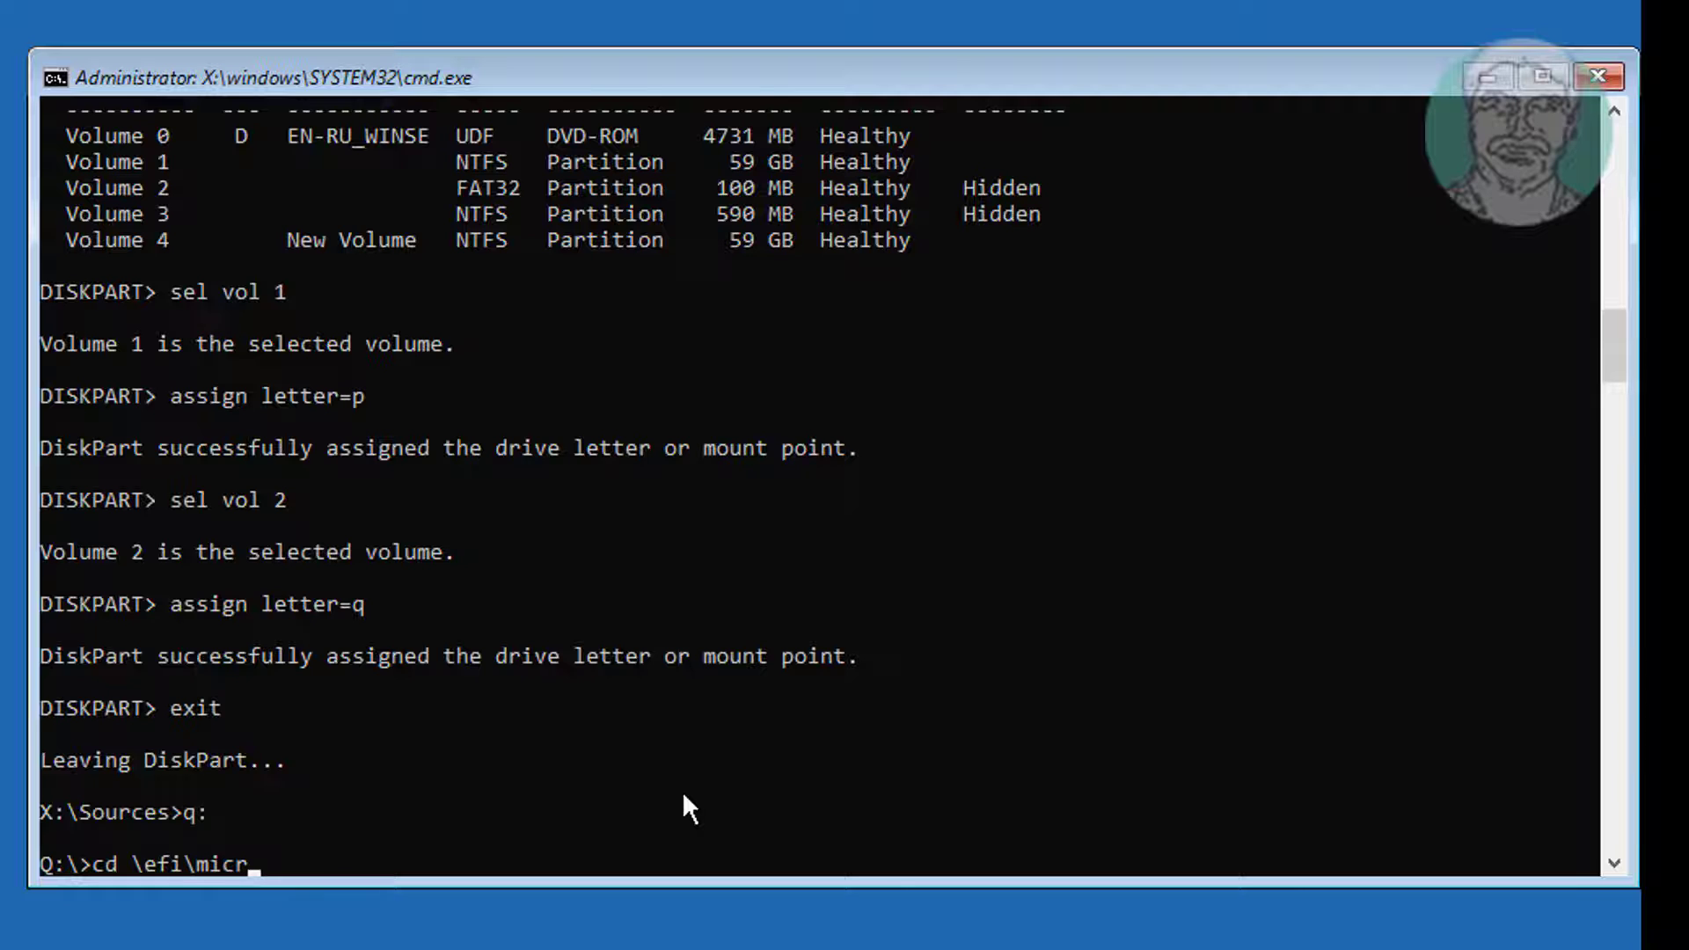
pyautogui.write('osoft\\')
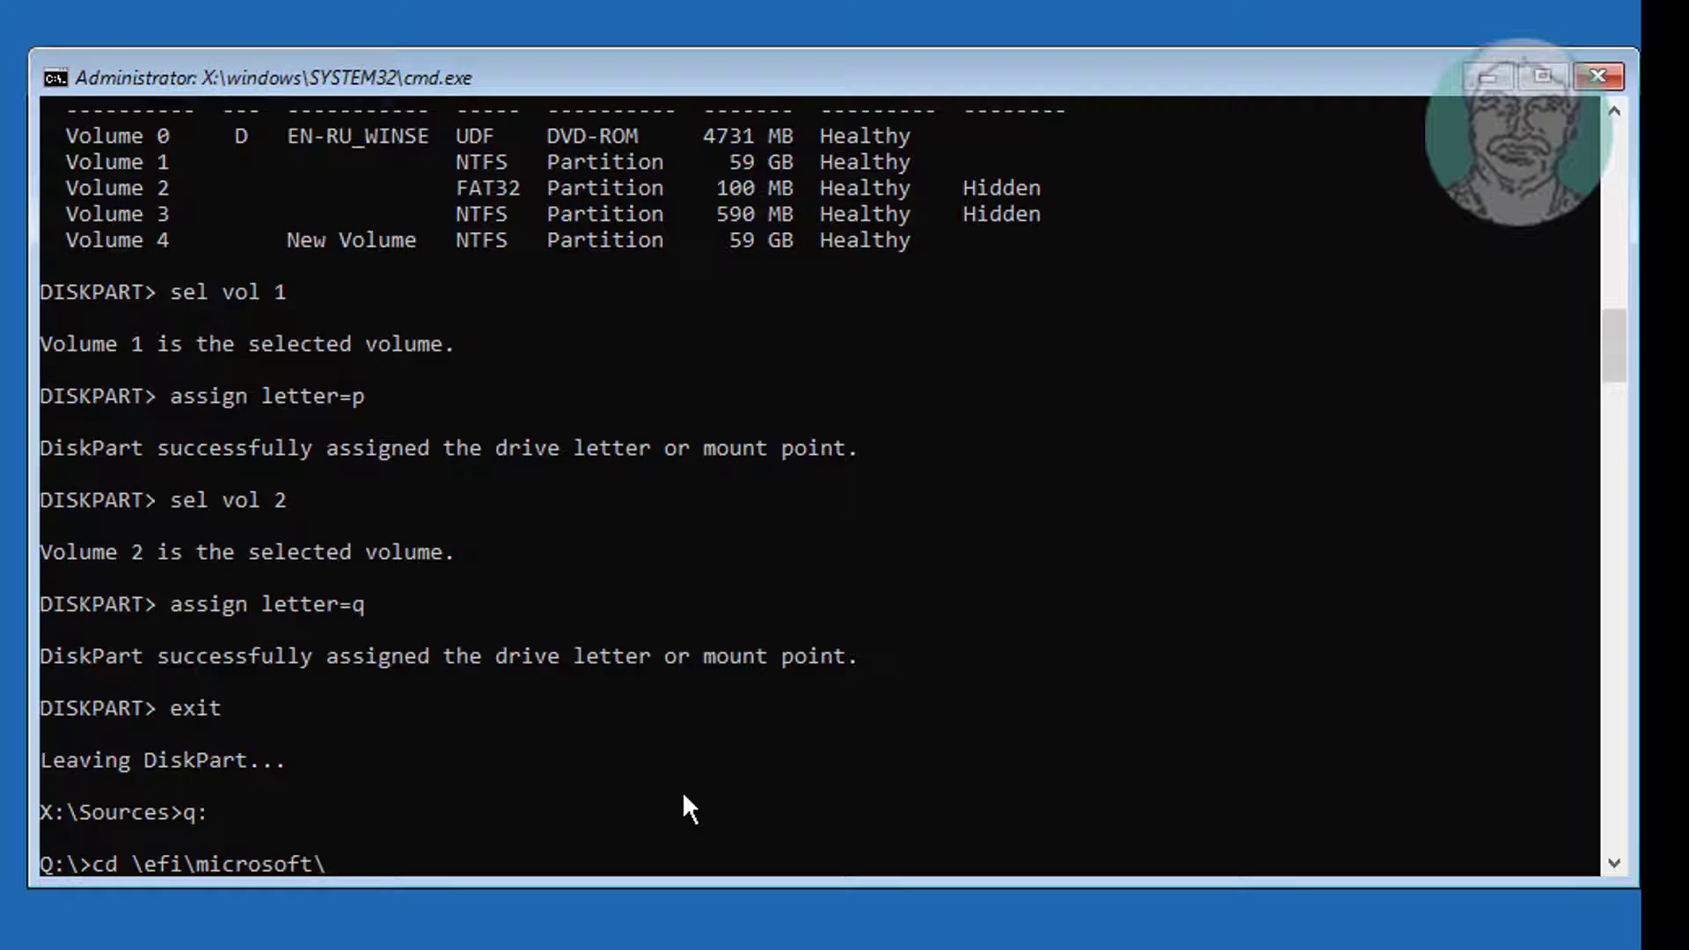
pyautogui.write('boot')
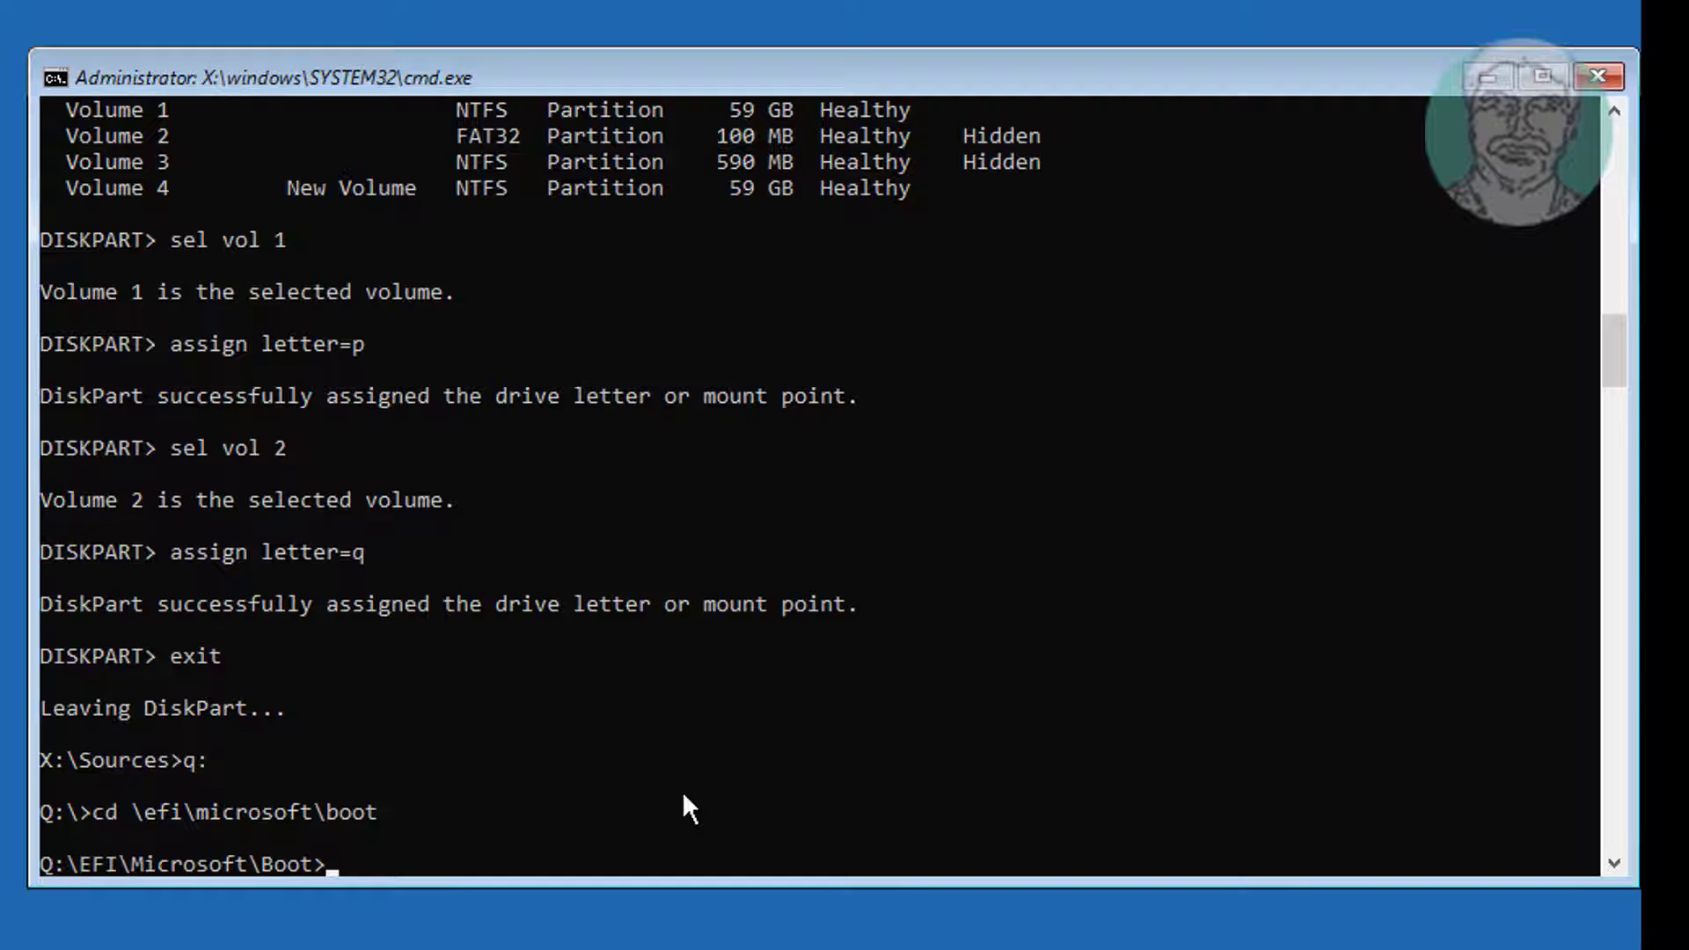
# Clear BCD's hidden, read-only and system attributes, rename it to bcd.old, then switch to P:.
pyautogui.write('attrib bcd')
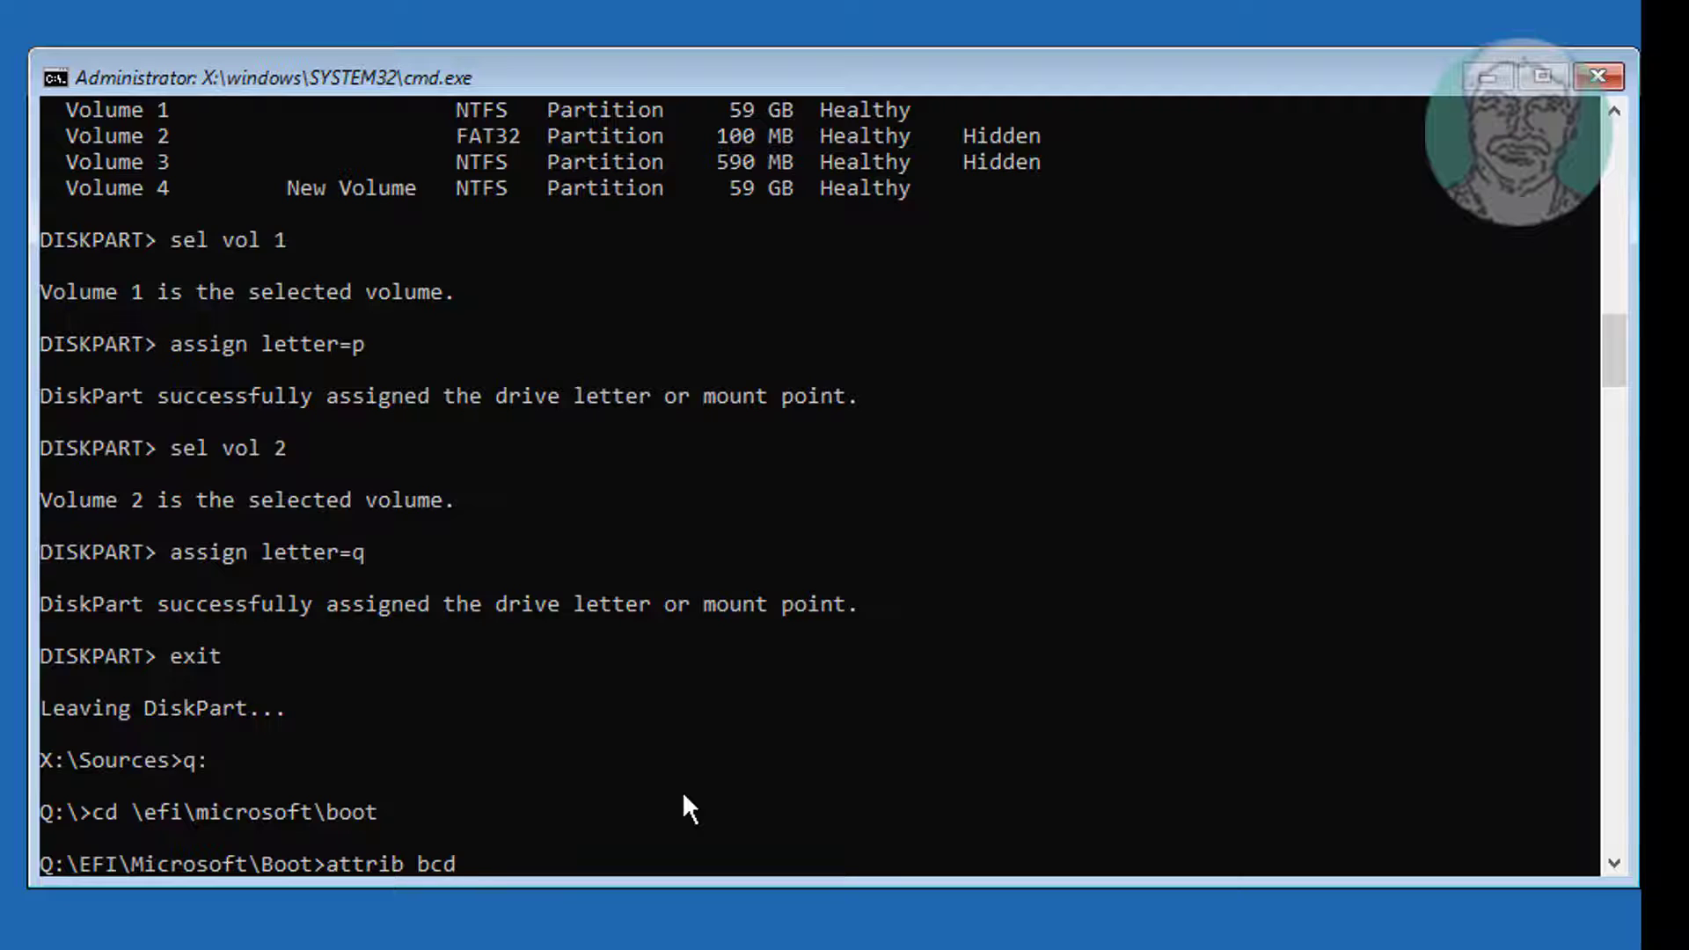
pyautogui.write('-h -r -s')
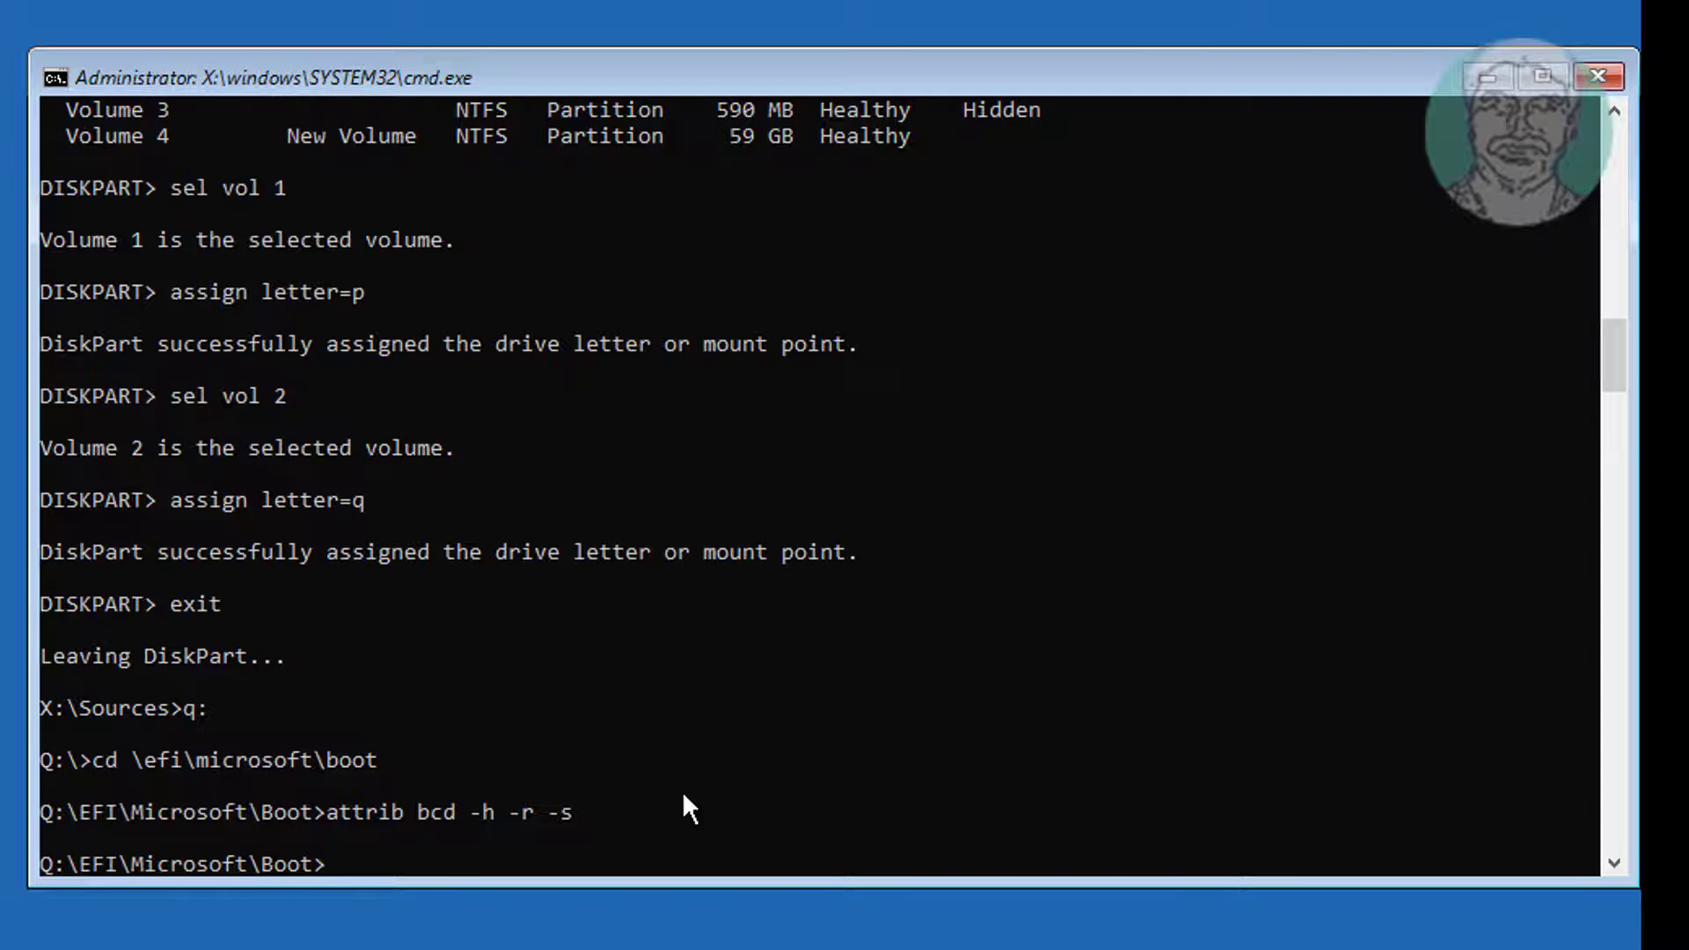
pyautogui.write('ren bcd bcd.old')
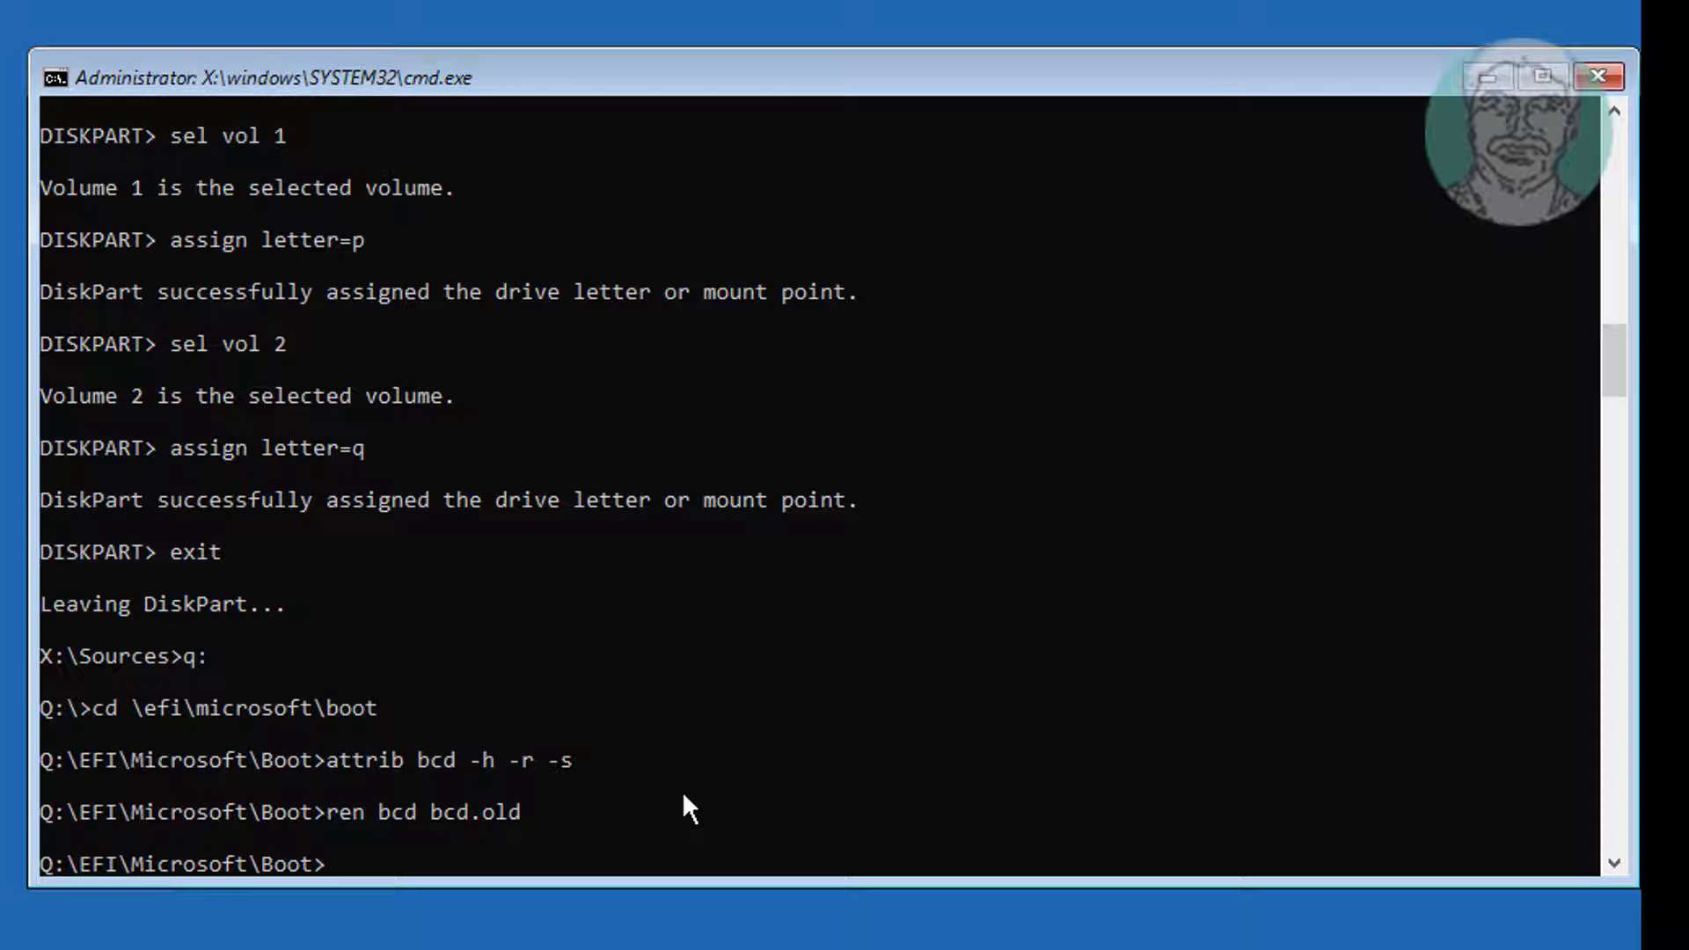
pyautogui.write('p:')
pyautogui.write('dir')
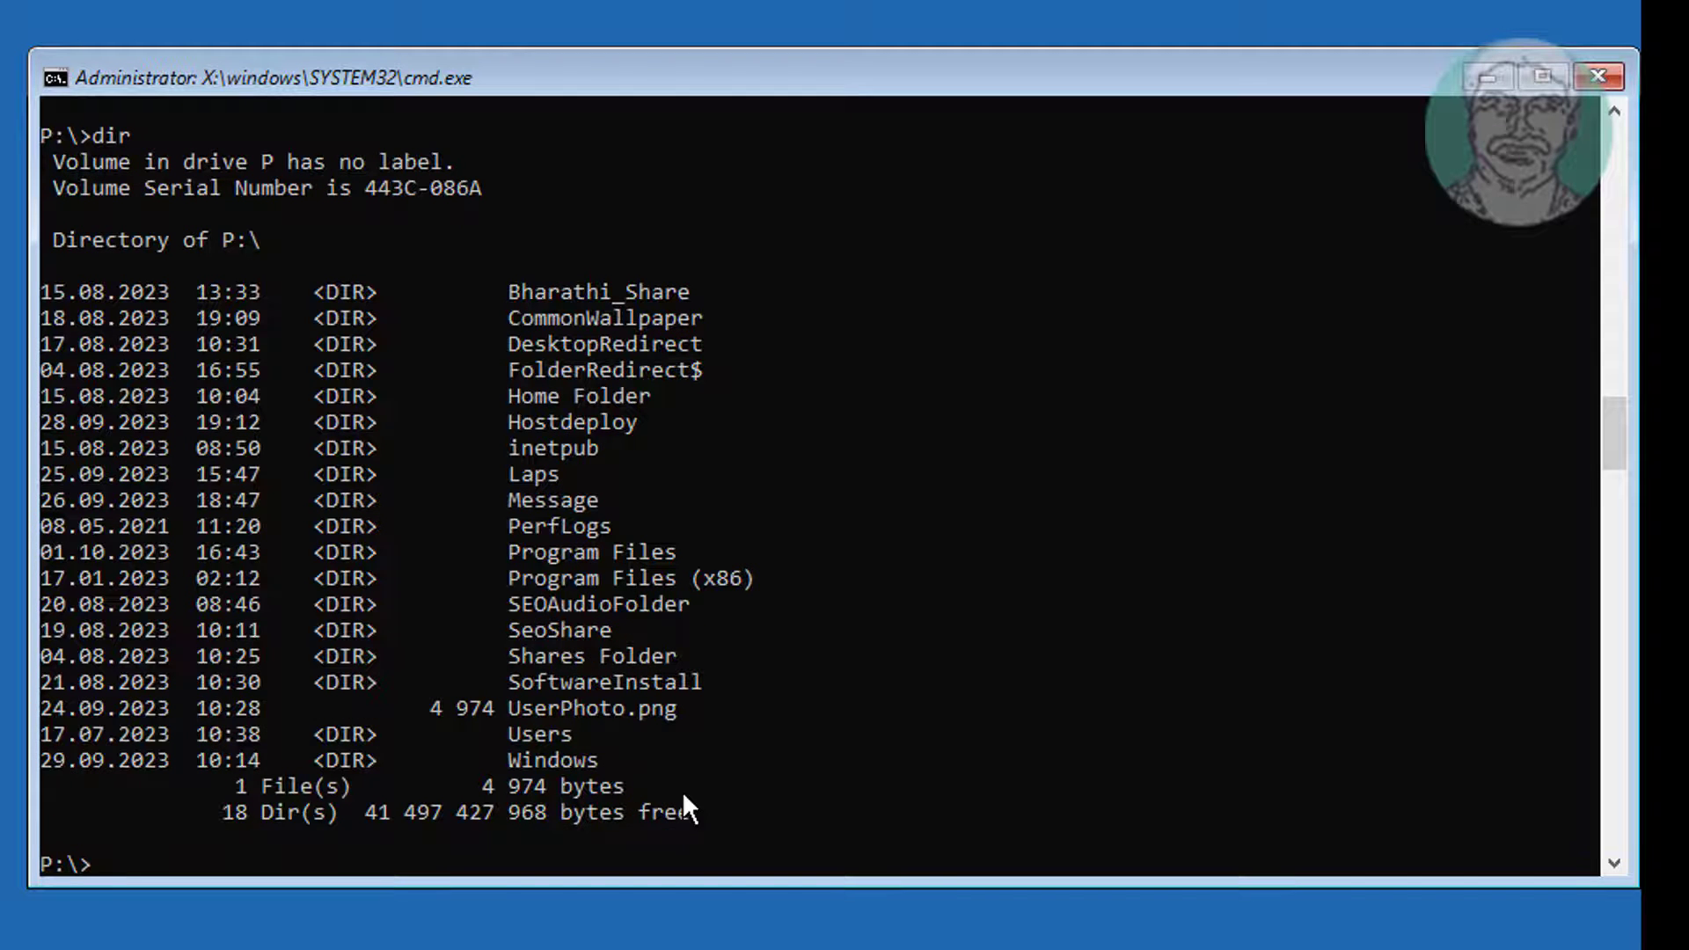
# Run bootrec /rebuildbcd and answer A to add the P:\Windows installation to the boot list.
pyautogui.write('boot')
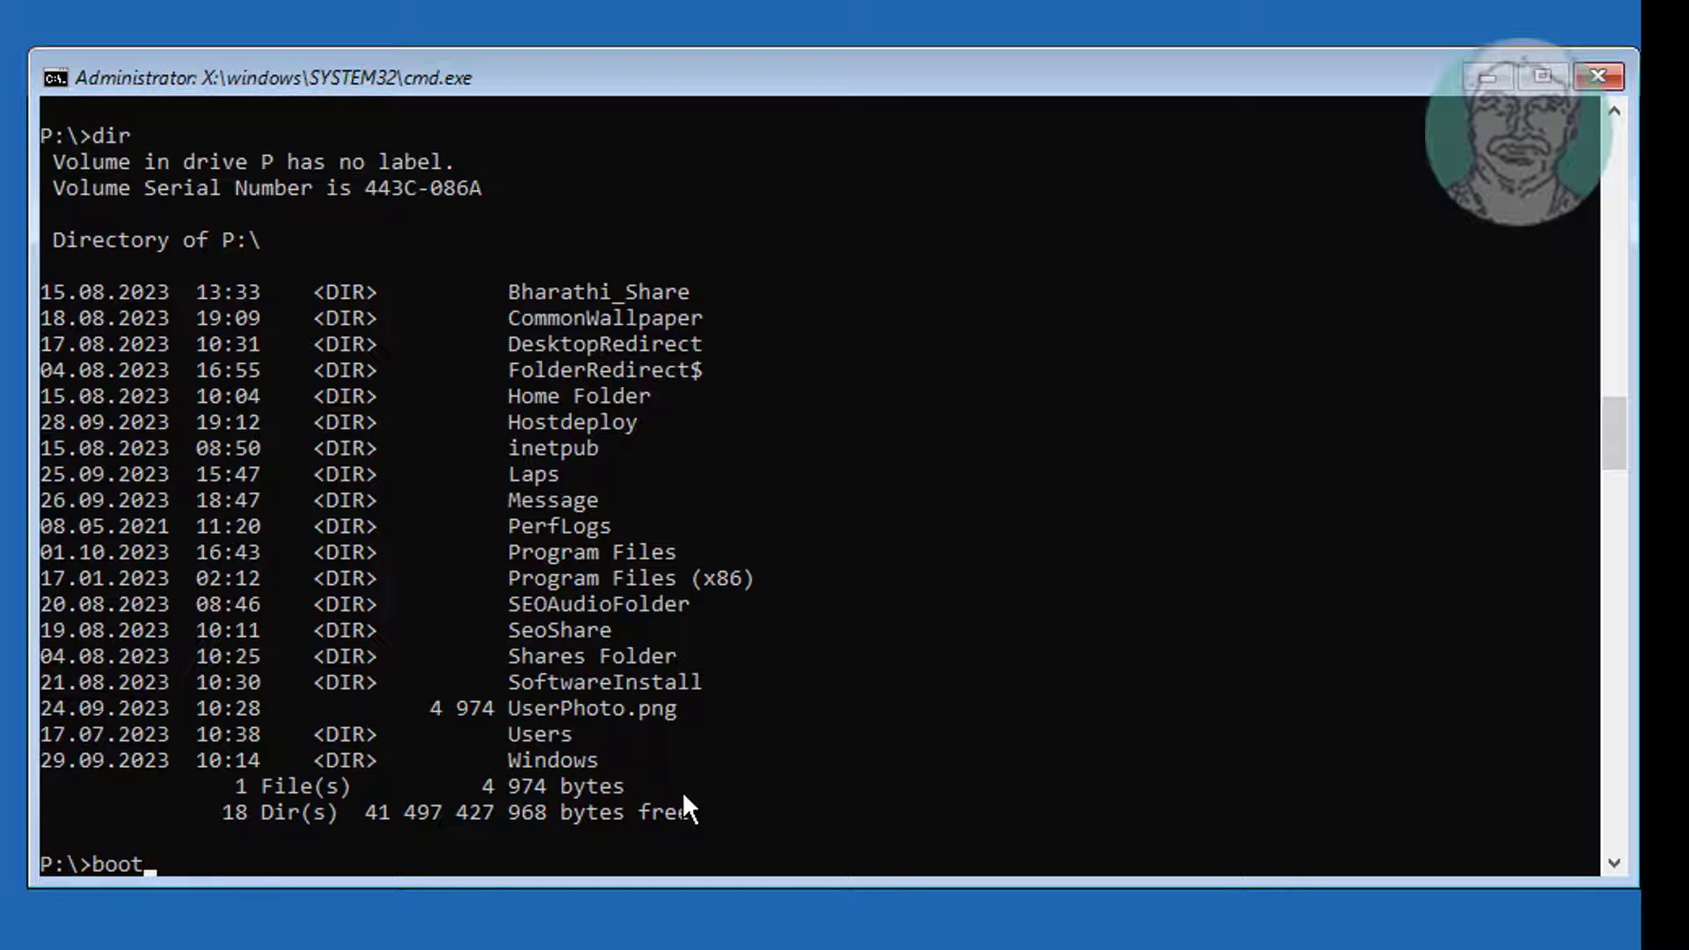
pyautogui.write('rec /rebuildbcd')
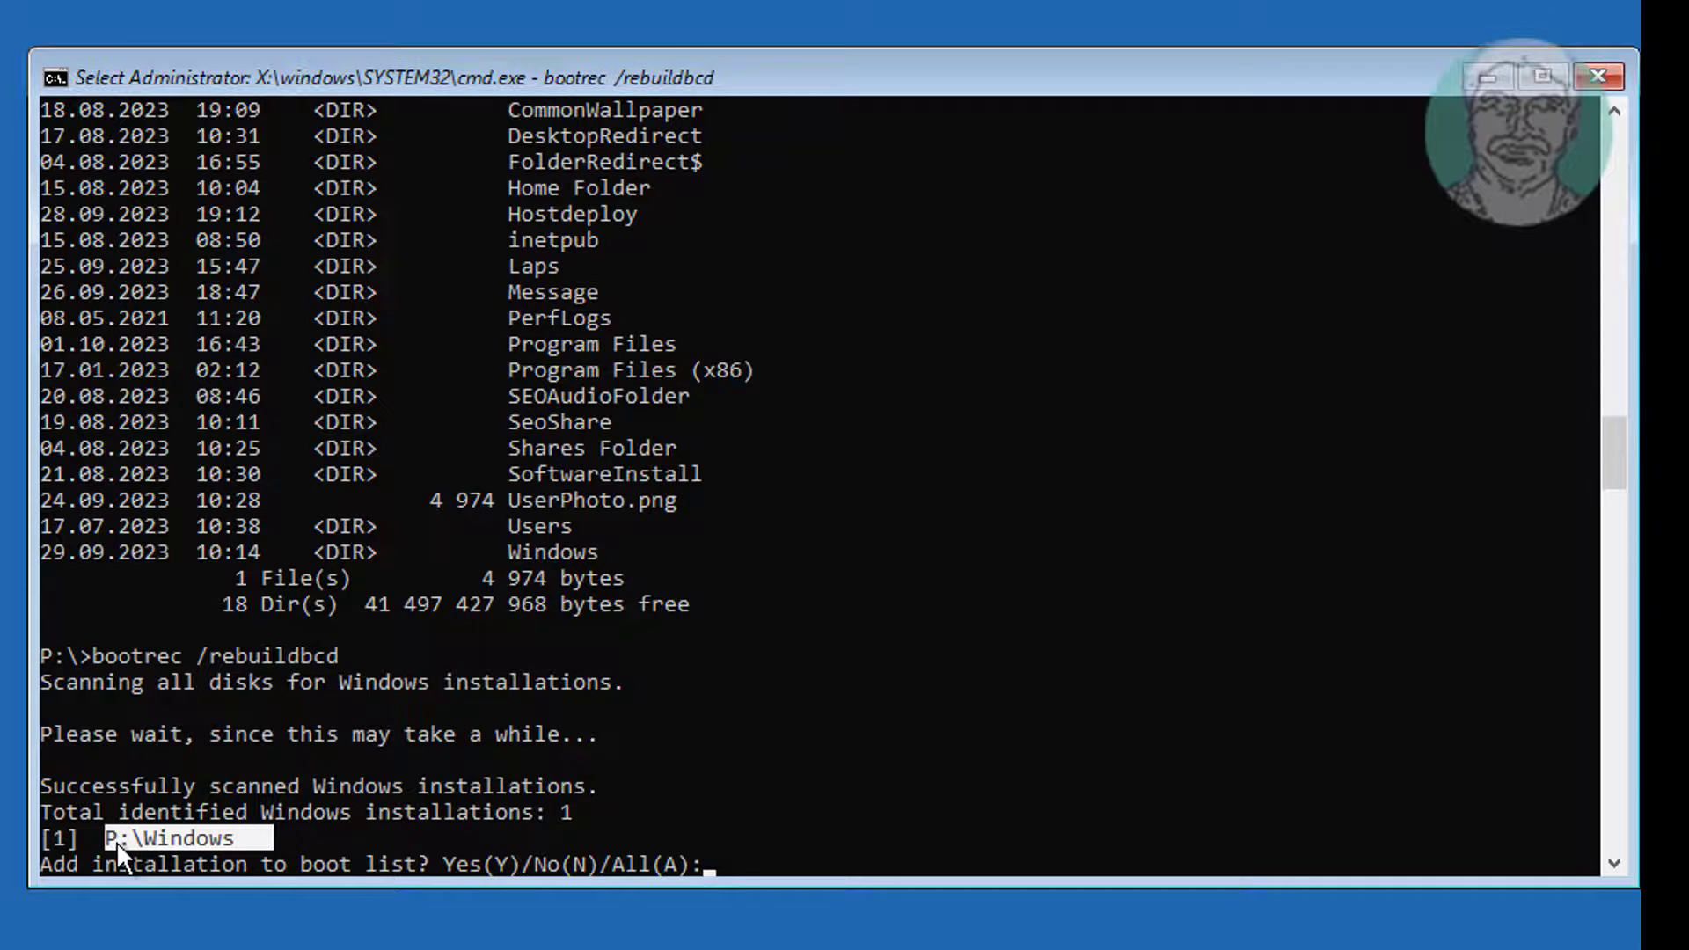
pyautogui.moveTo(867, 771)
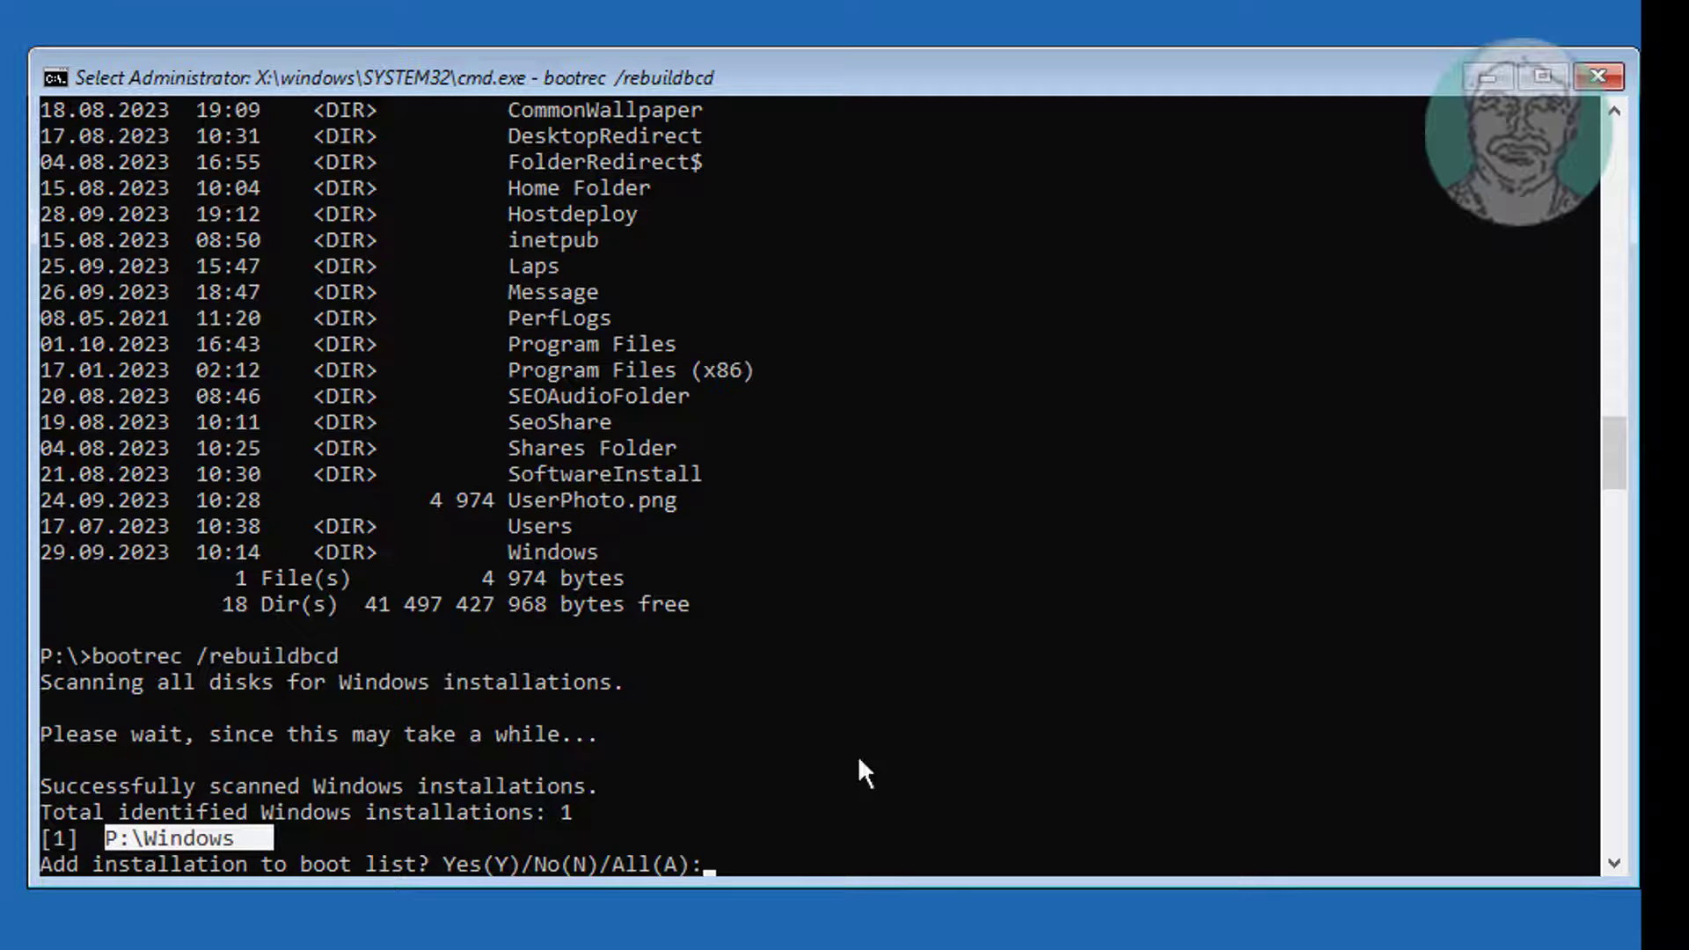
pyautogui.write('A')
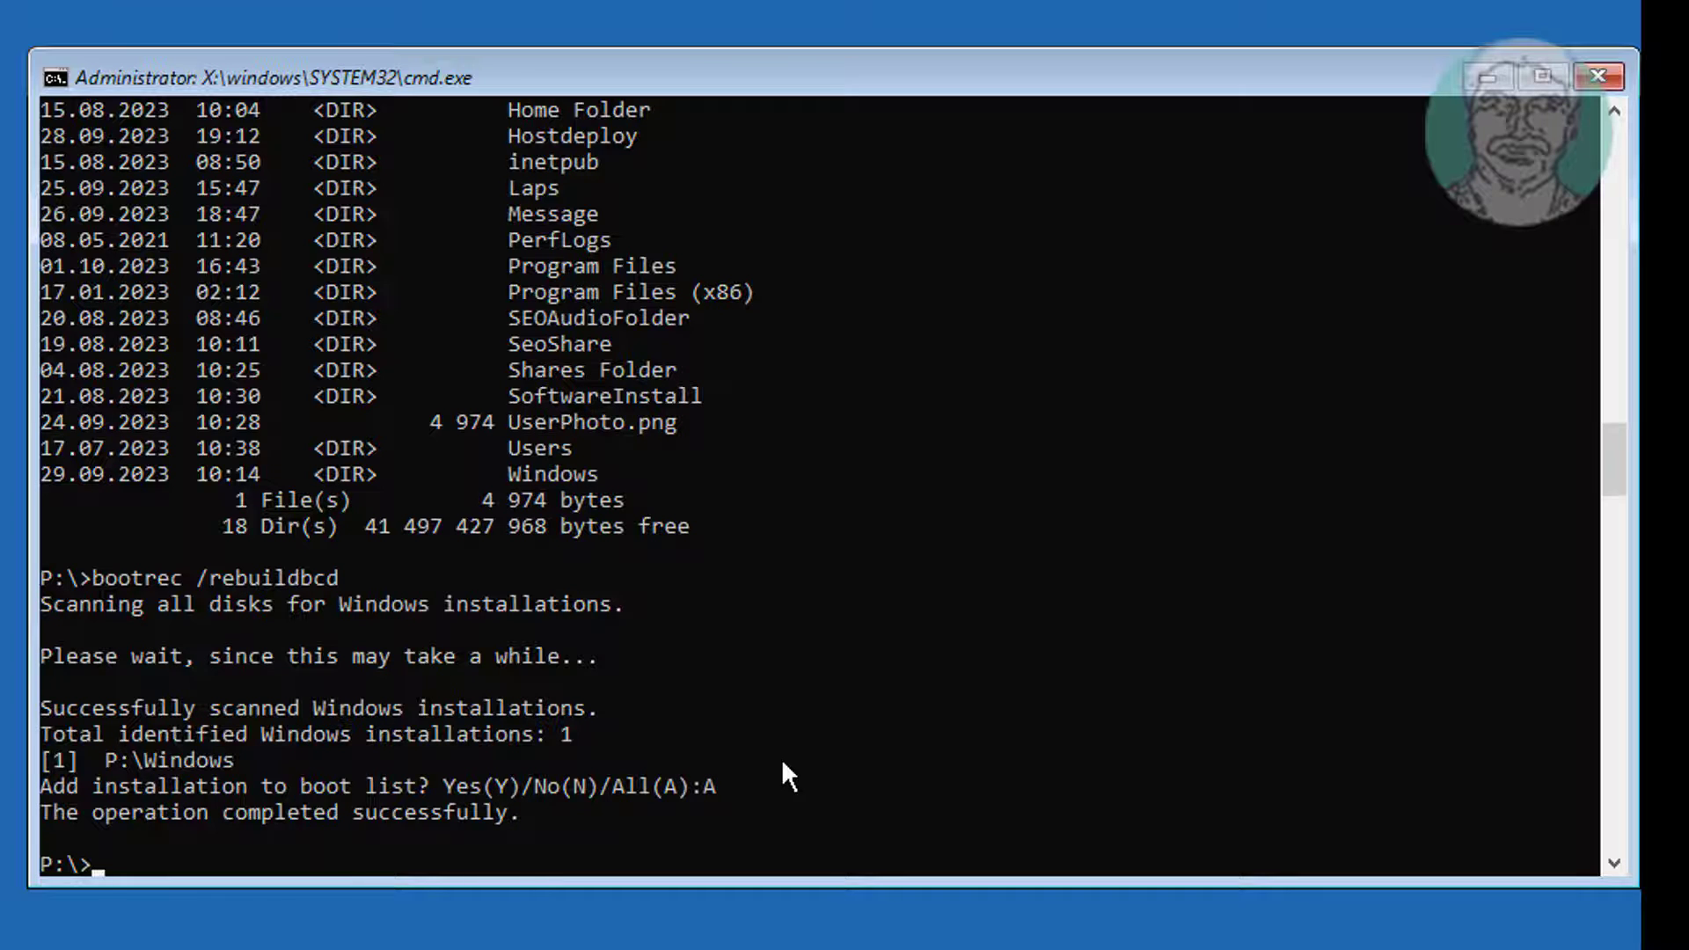
# Run bcdboot p:\windows /s q: /f uefi to create fresh UEFI boot files on Q:.
pyautogui.write('bcd')
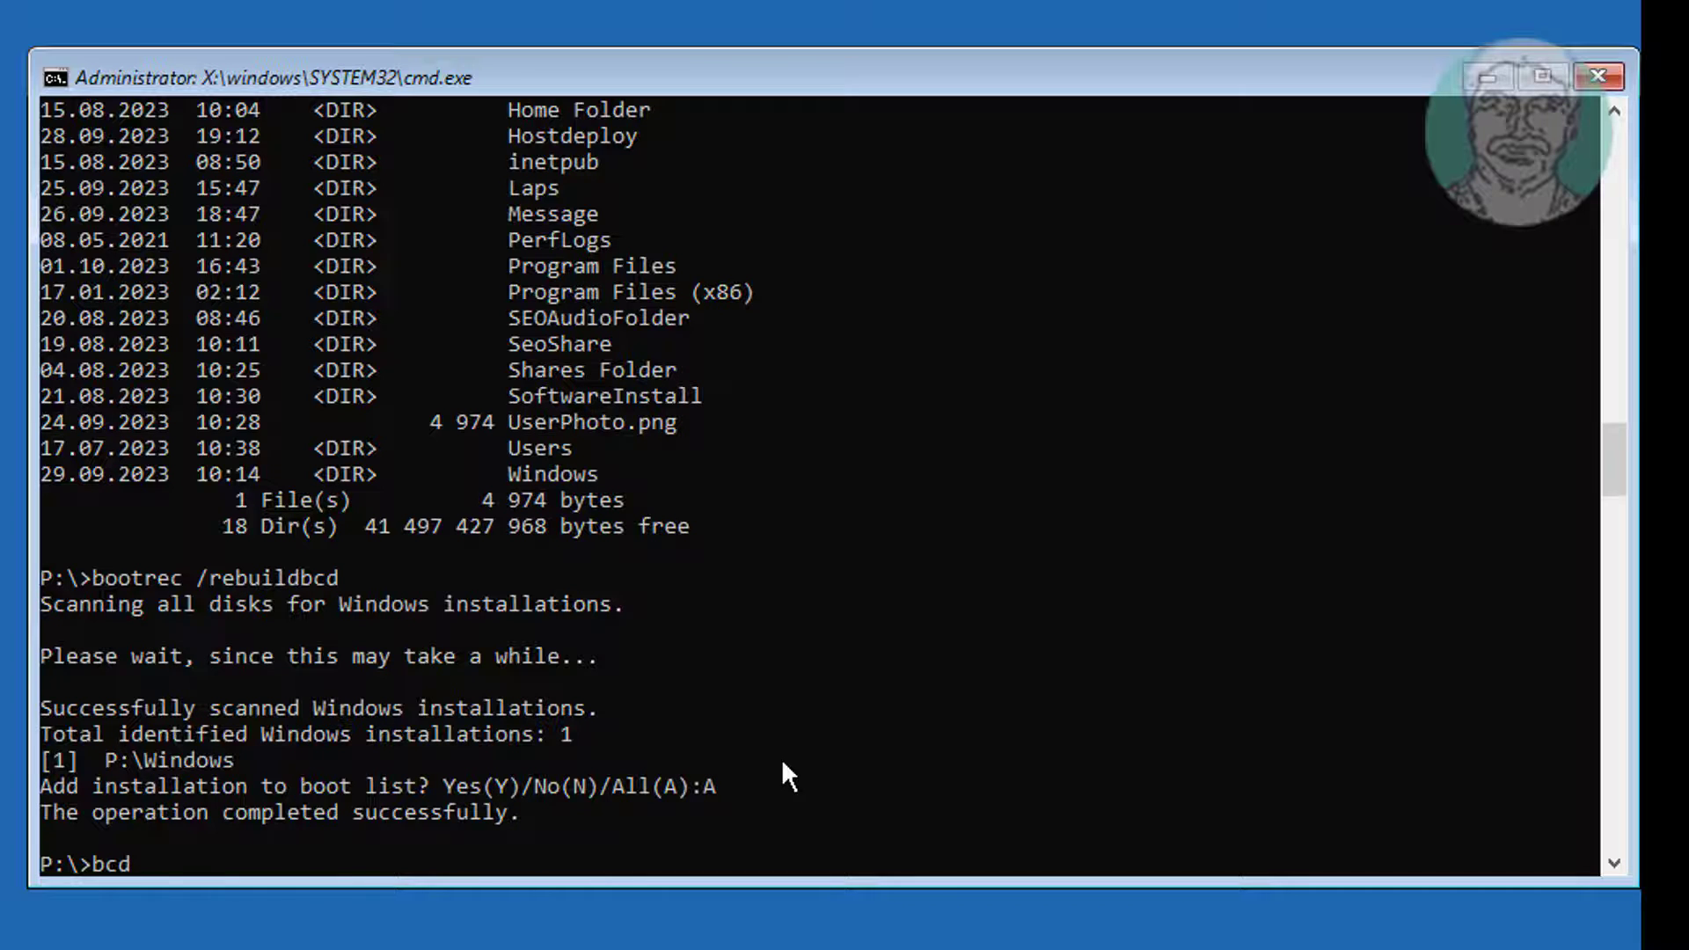
pyautogui.write('boot')
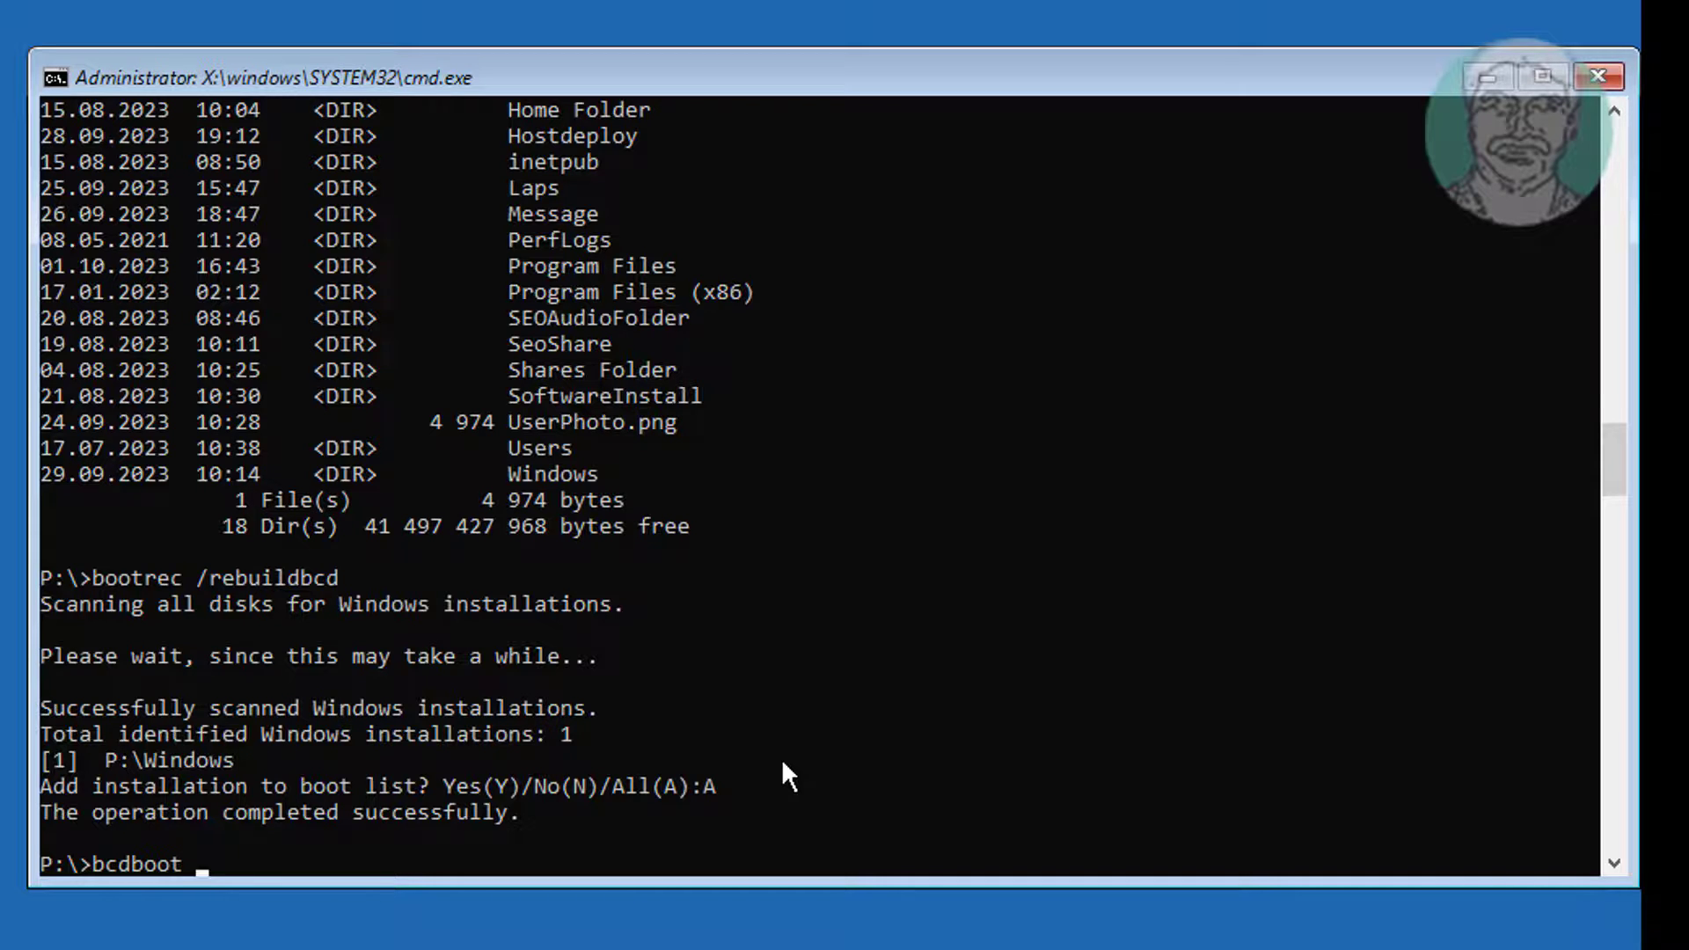
pyautogui.write('p:')
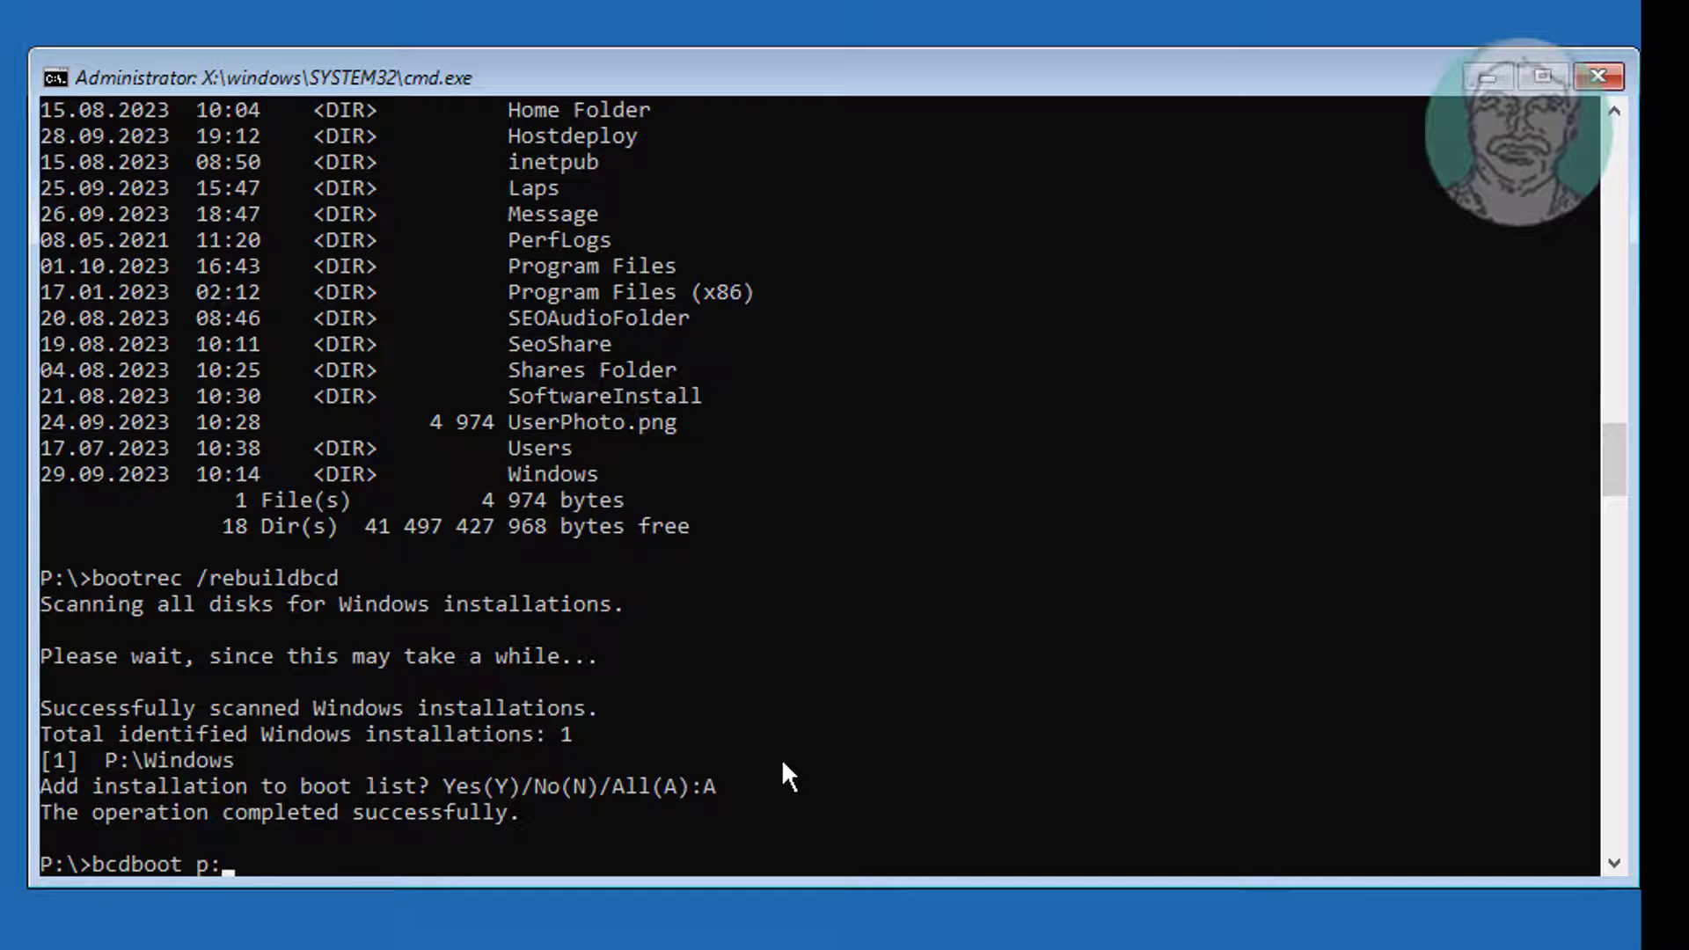
pyautogui.write('\\windows')
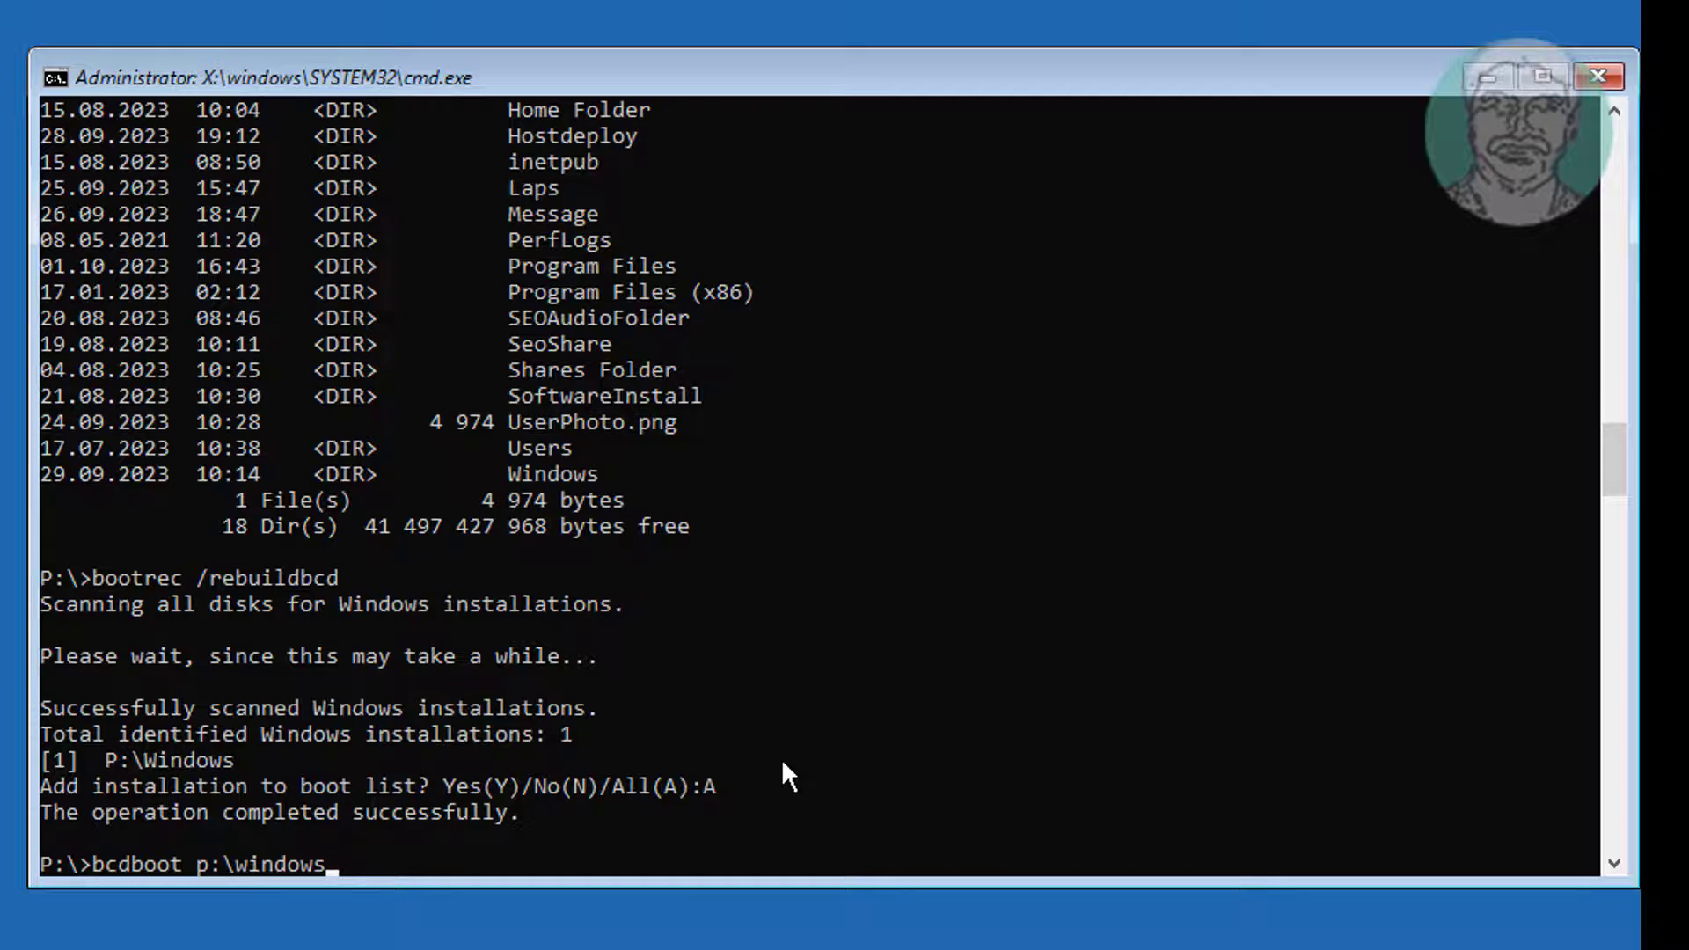
pyautogui.write('/s')
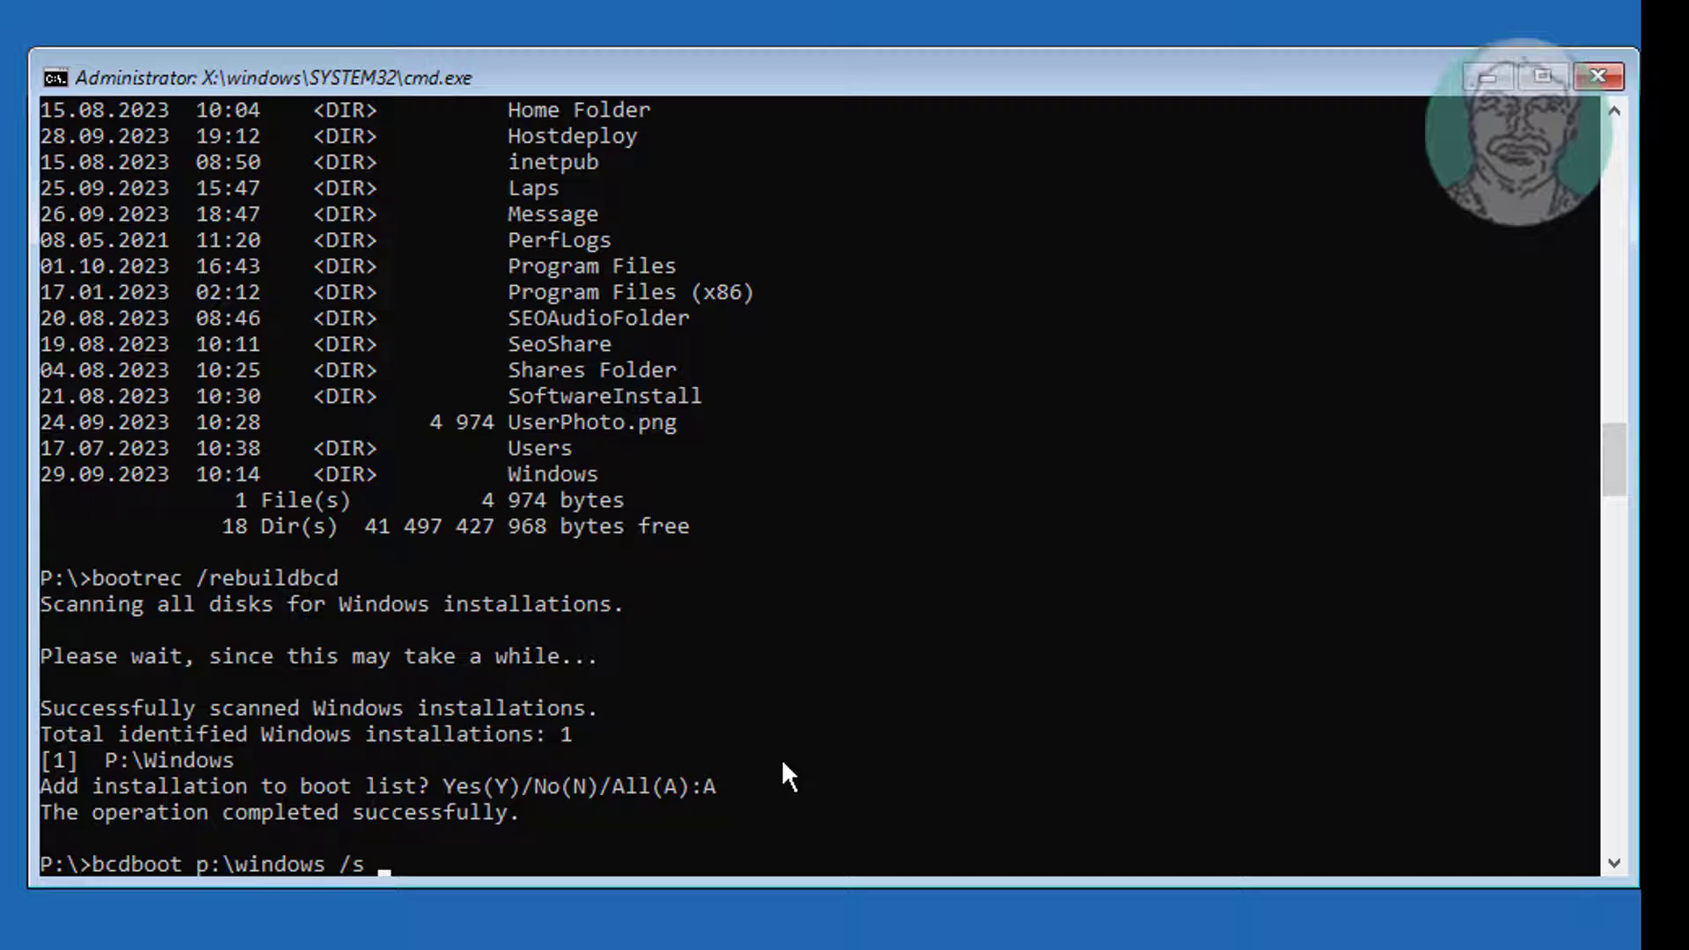
pyautogui.write('q:')
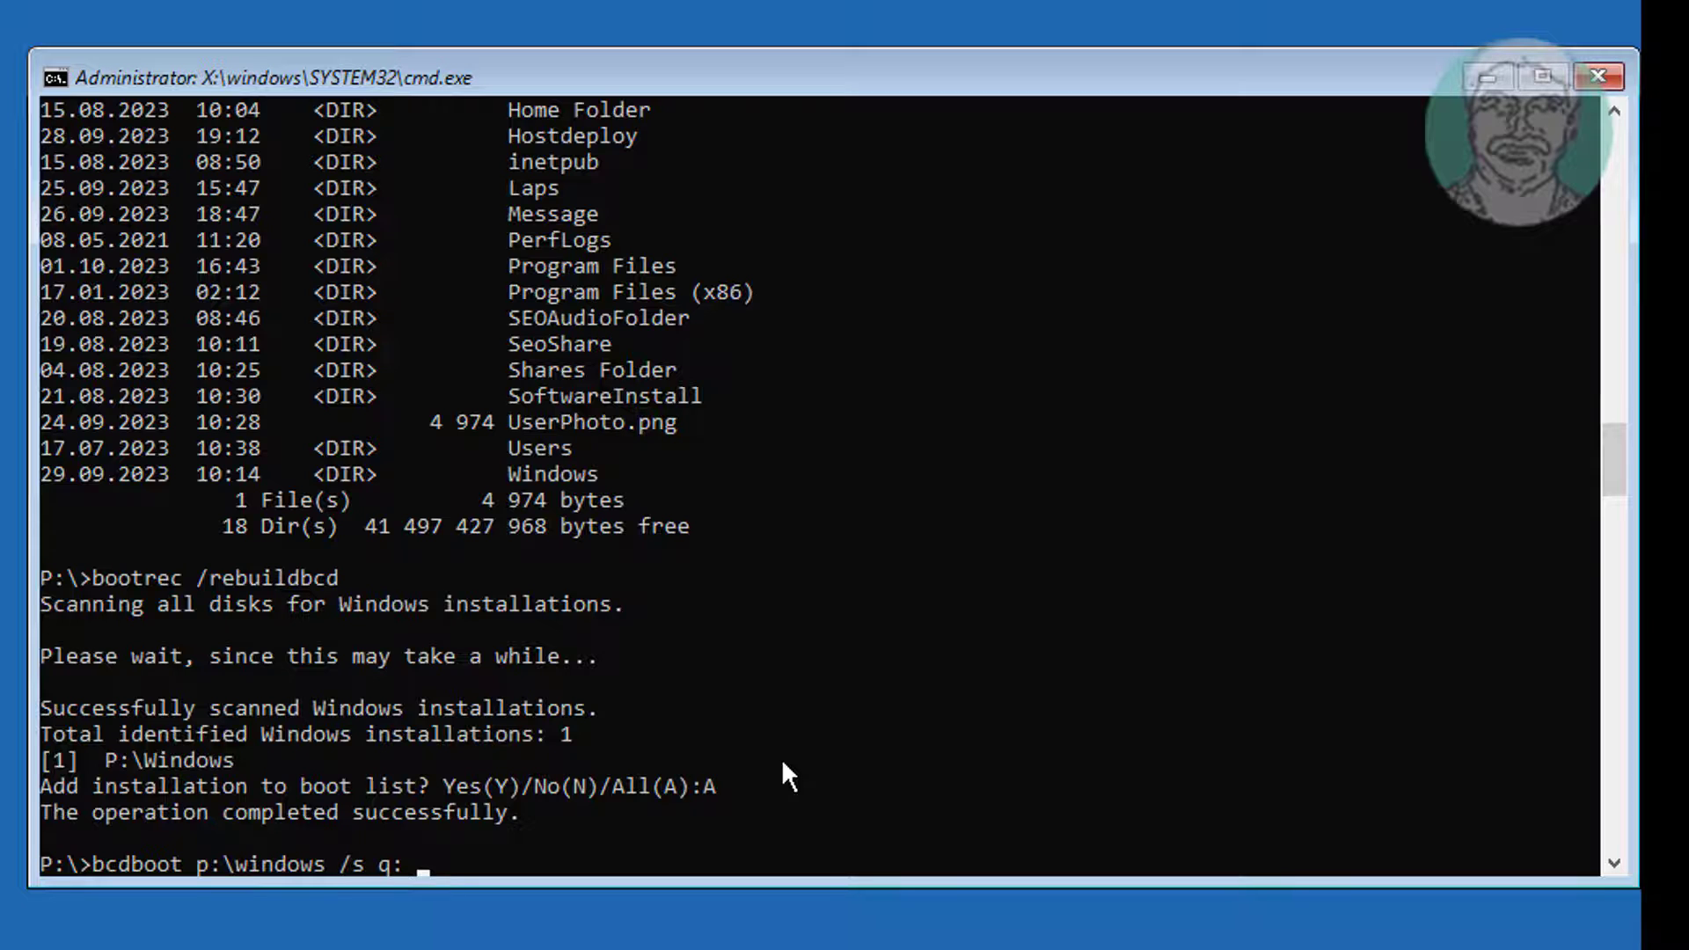
pyautogui.moveTo(429, 867)
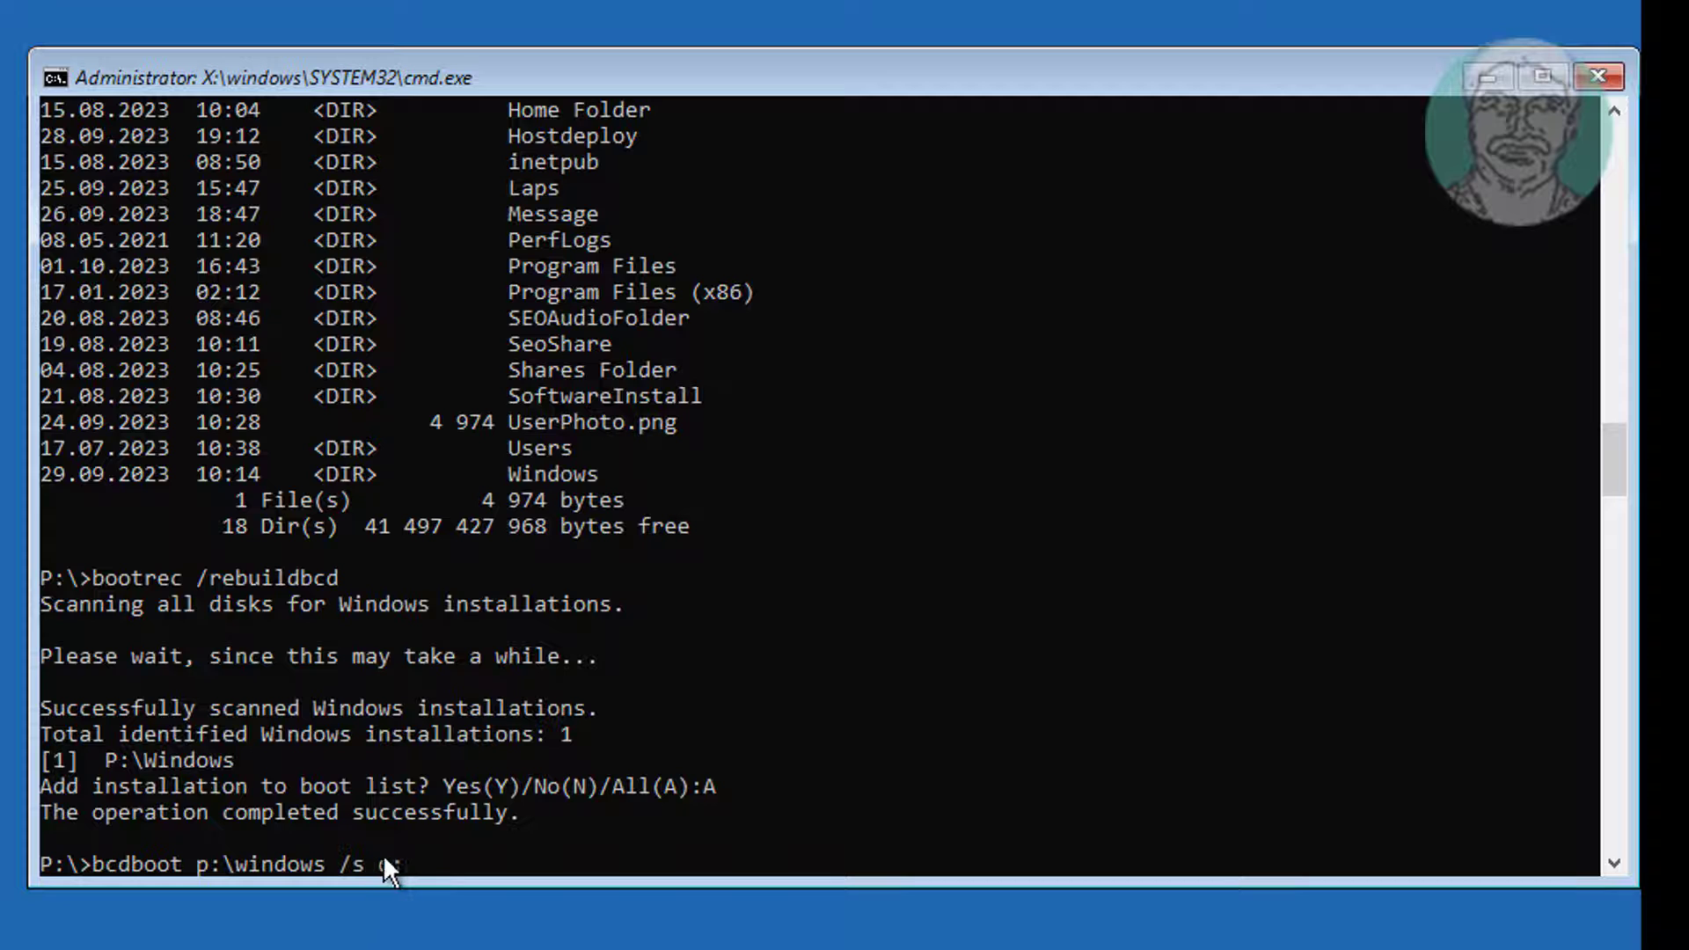
pyautogui.write('q')
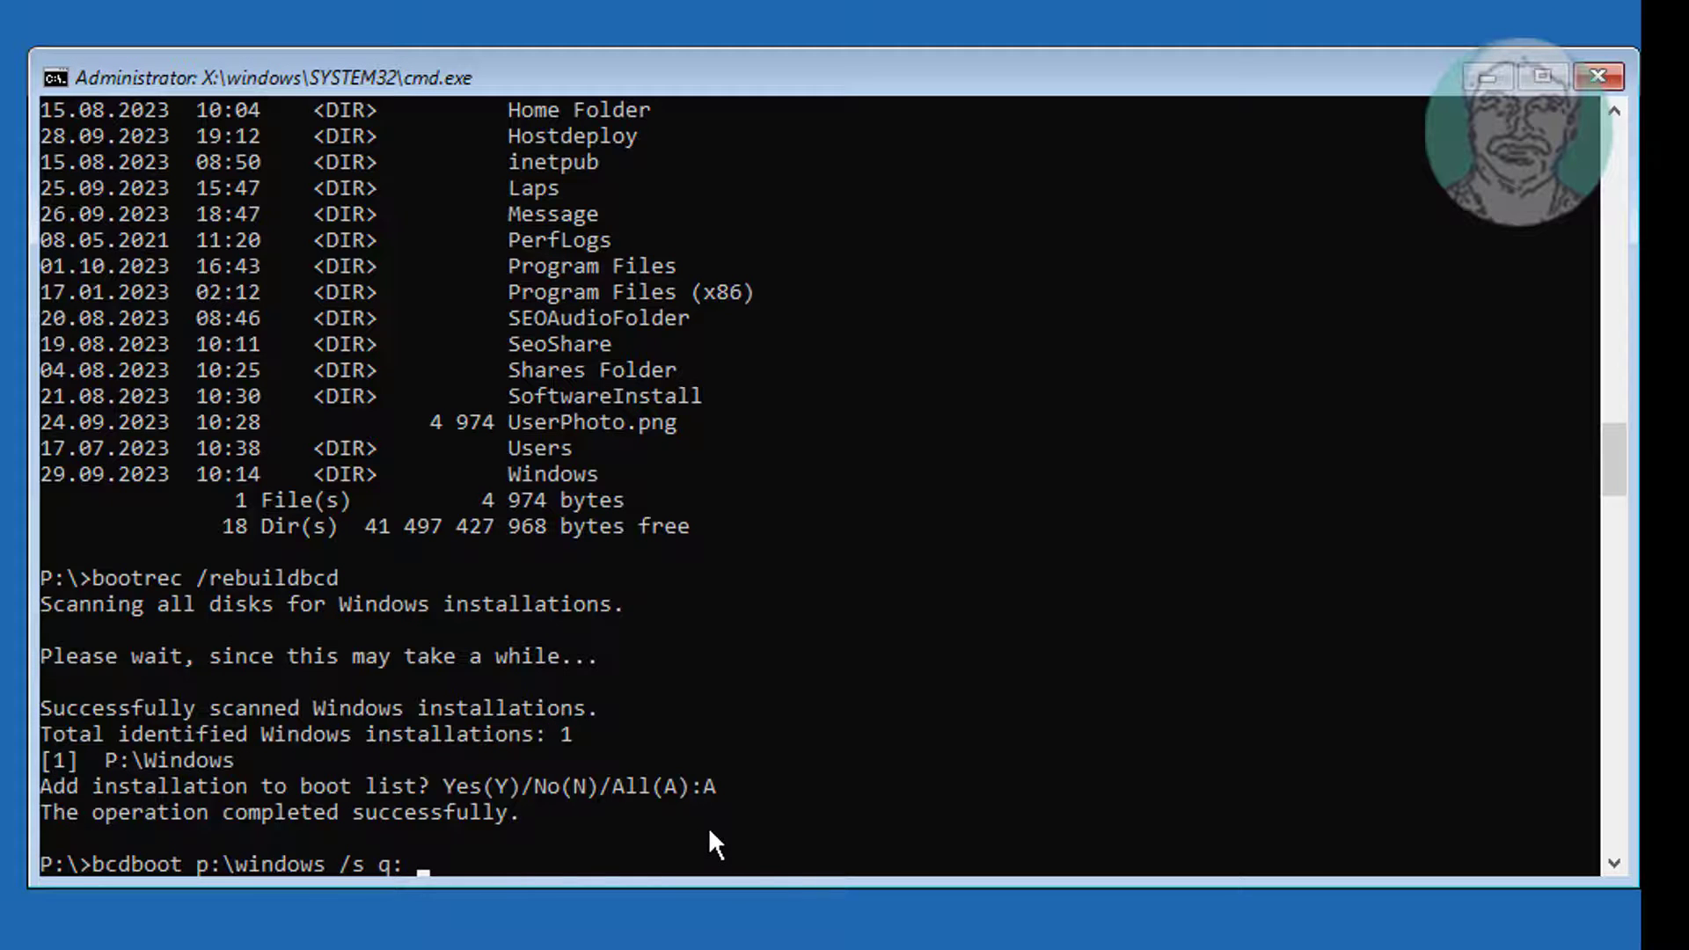
pyautogui.write('/f')
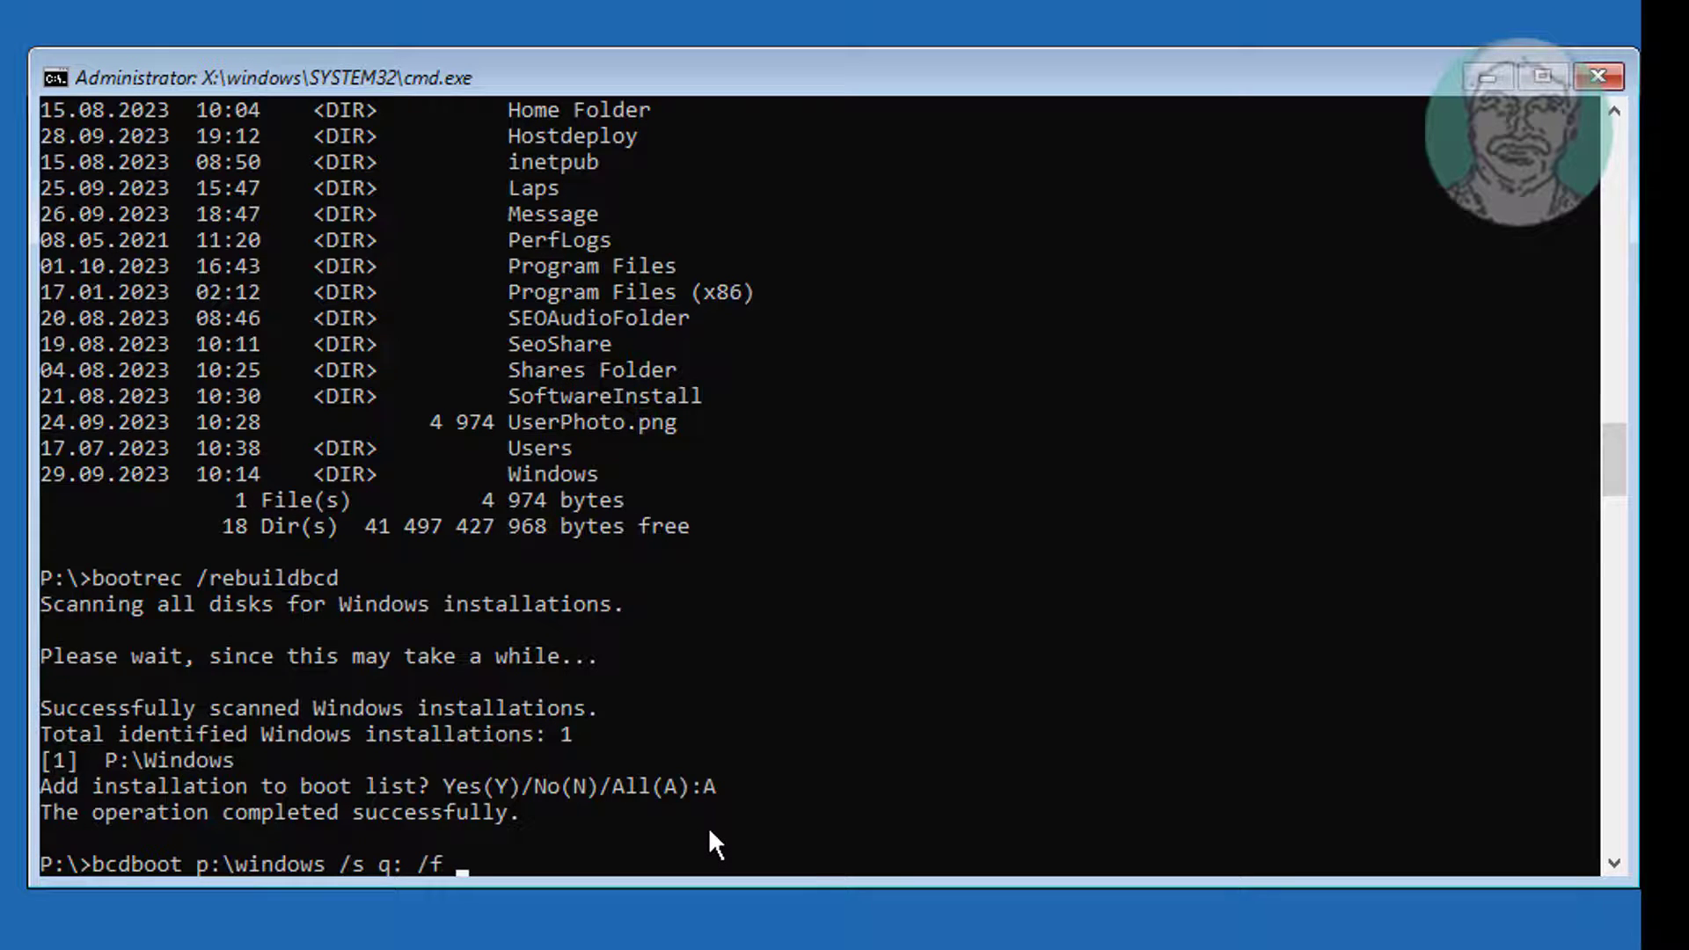
pyautogui.write('ue')
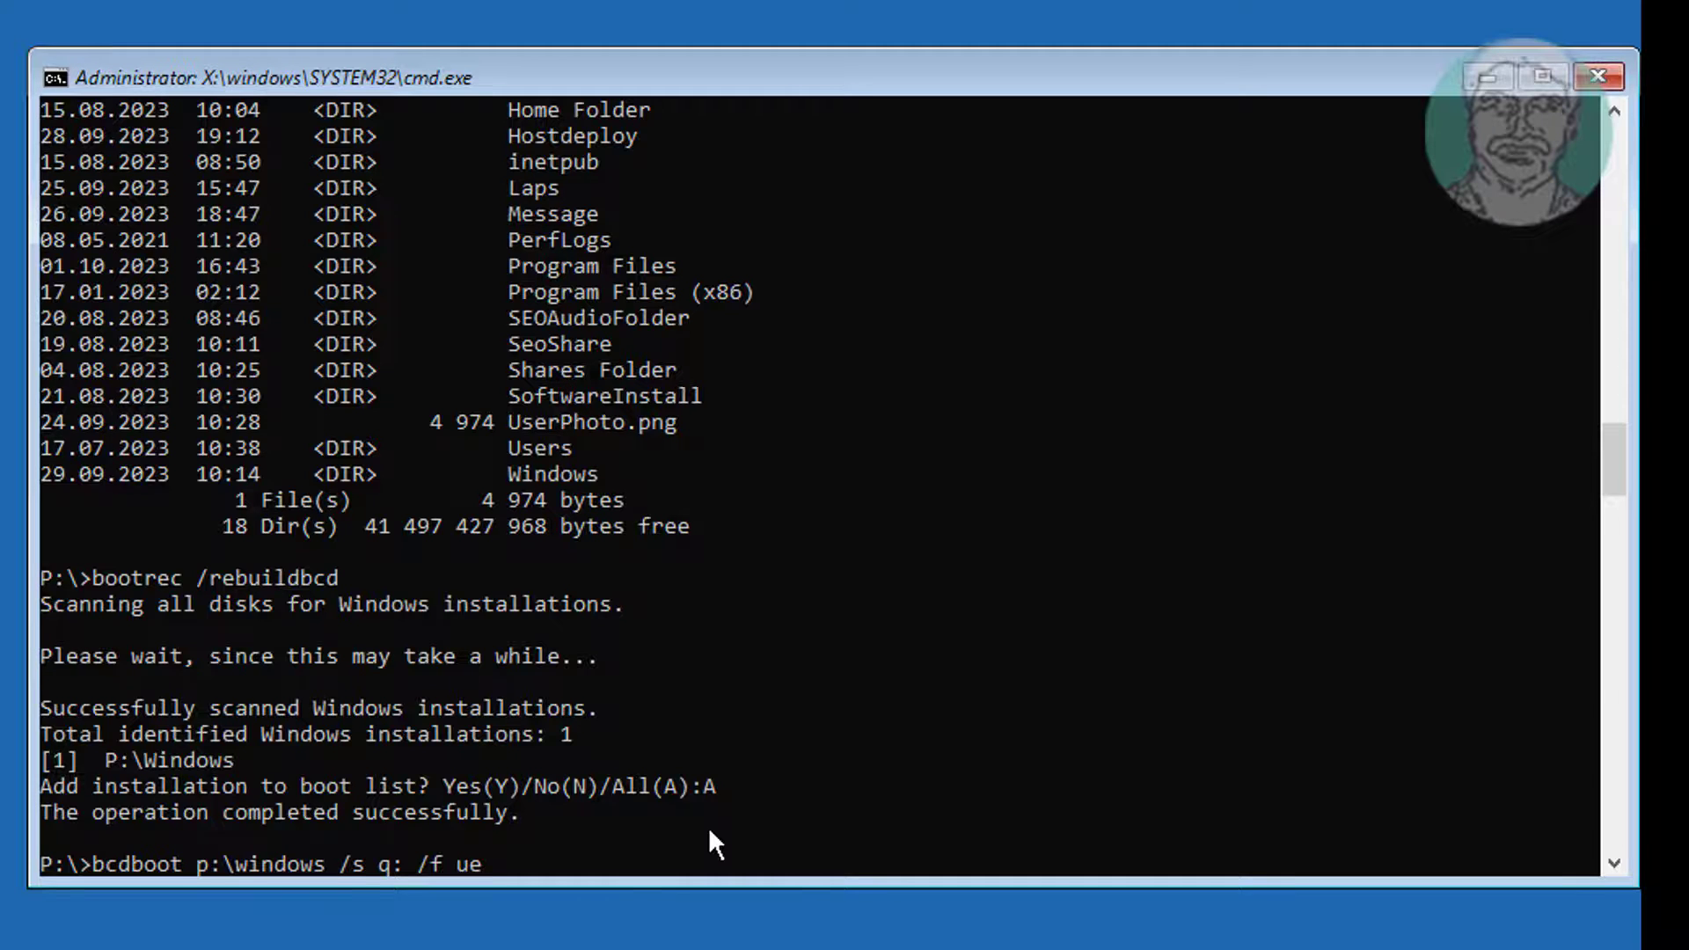
pyautogui.write('fi')
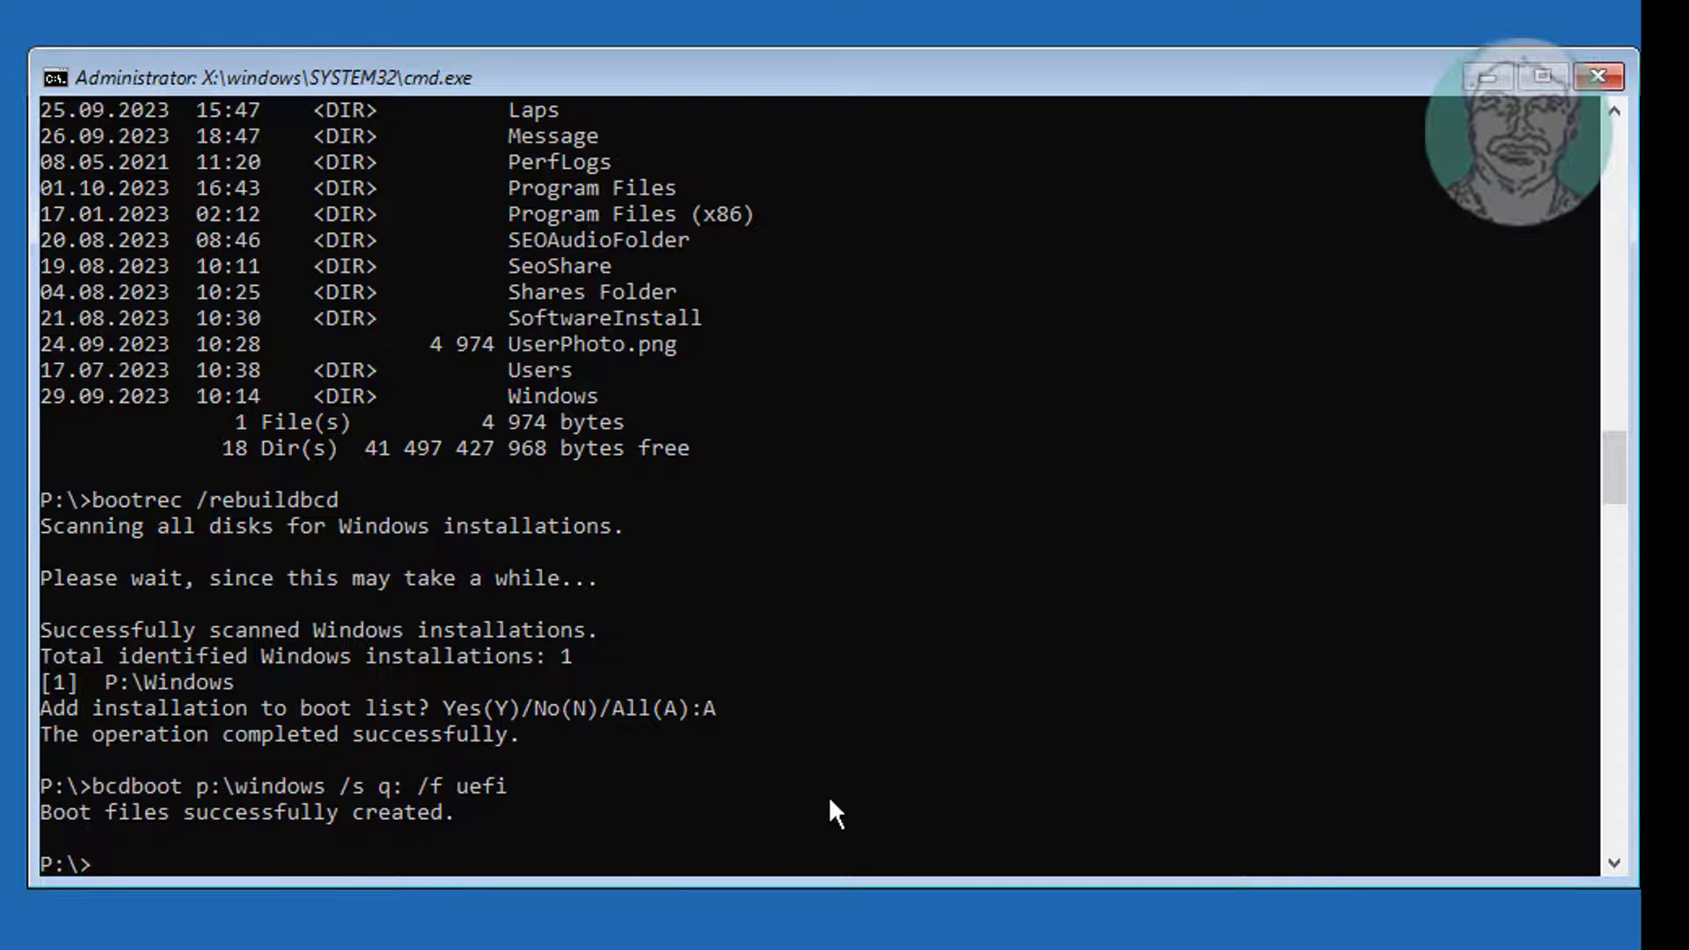
pyautogui.moveTo(893, 805)
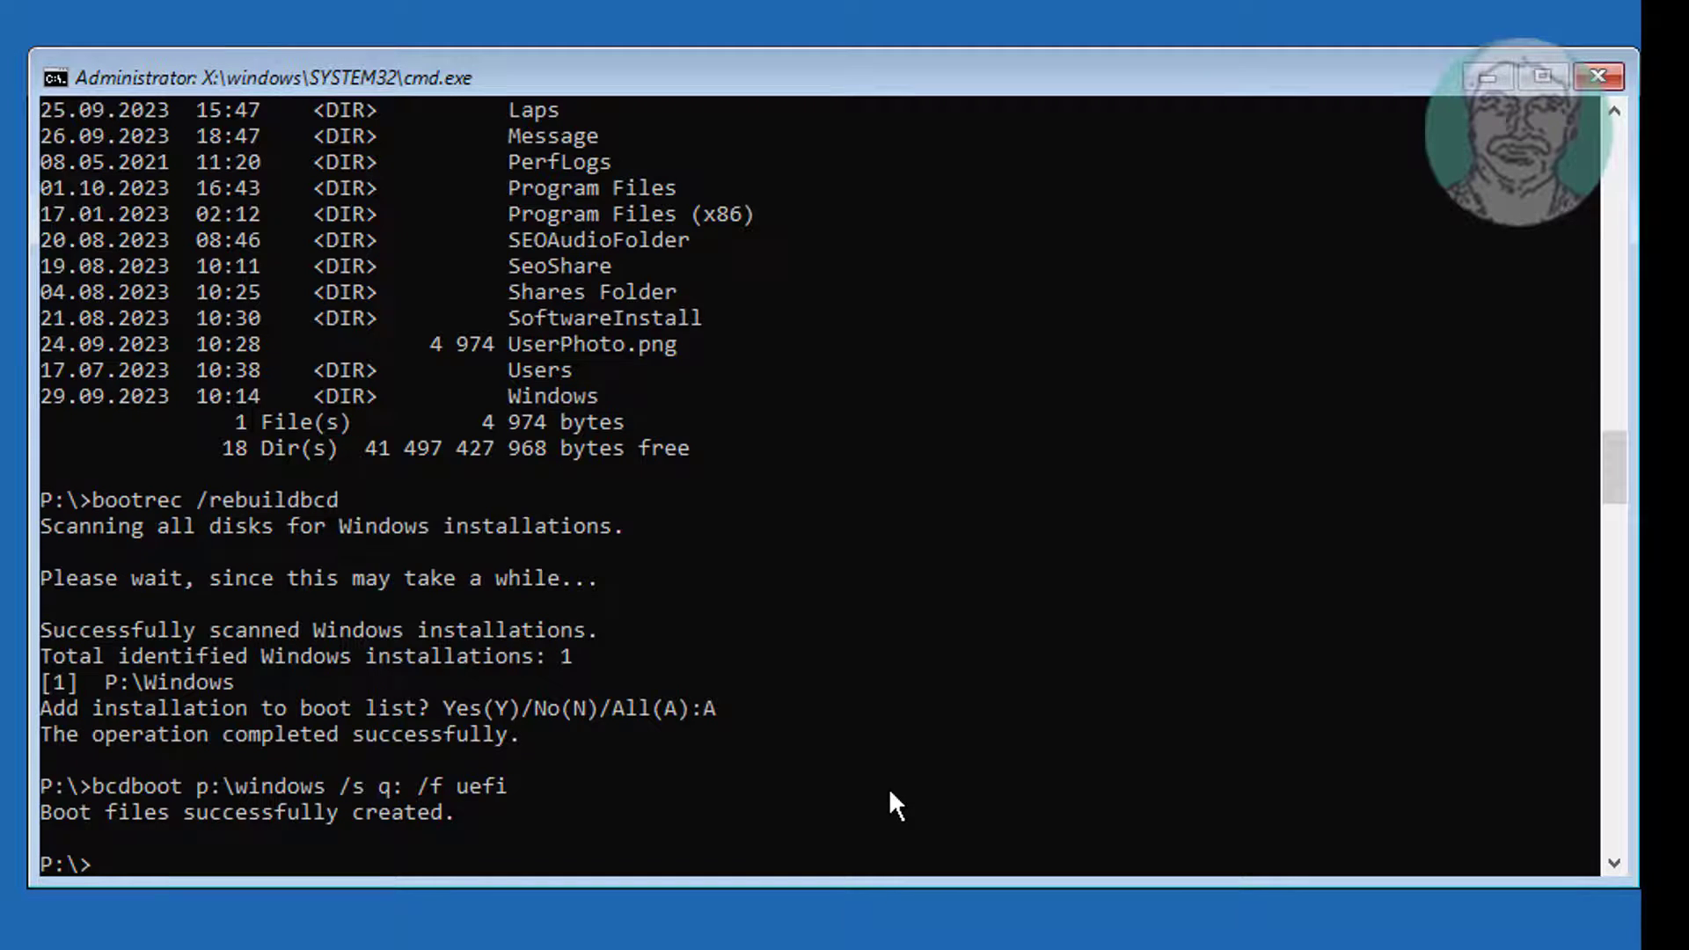
# Exit the command prompt back to the Choose an option screen.
pyautogui.write('exit')
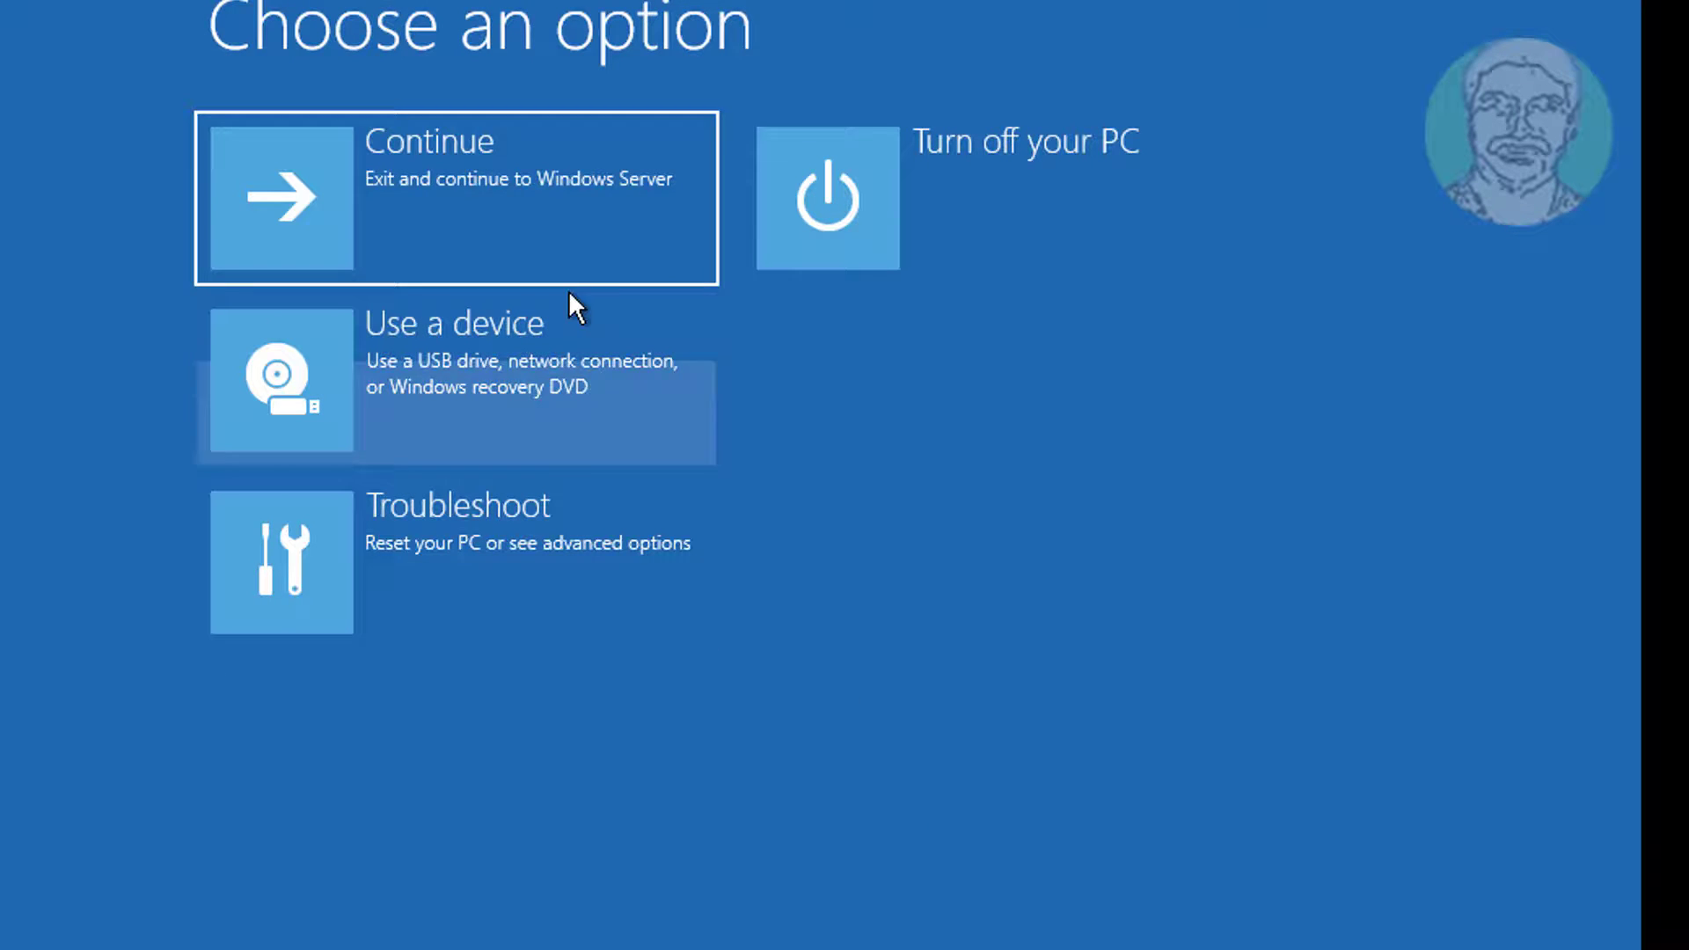
# Continue out of recovery so Windows Server 2022 boots from disk to the lock screen.
pyautogui.click(454, 197)
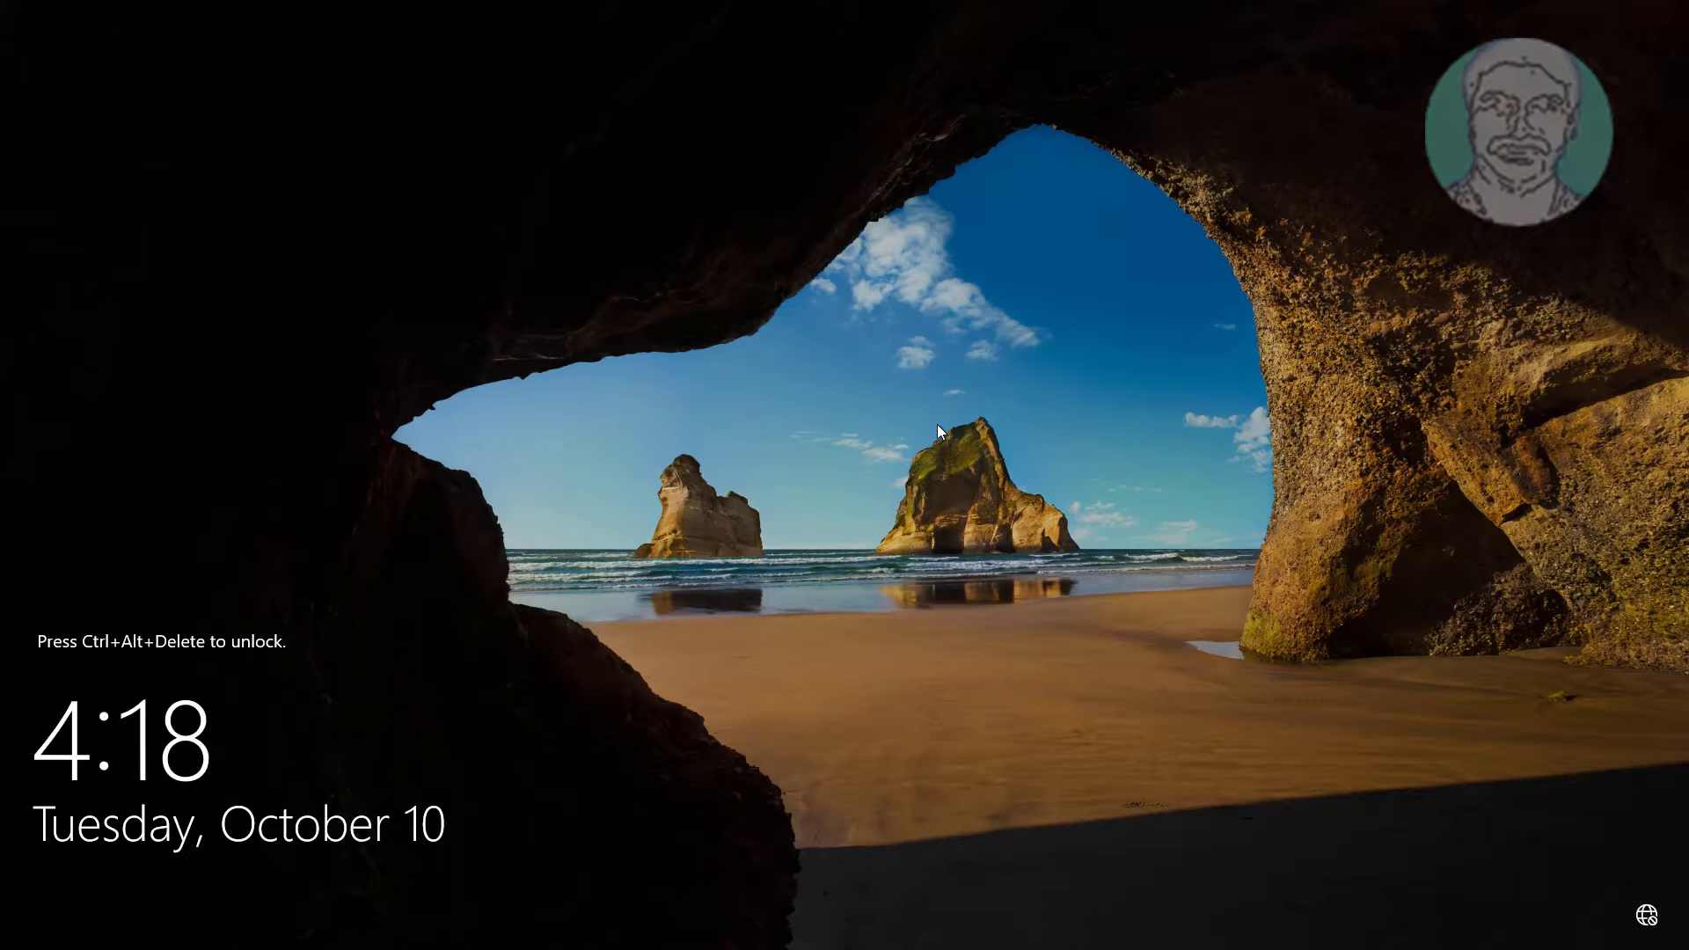
pyautogui.moveTo(881, 597)
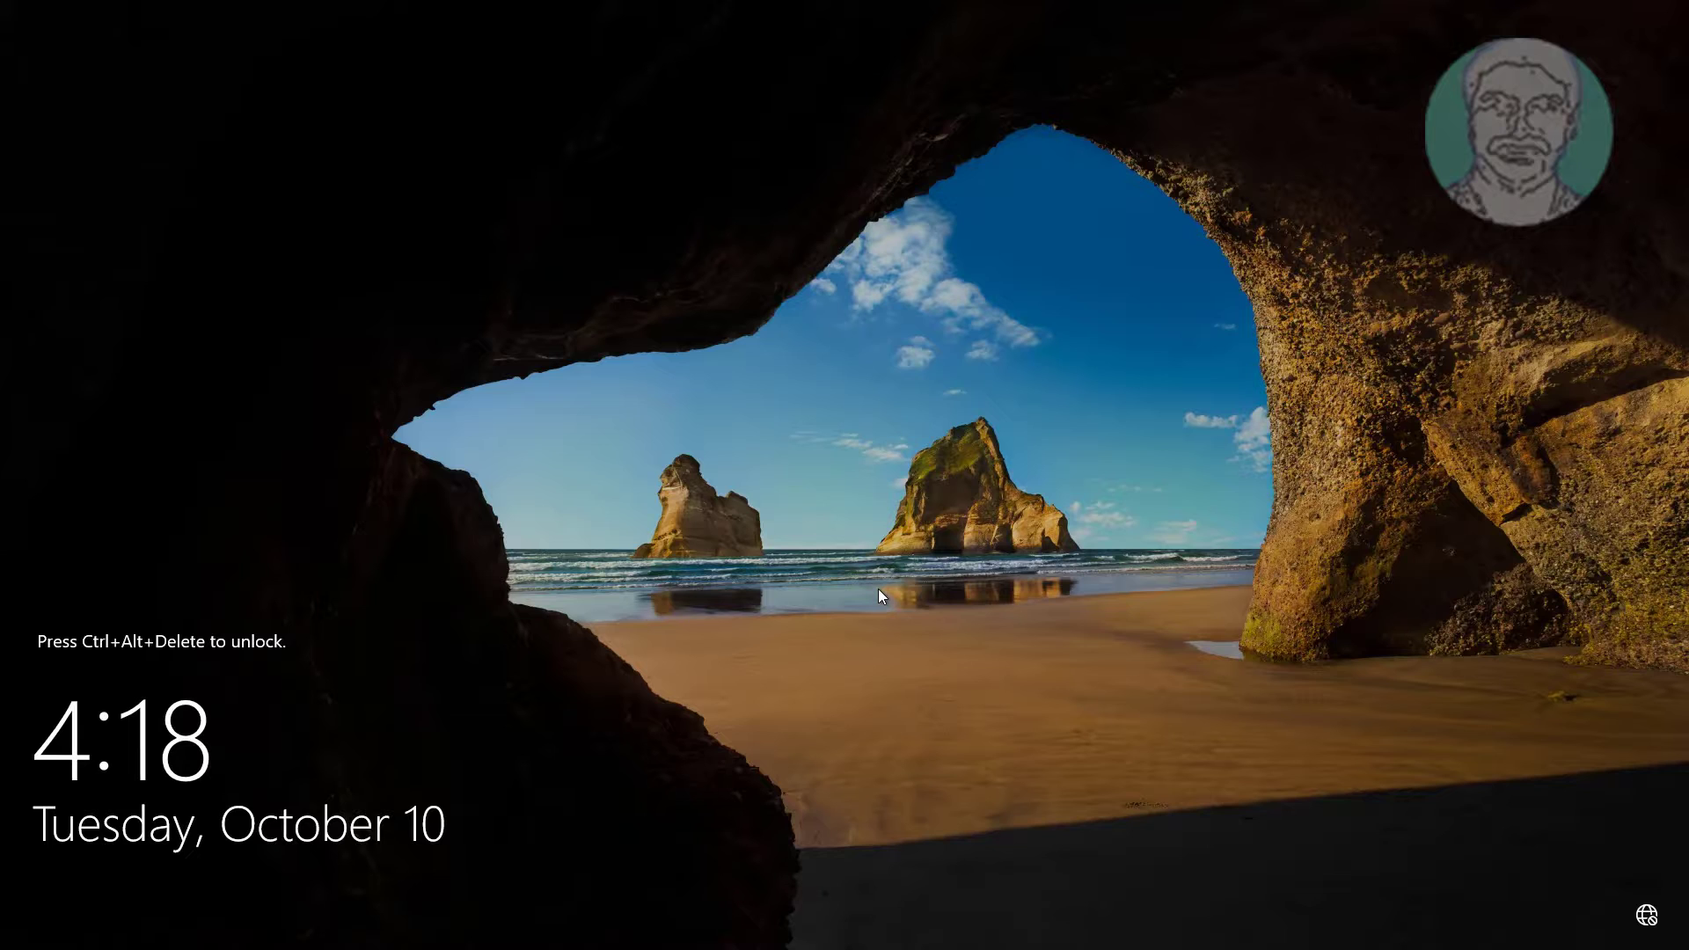
# Sign in as MYDC\Administrator with the administrator password from the lock screen.
pyautogui.press('Ctrl+Alt+Delete')
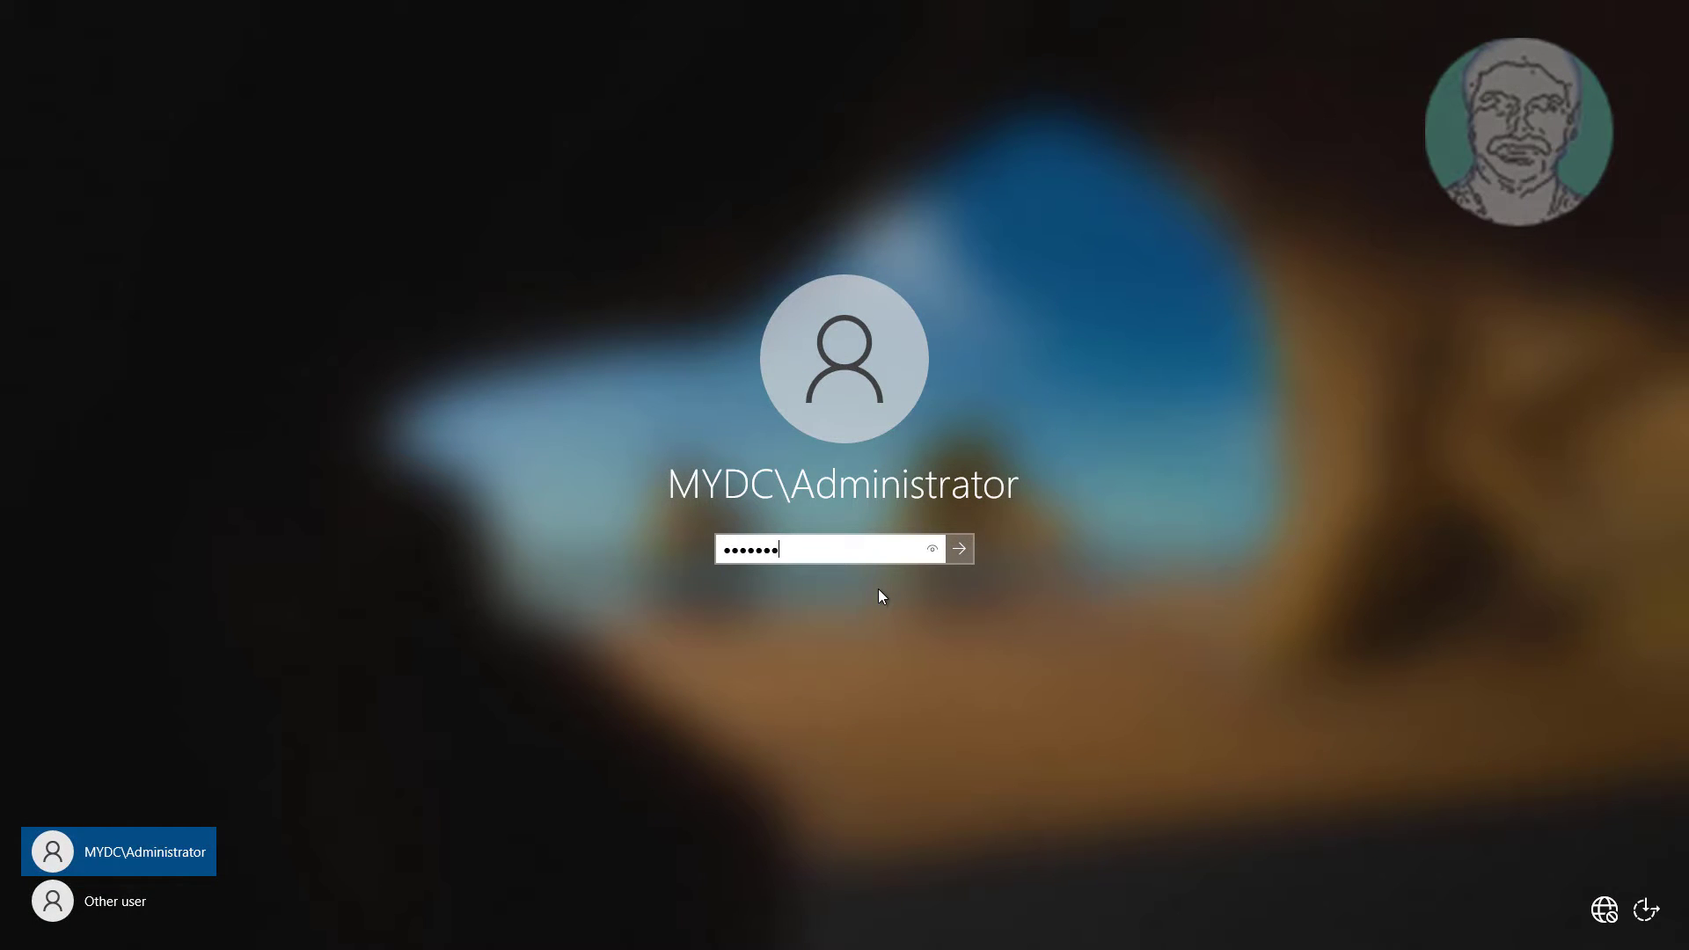
pyautogui.click(957, 548)
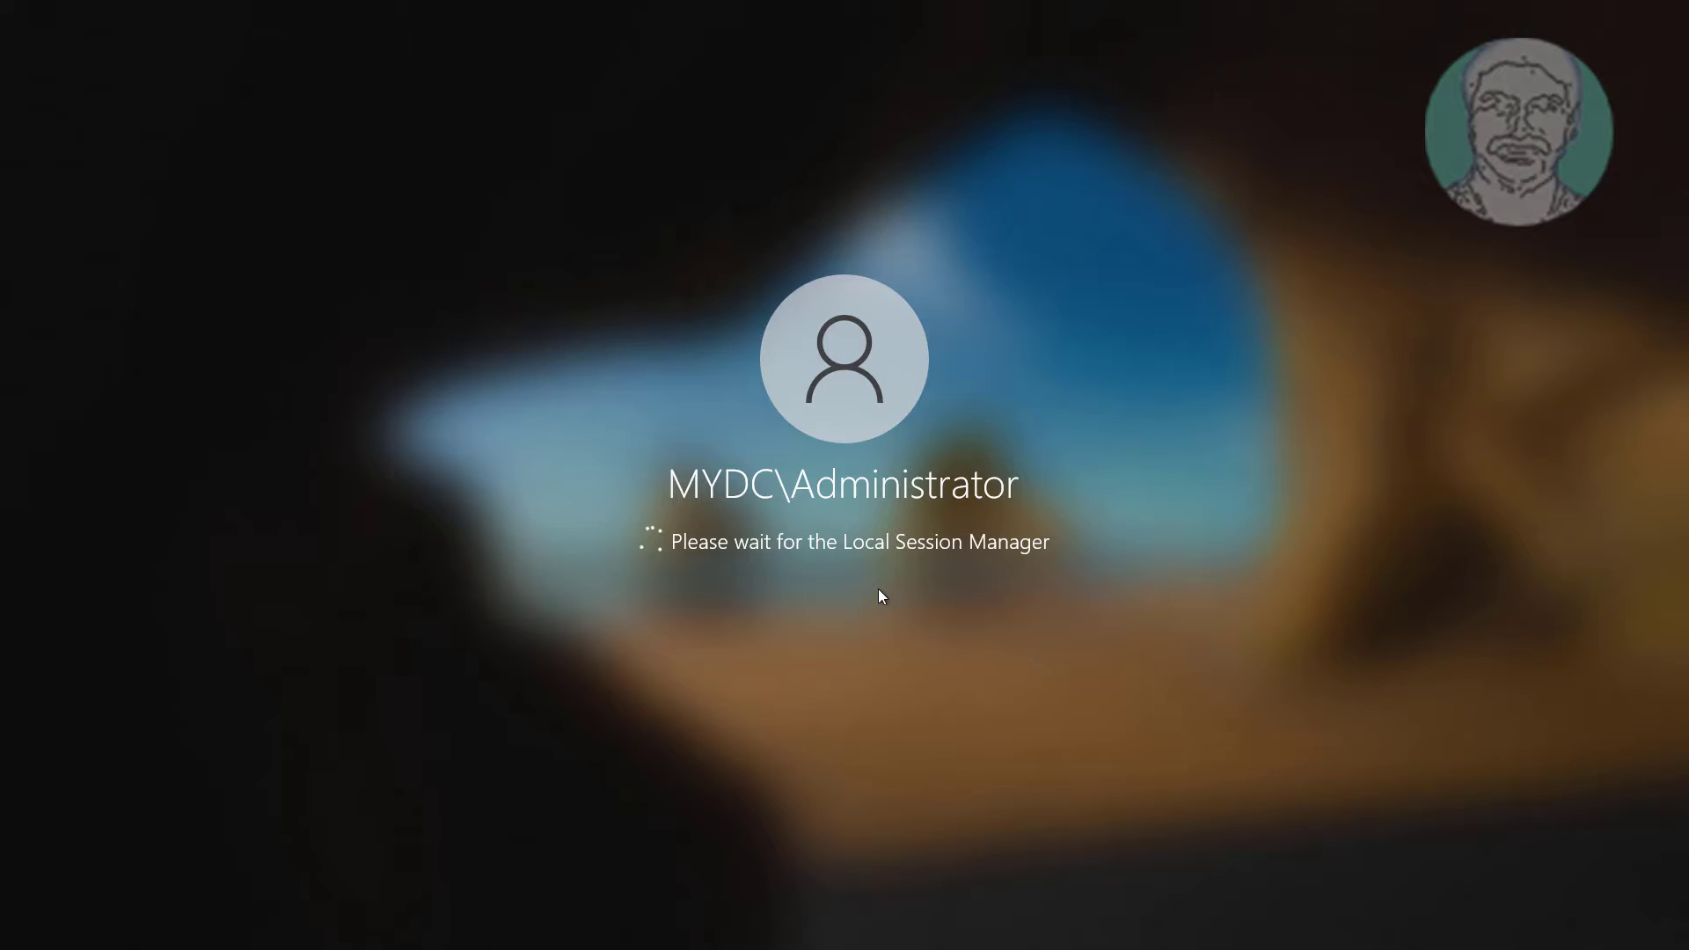